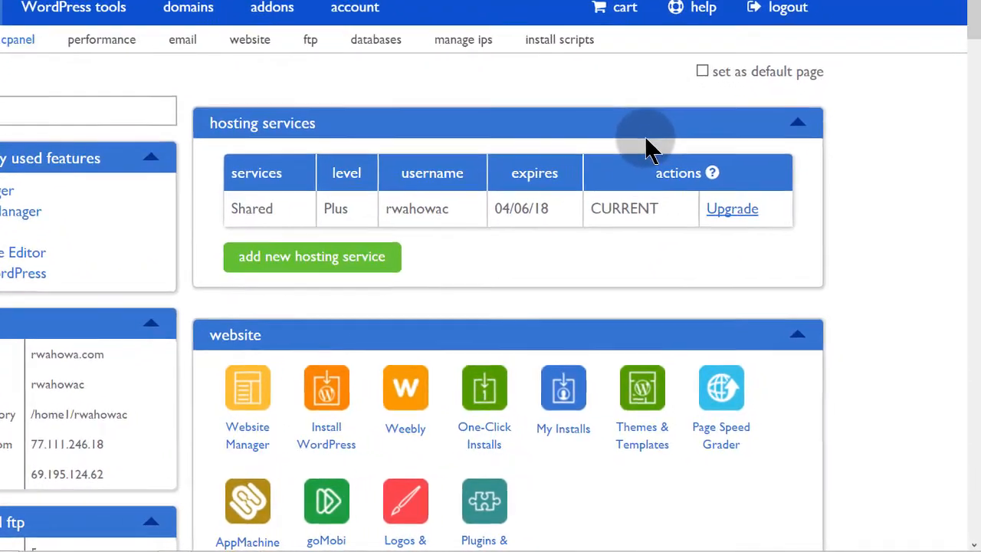
Step: Scroll down cPanel to the email section and open Email Manager
scroll(down, 3)
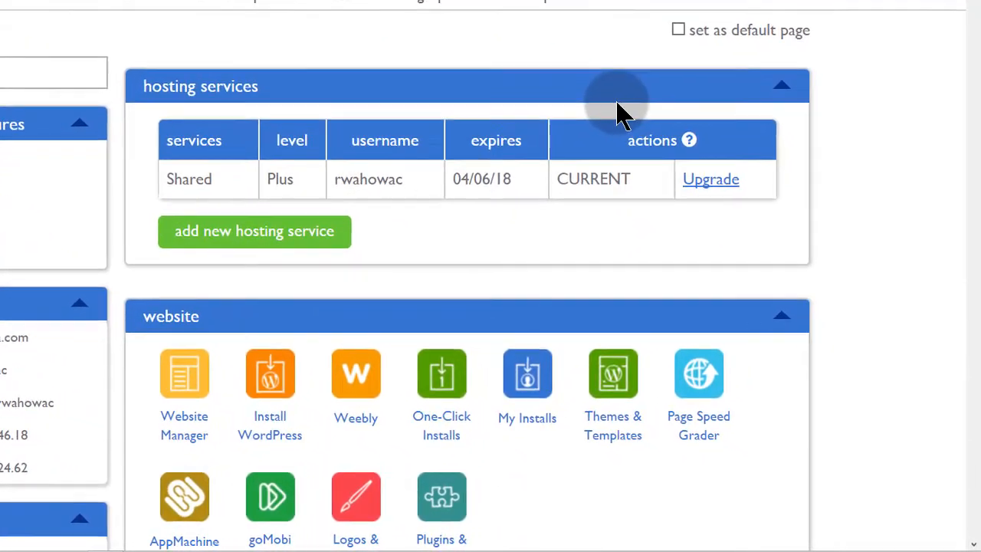
scroll(down, 3)
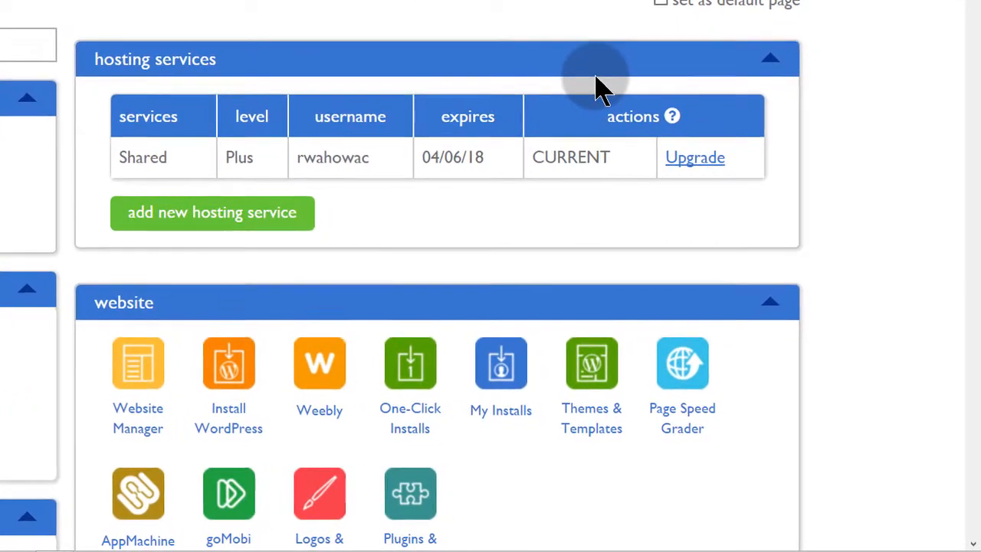
scroll(down, 3)
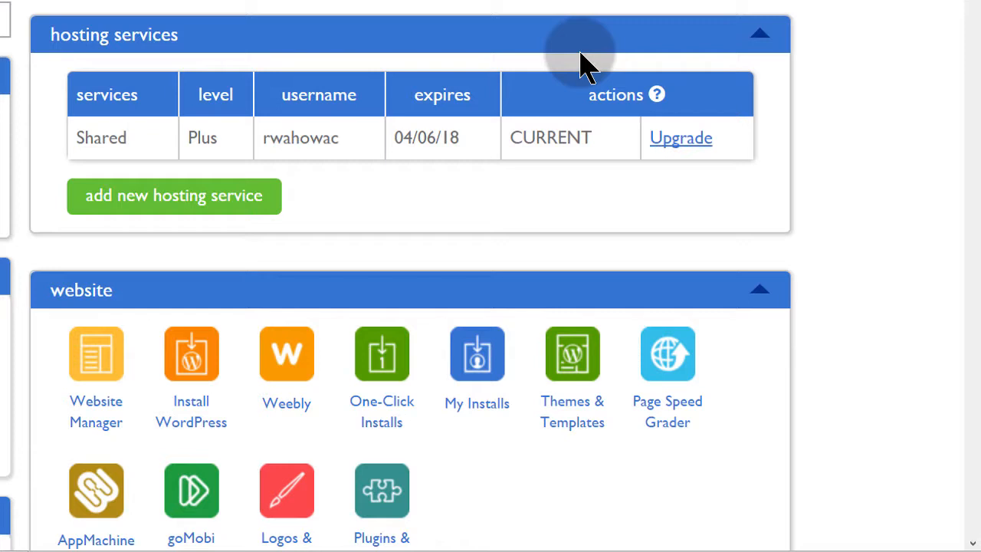
mouse_move(506, 73)
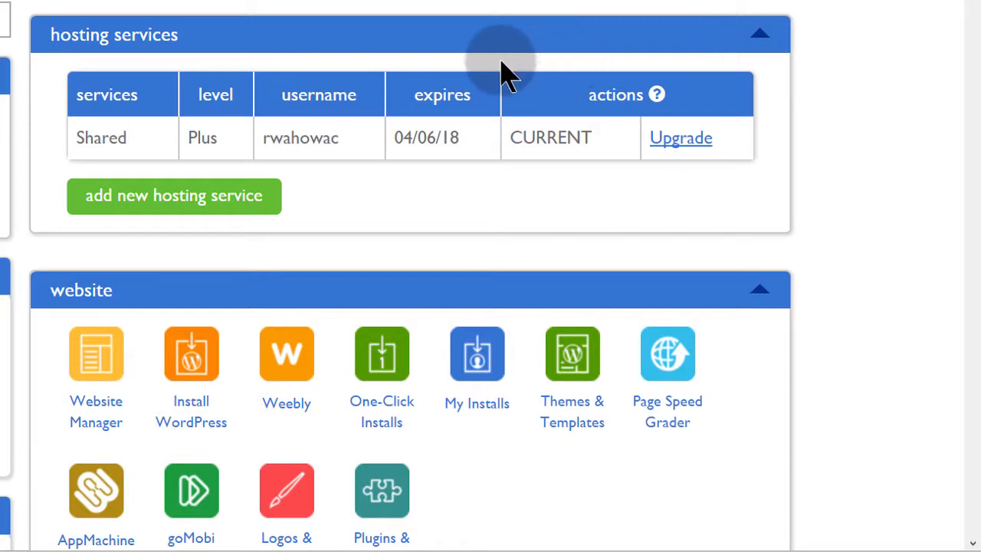
mouse_move(781, 123)
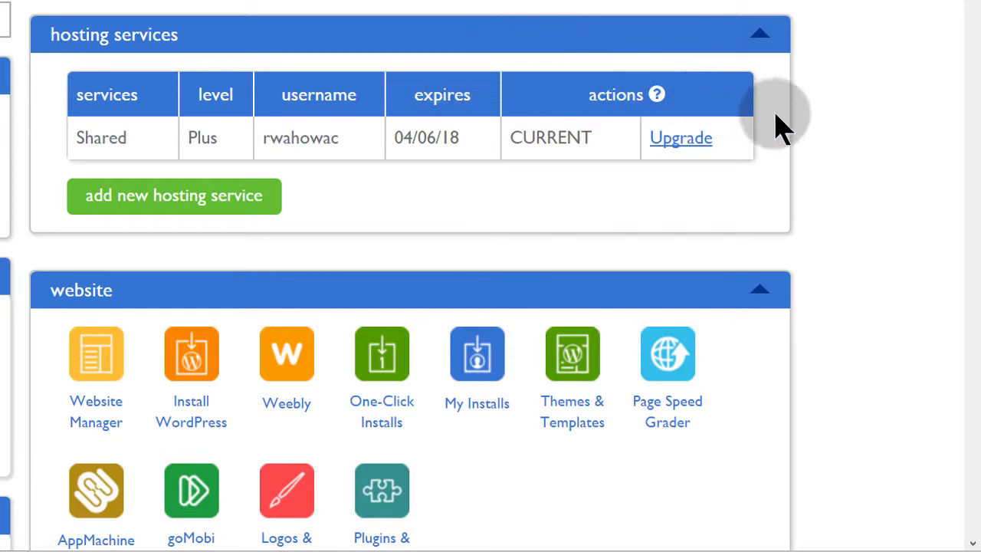
mouse_move(866, 115)
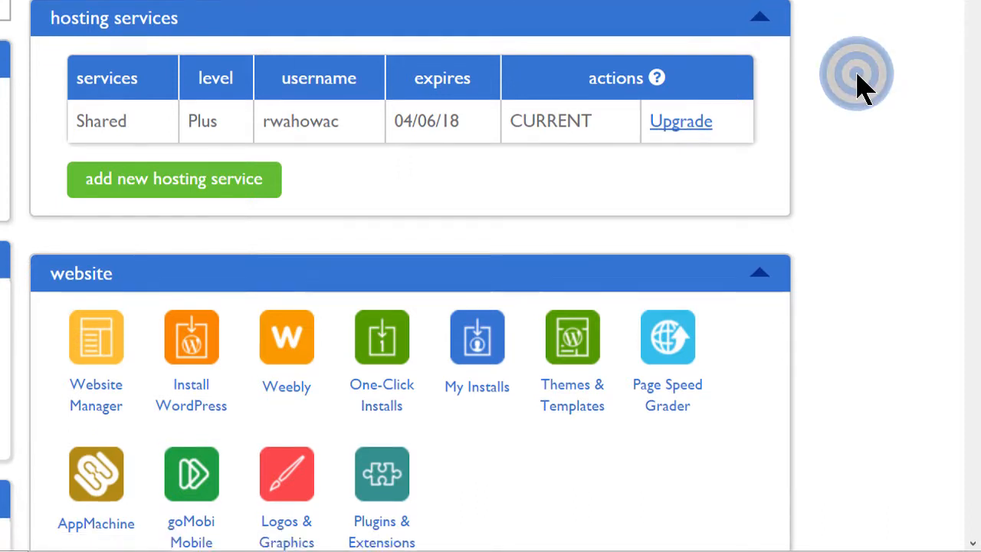
scroll(down, 3)
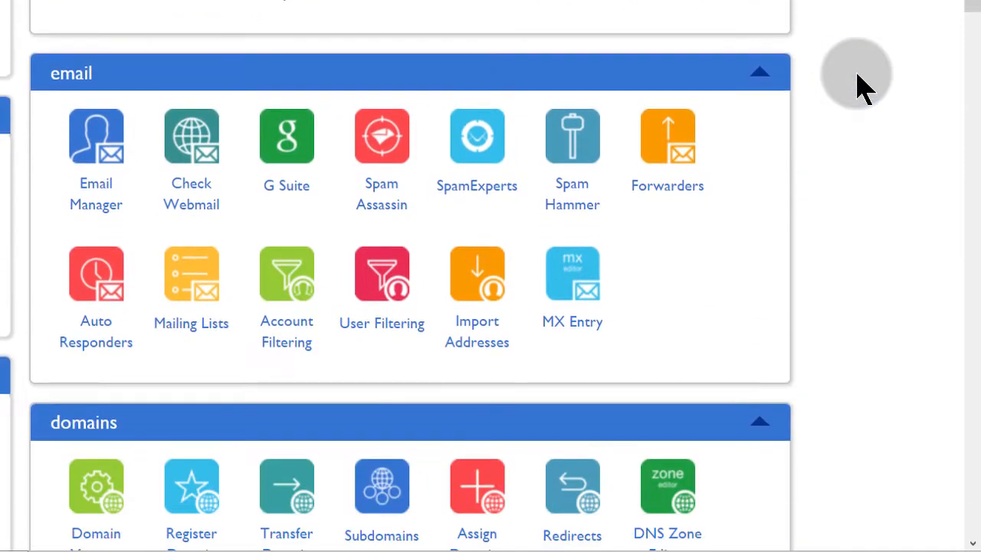
scroll(down, 3)
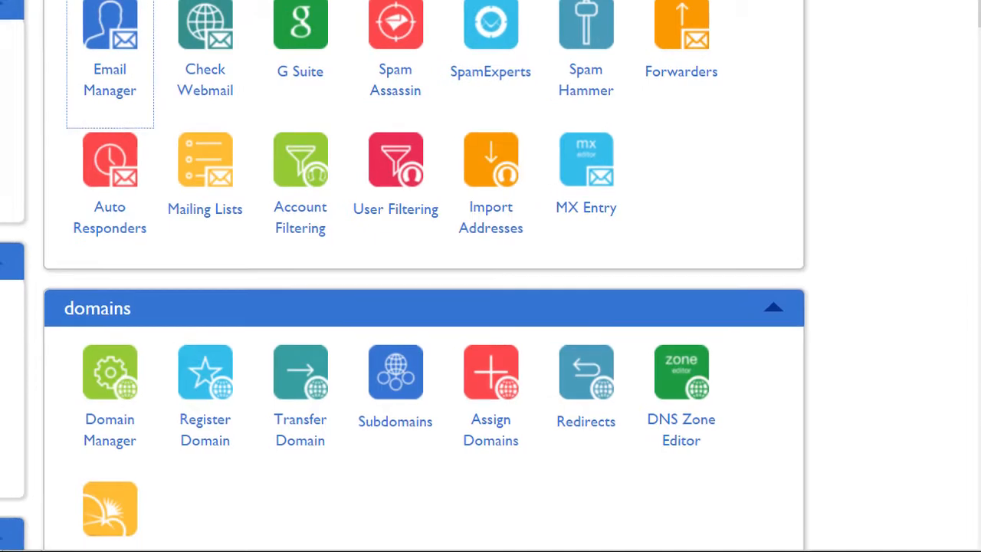
click(111, 25)
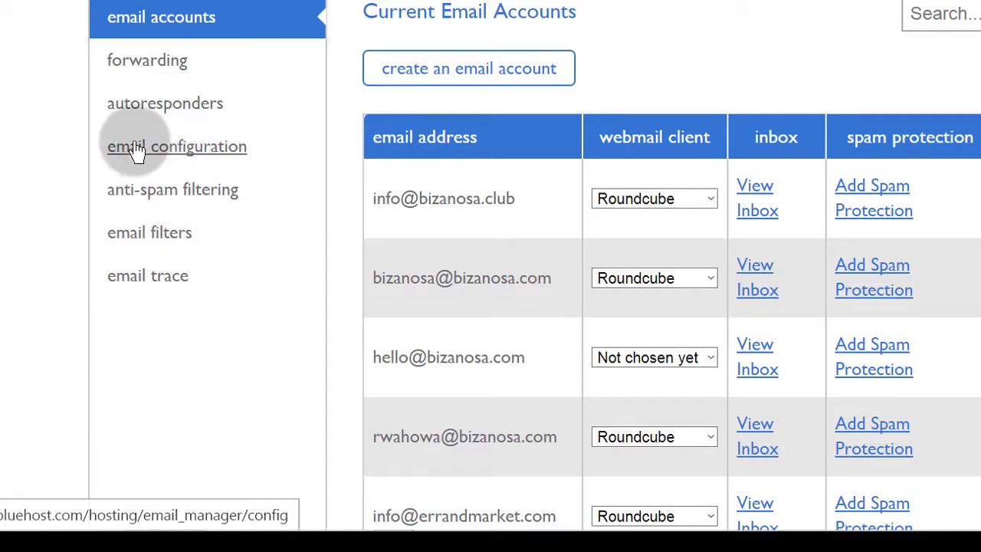
mouse_move(161, 151)
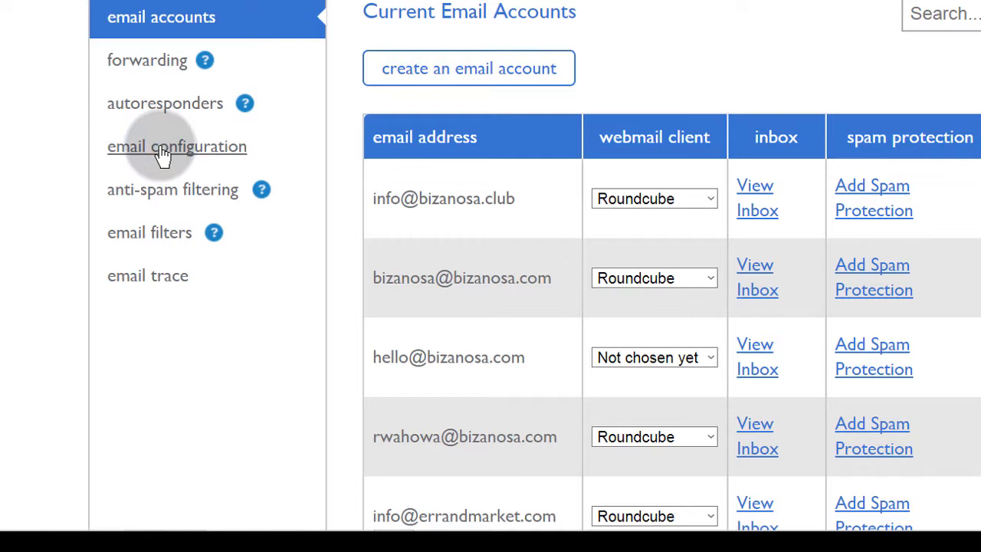
click(178, 146)
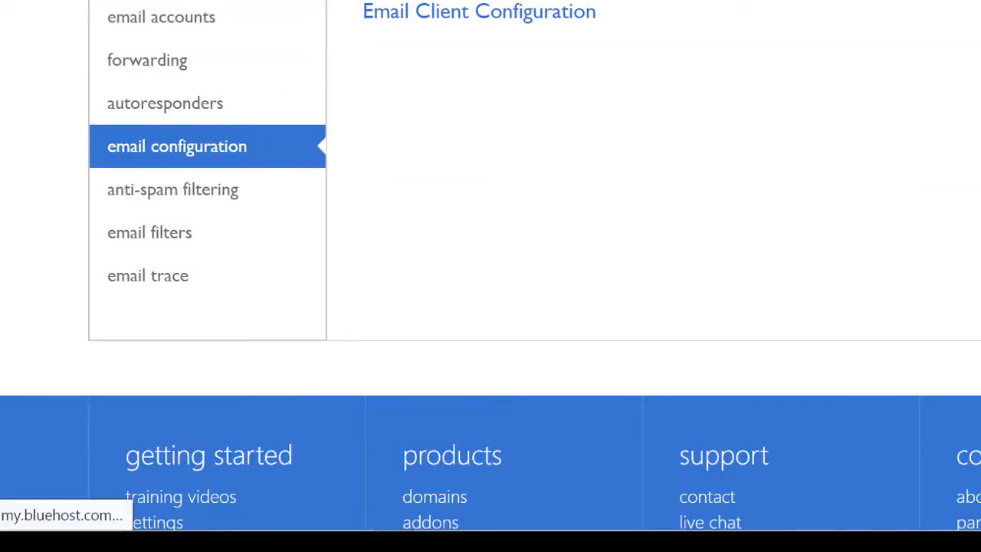
click(178, 146)
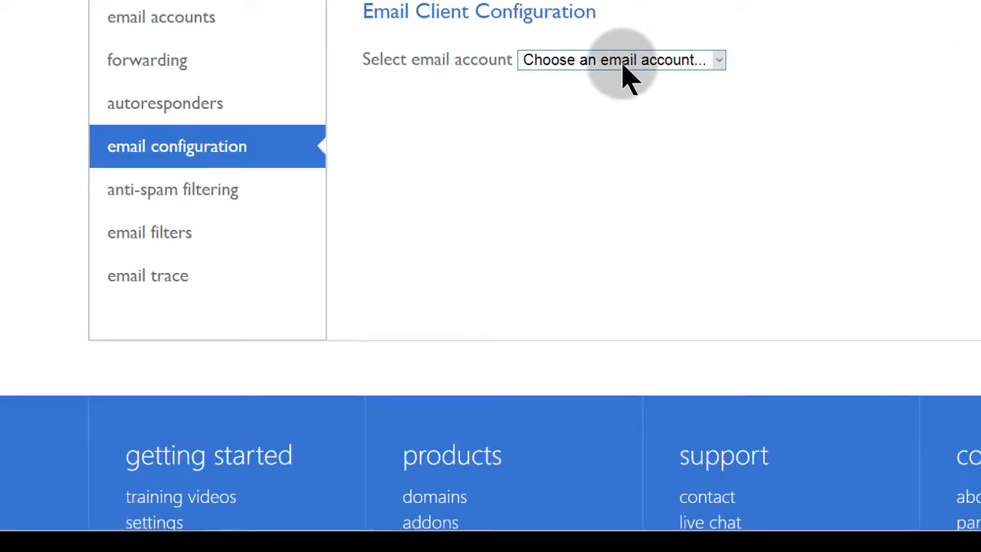
click(620, 59)
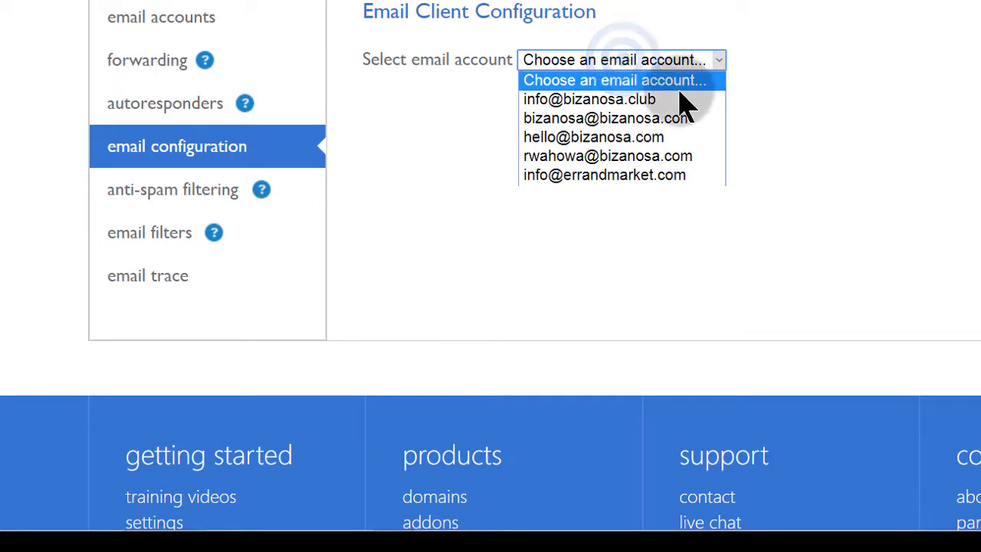
click(588, 98)
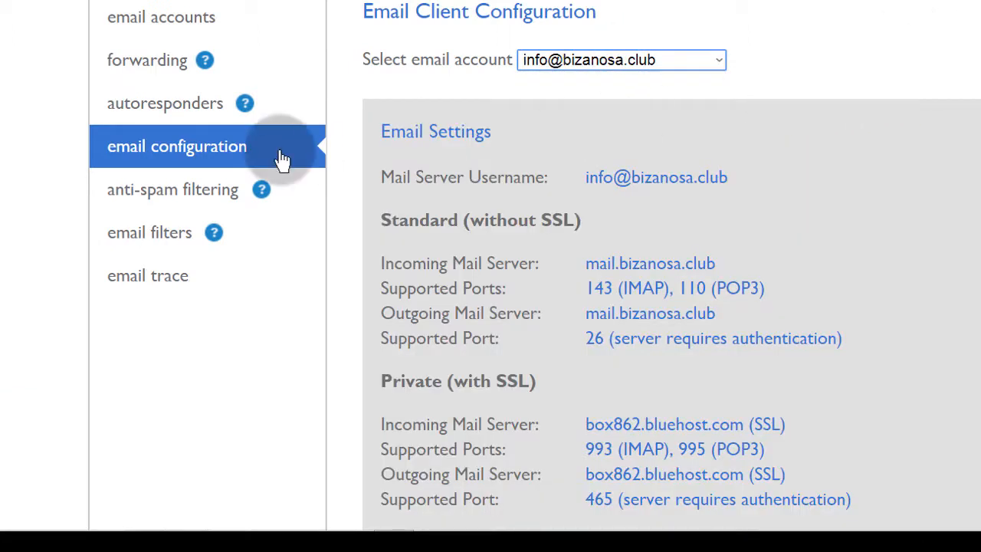
scroll(down, 3)
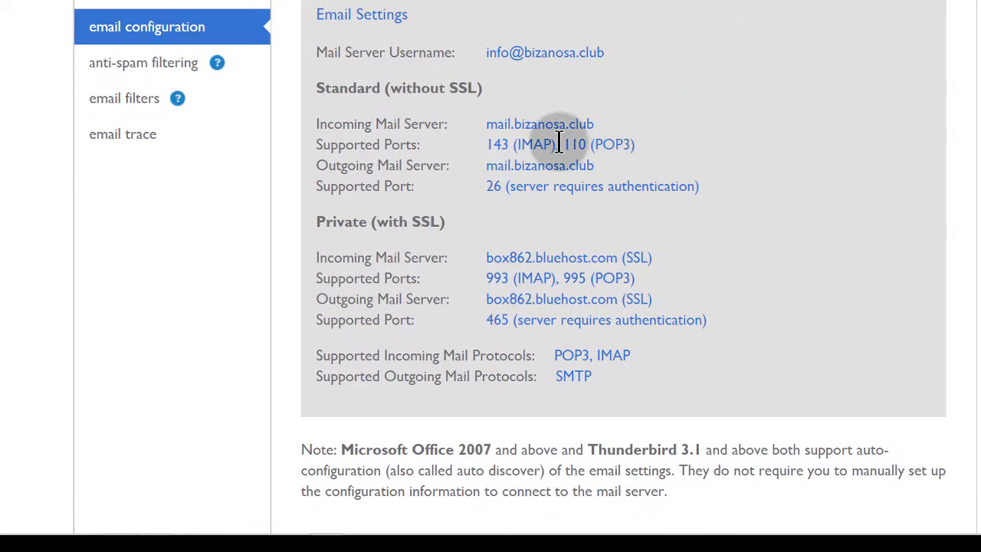
mouse_move(485, 208)
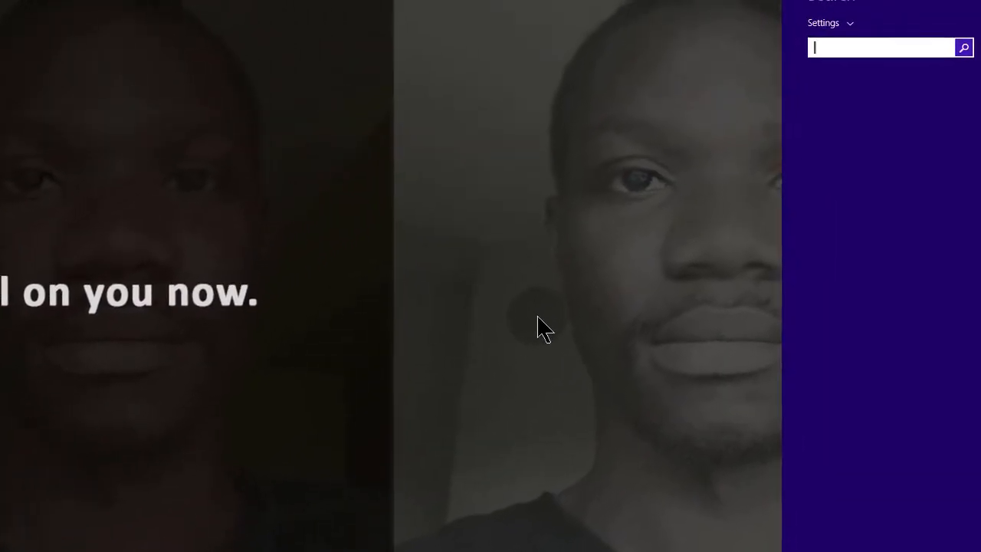
Step: Search Windows for 'outlook' and launch Outlook 2013 from the results
text(out of search results)
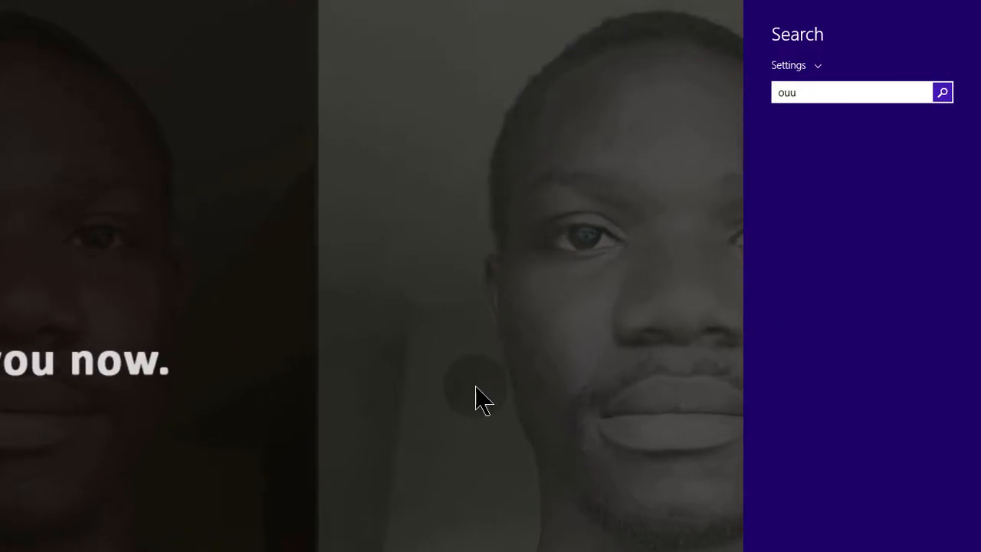
click(796, 64)
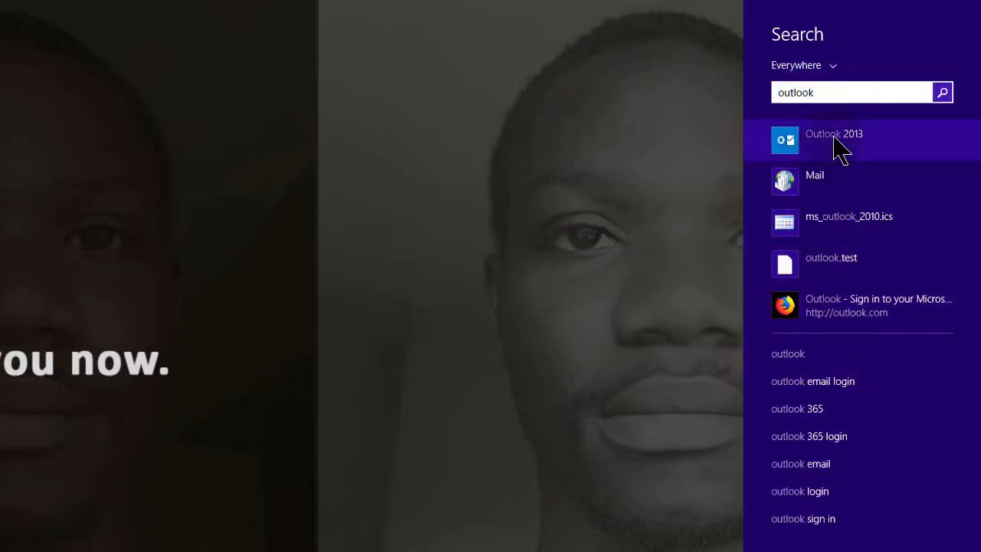
click(834, 139)
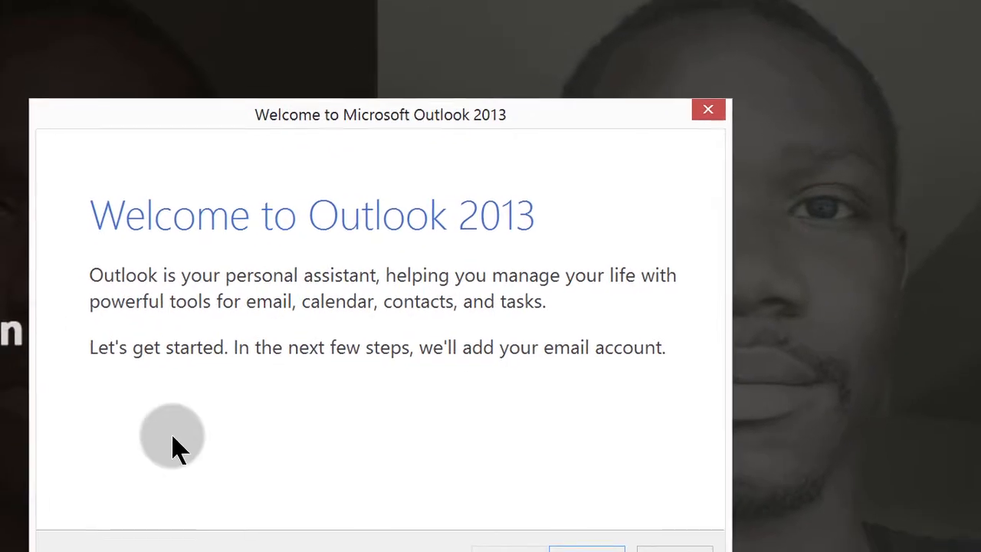
Step: Start adding an email account with Your Name set to 'Rick', then copy the address from Bluehost
click(610, 544)
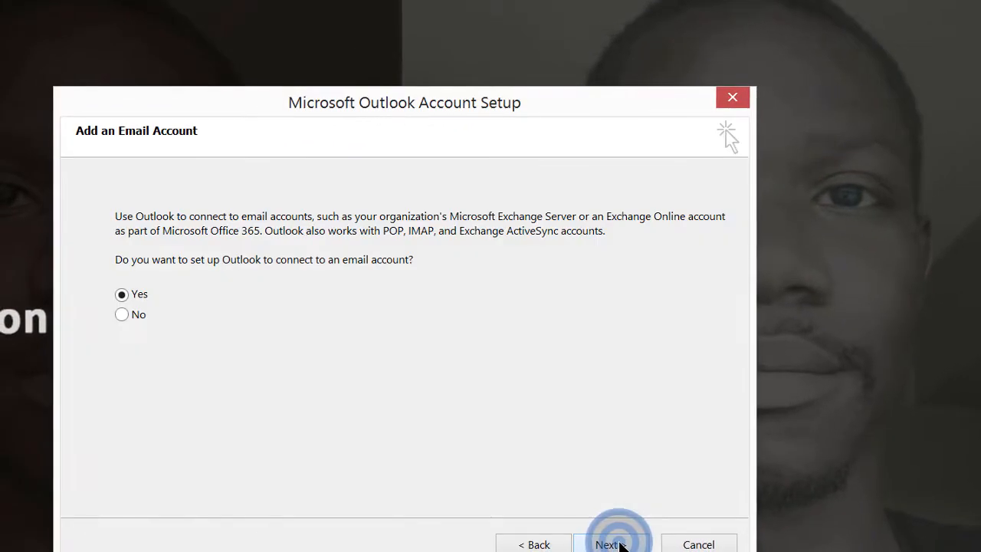
click(610, 544)
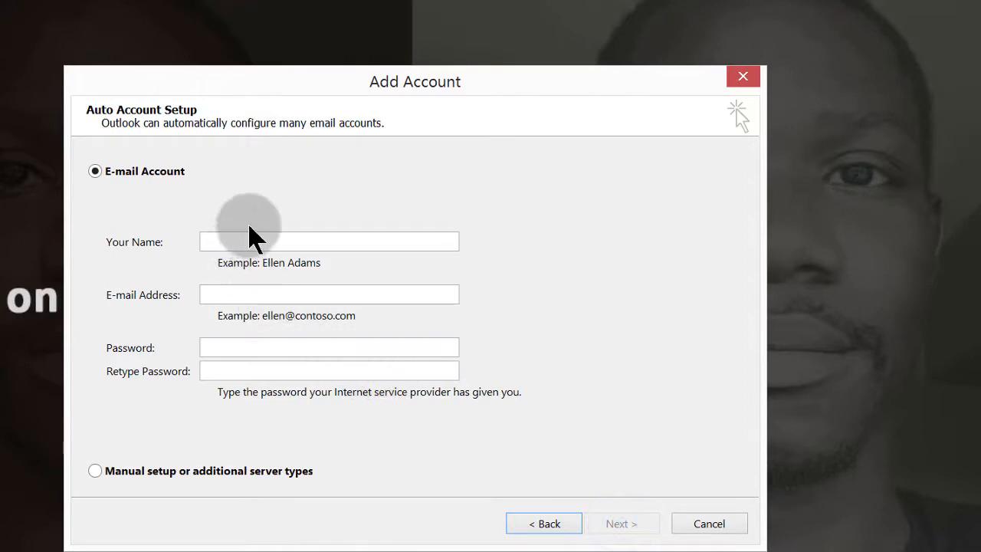
click(278, 242)
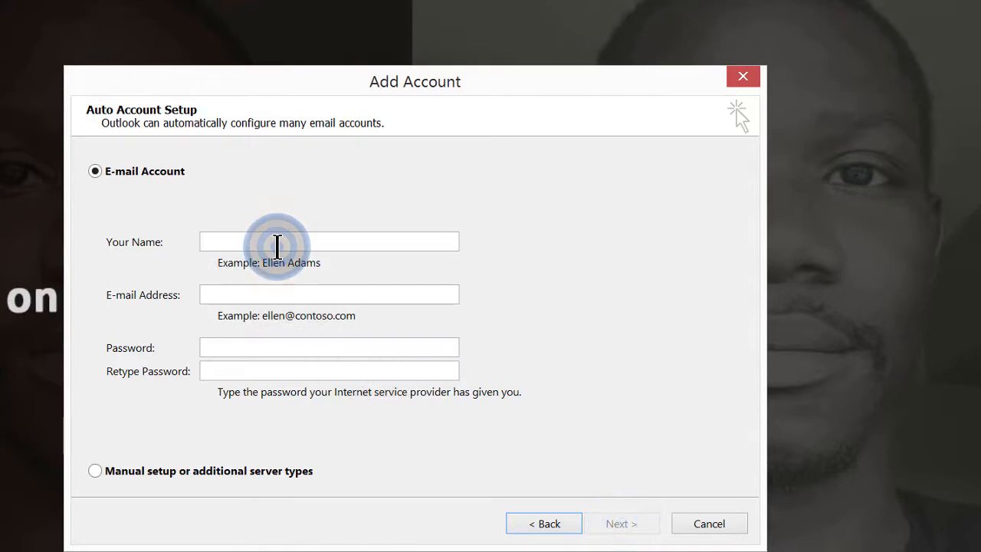
text(Ricky Wahowa)
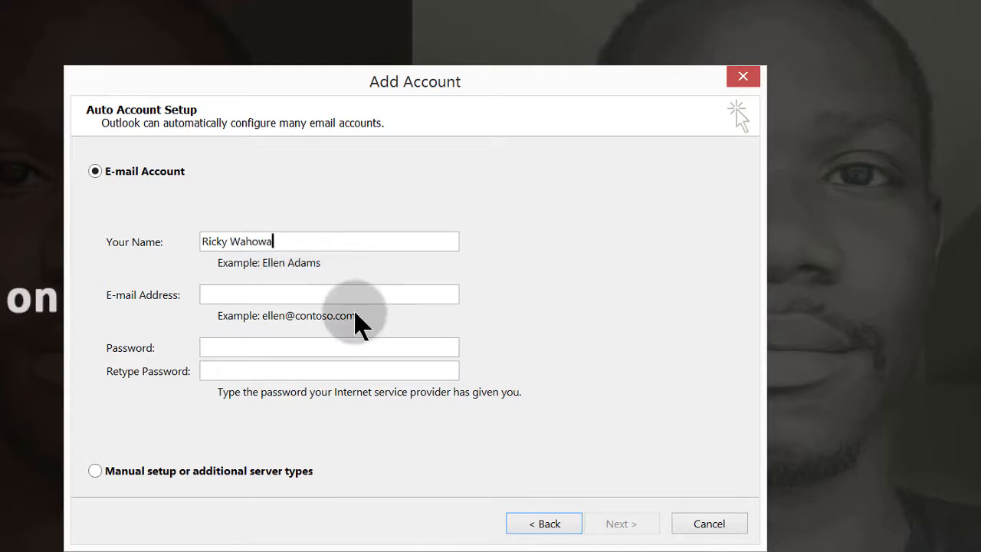
click(330, 295)
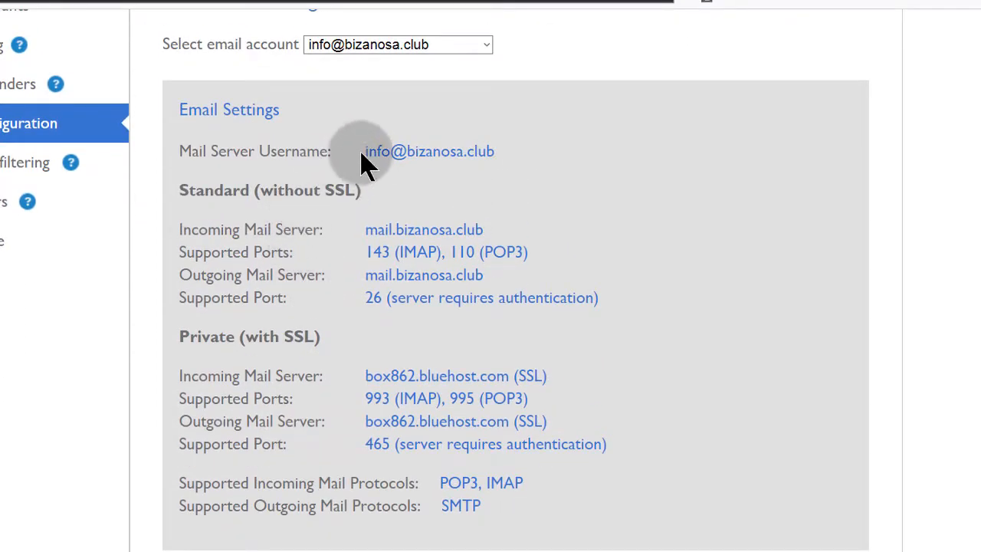
double_click(376, 152)
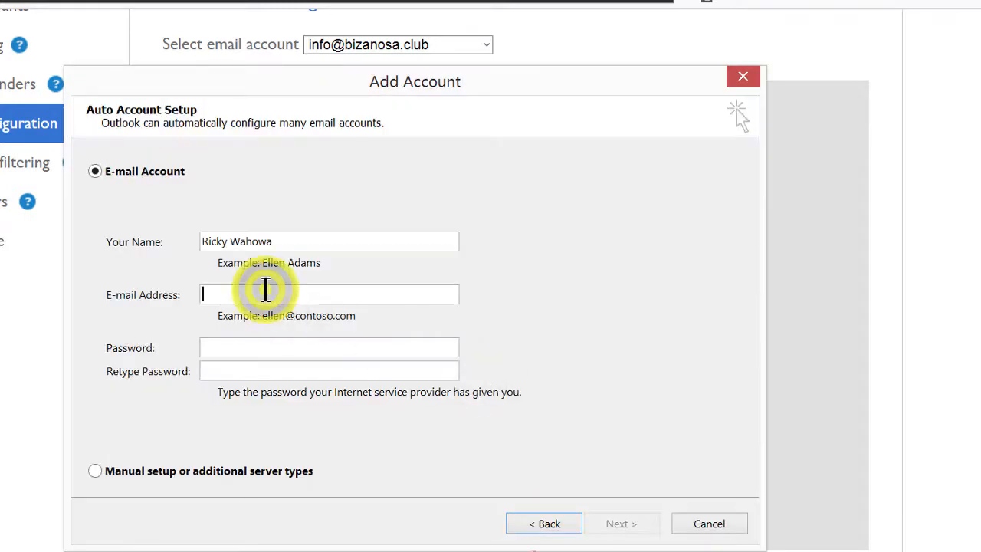
mouse_move(299, 295)
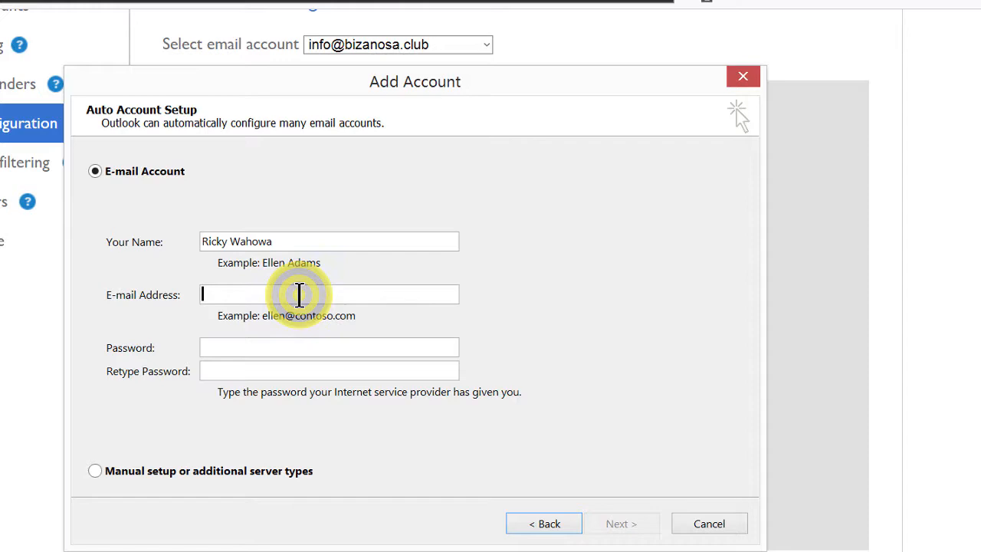
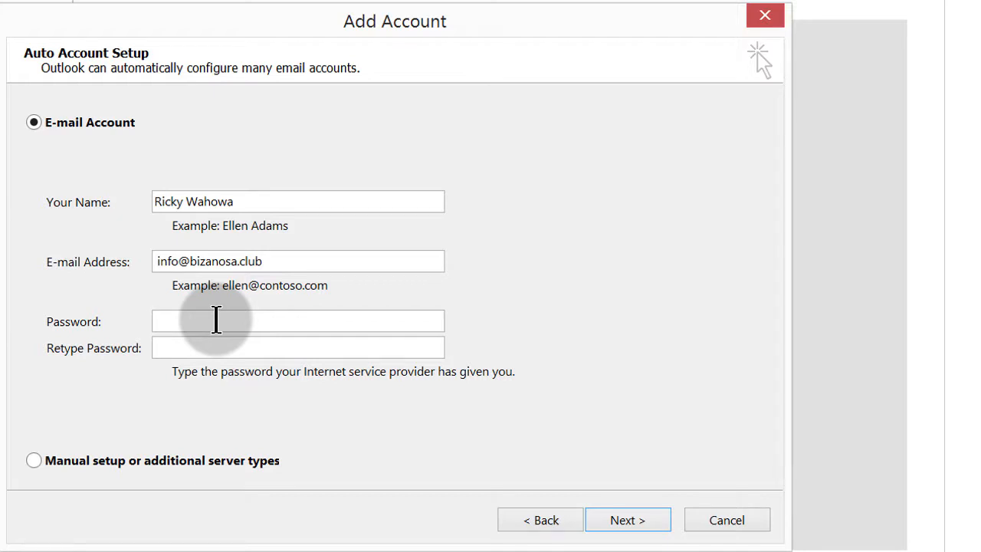
text(*)
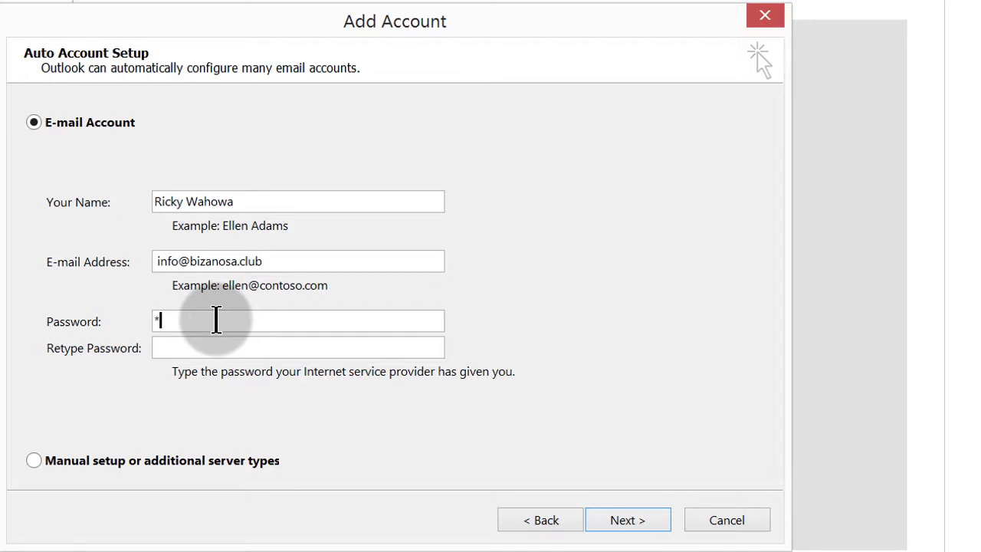
text(*)
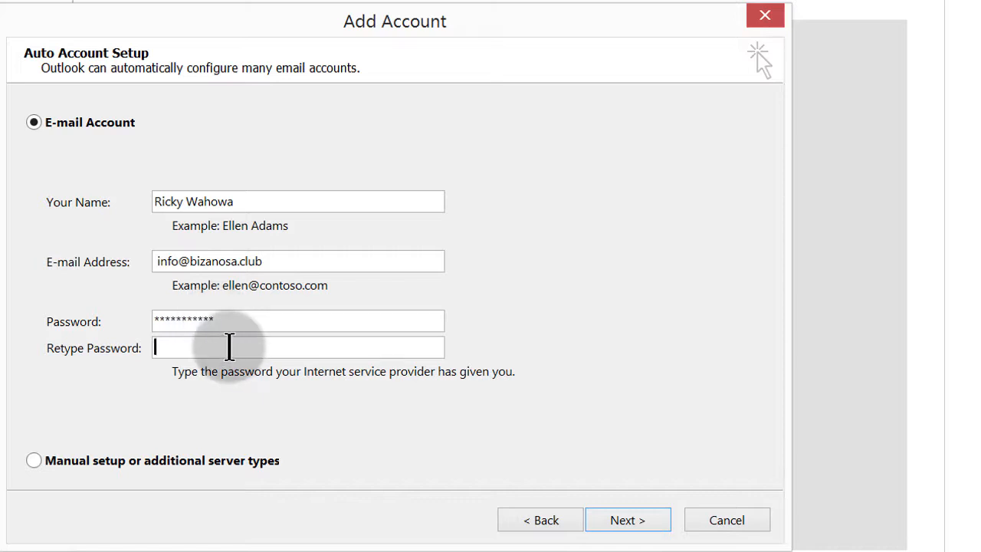
text(***********)
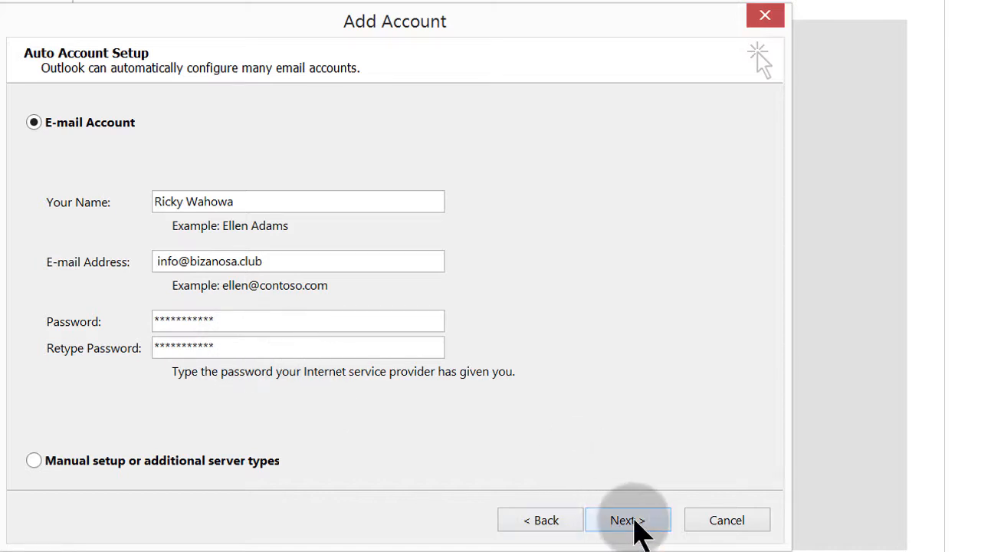
Step: Run automatic setup, accepting both autodiscover certificate warnings and always trusting the Bluehost settings site
click(629, 520)
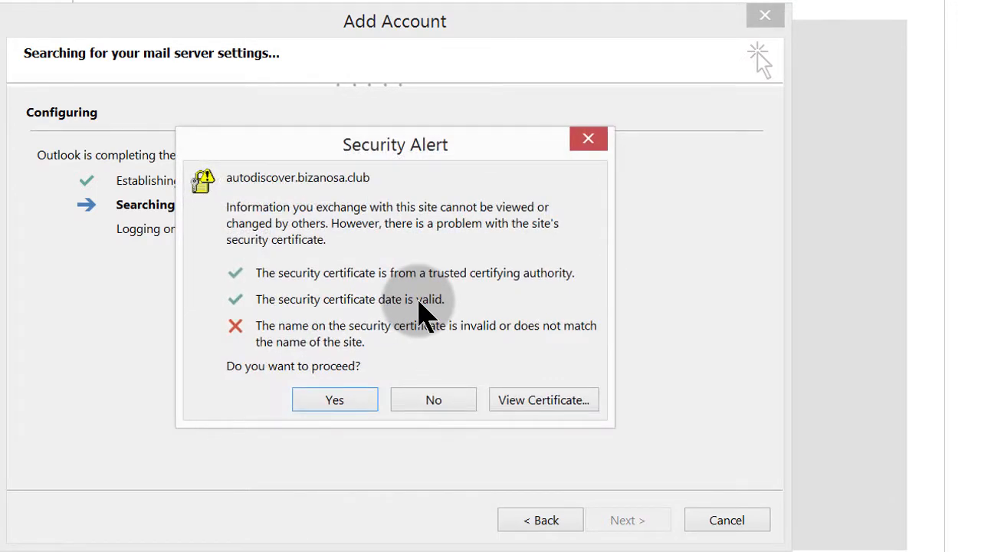
mouse_move(441, 349)
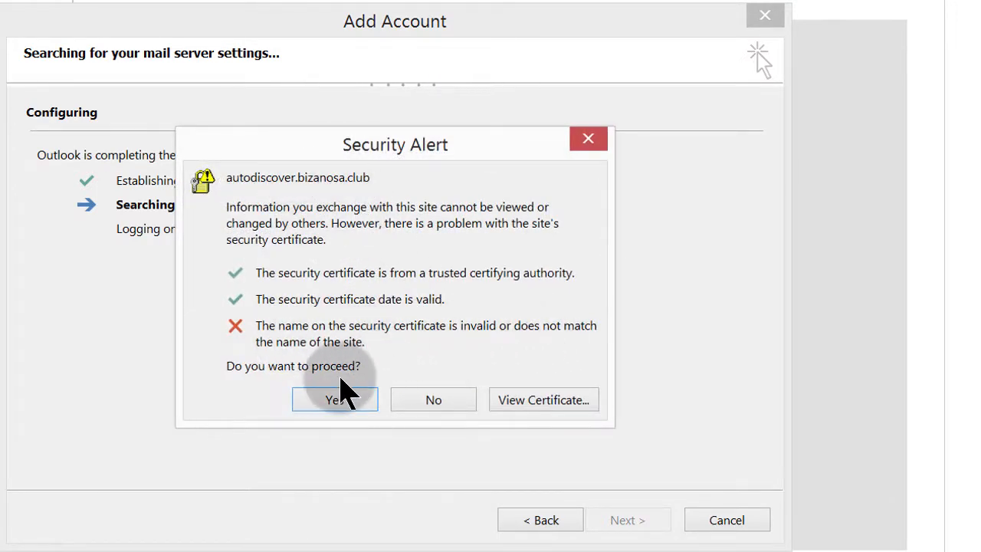
click(334, 399)
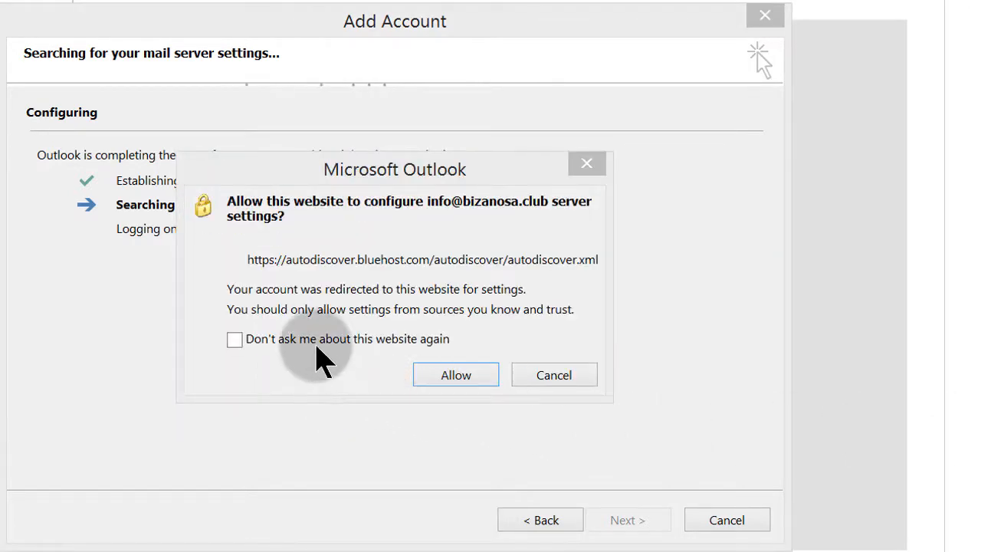
click(235, 339)
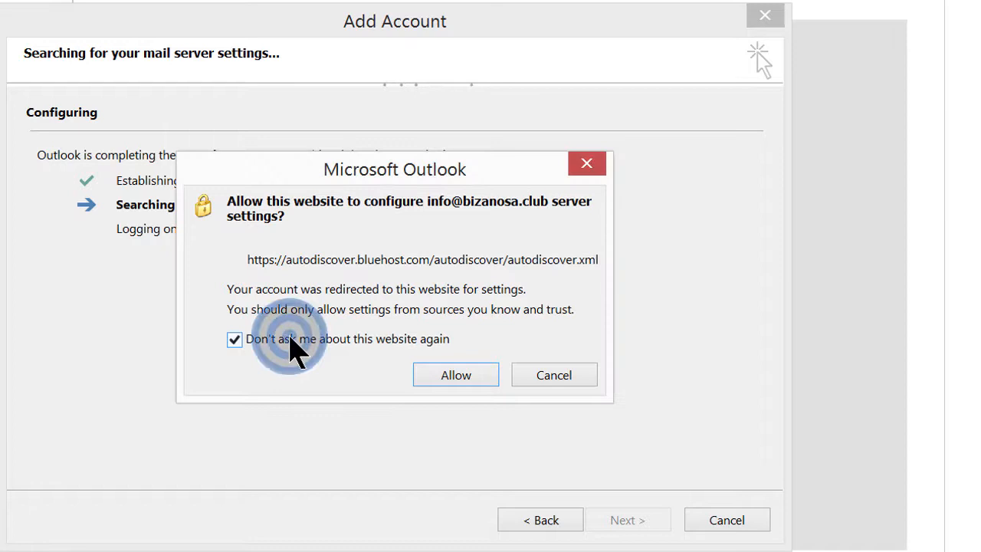
click(455, 374)
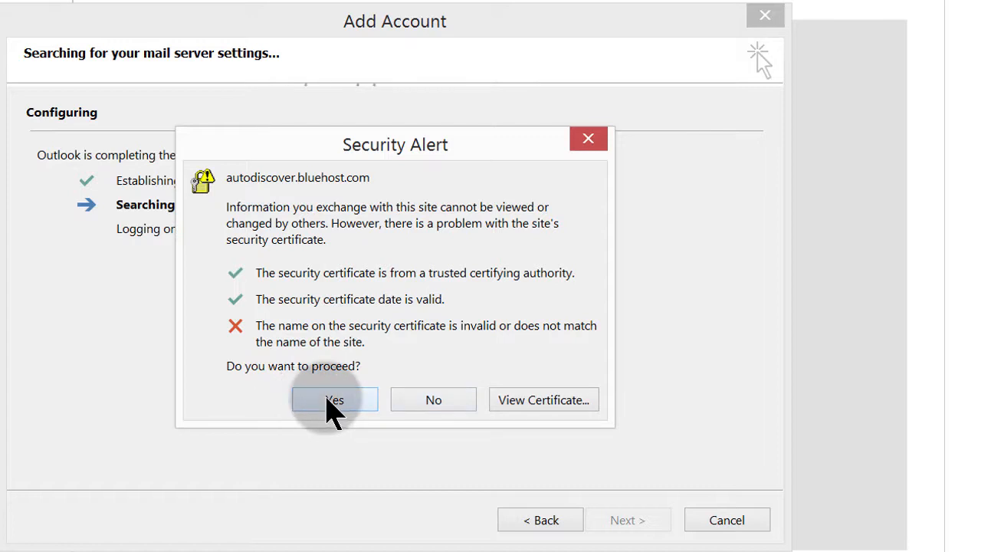
click(334, 399)
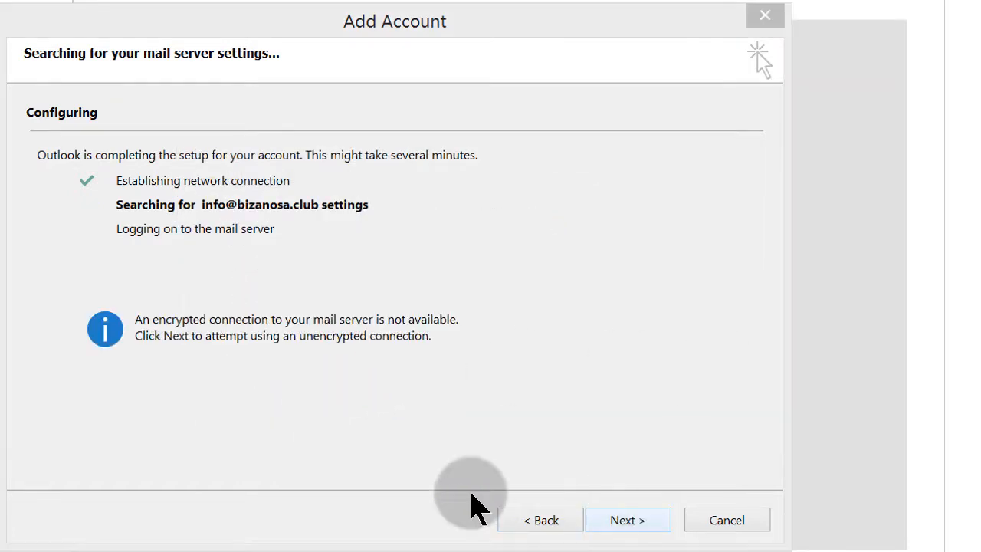
mouse_move(350, 242)
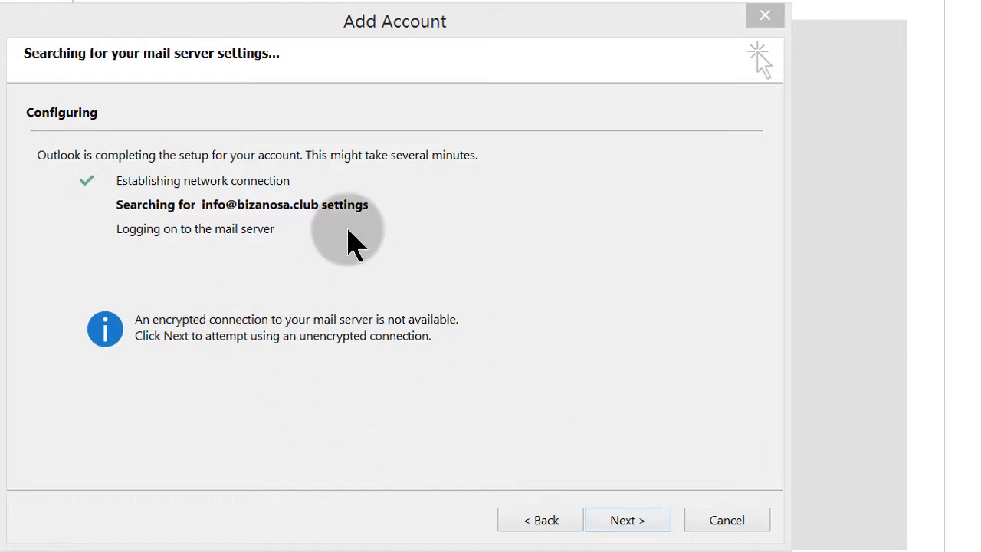
mouse_move(233, 376)
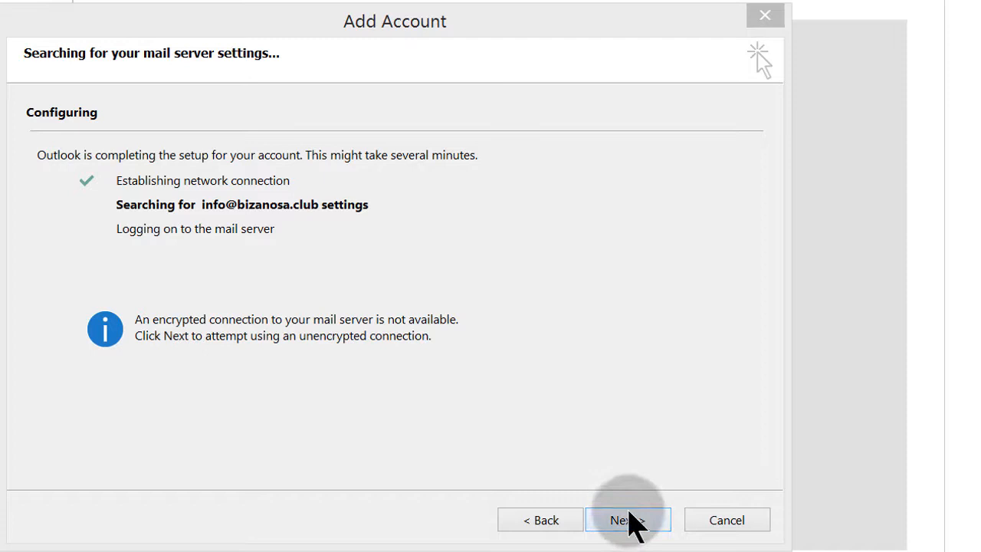
Step: Retry the account setup over an unencrypted connection
click(627, 519)
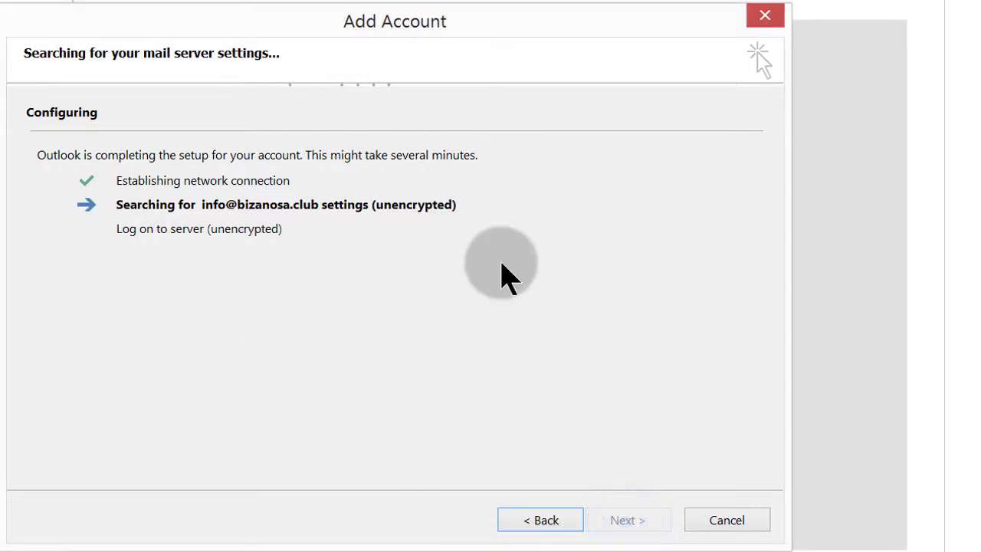
mouse_move(361, 318)
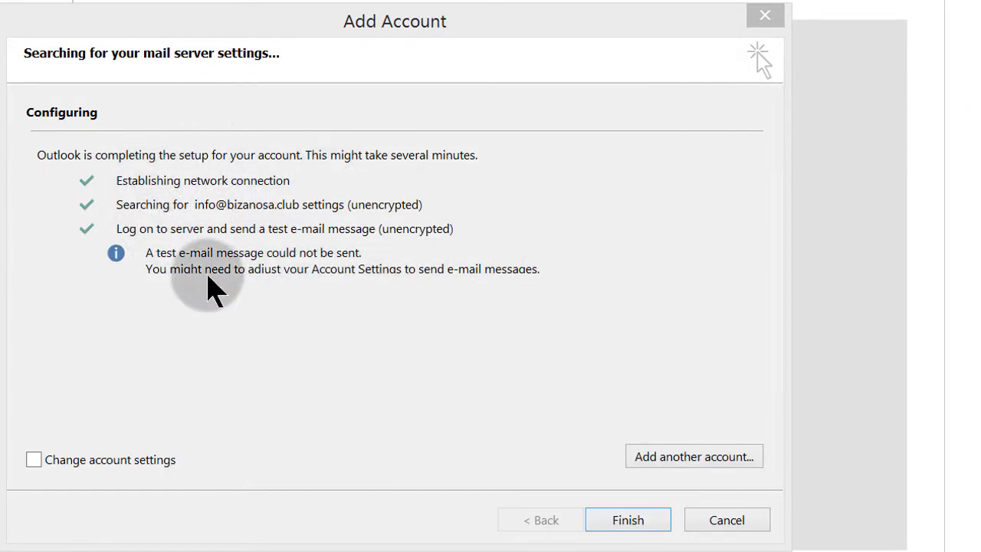
mouse_move(288, 275)
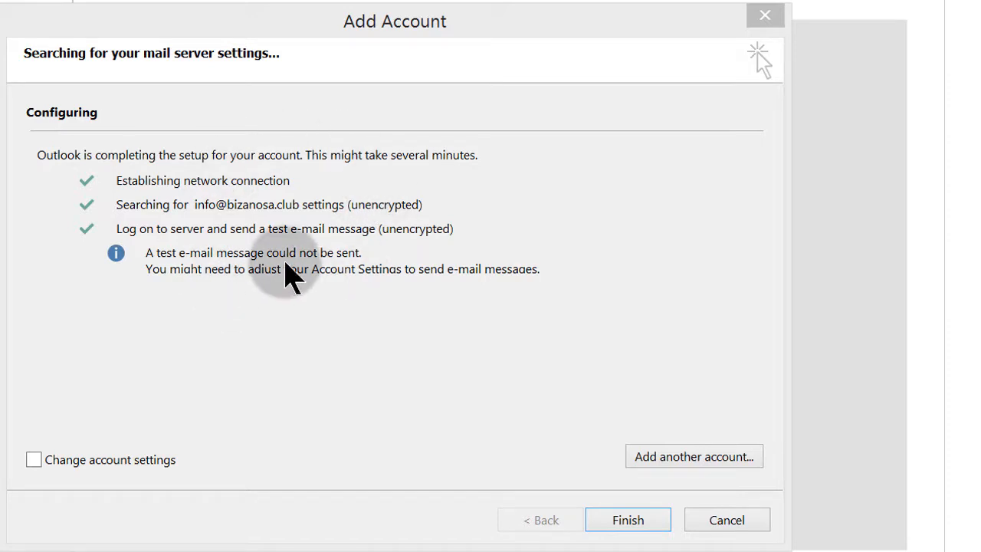
mouse_move(176, 273)
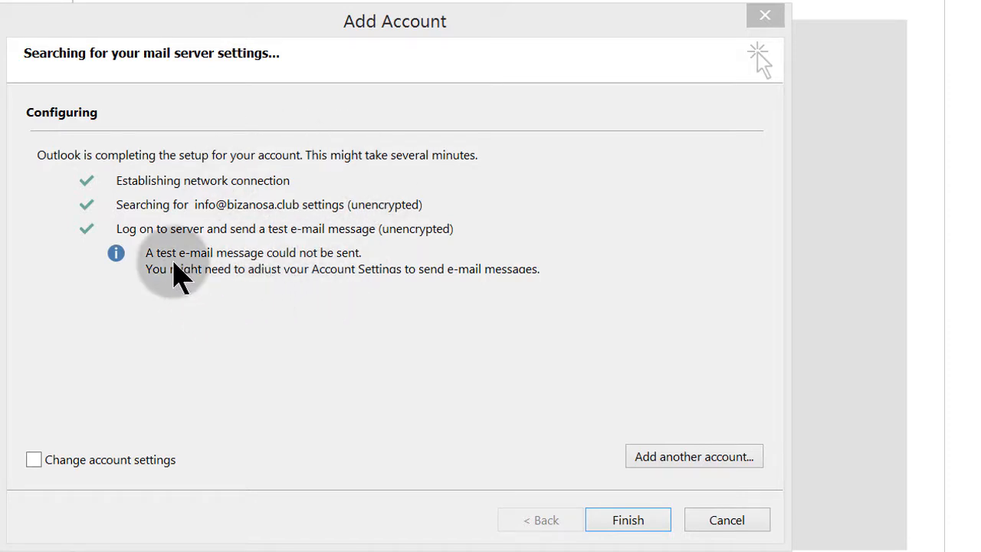
mouse_move(59, 478)
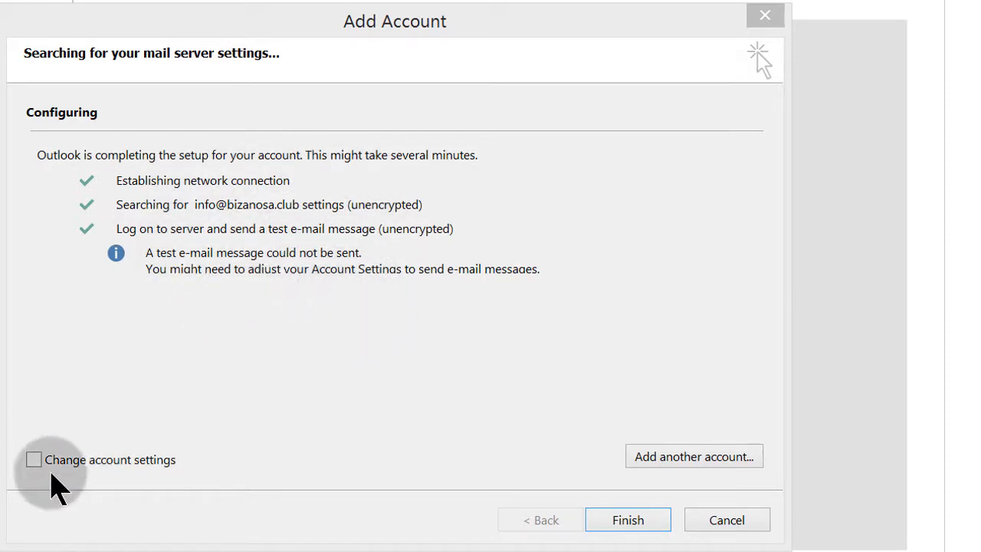
Step: Enable 'Change account settings' and continue to the POP and IMAP server form
click(33, 460)
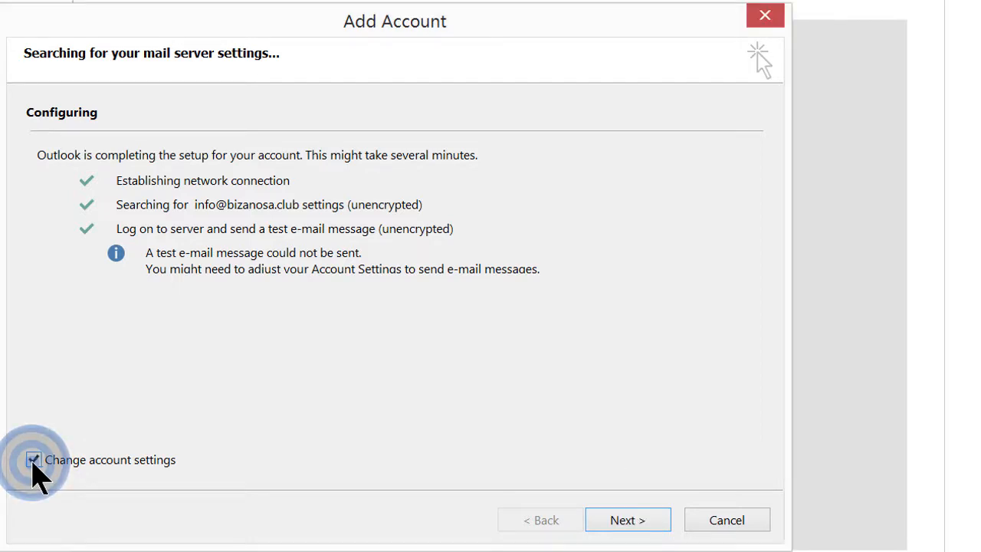
click(34, 460)
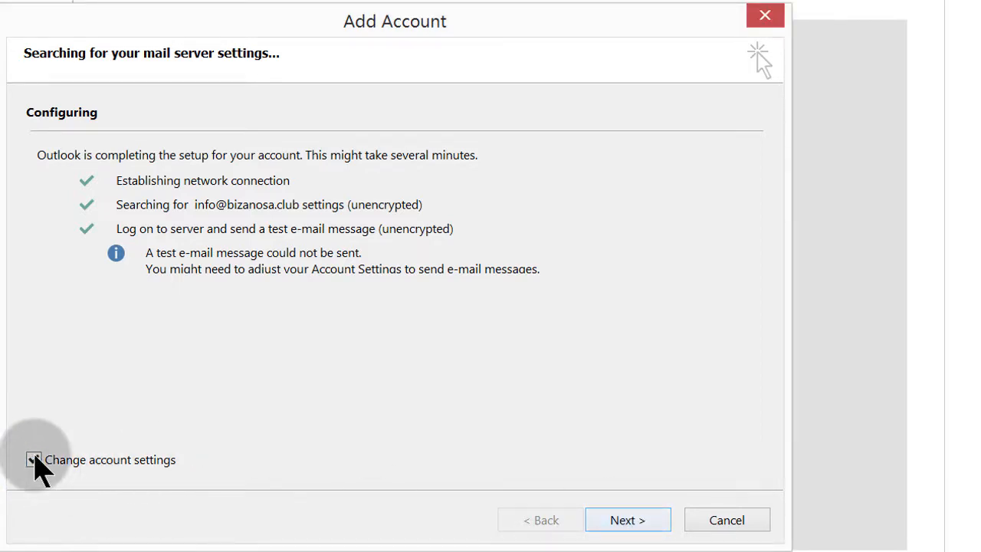
click(34, 460)
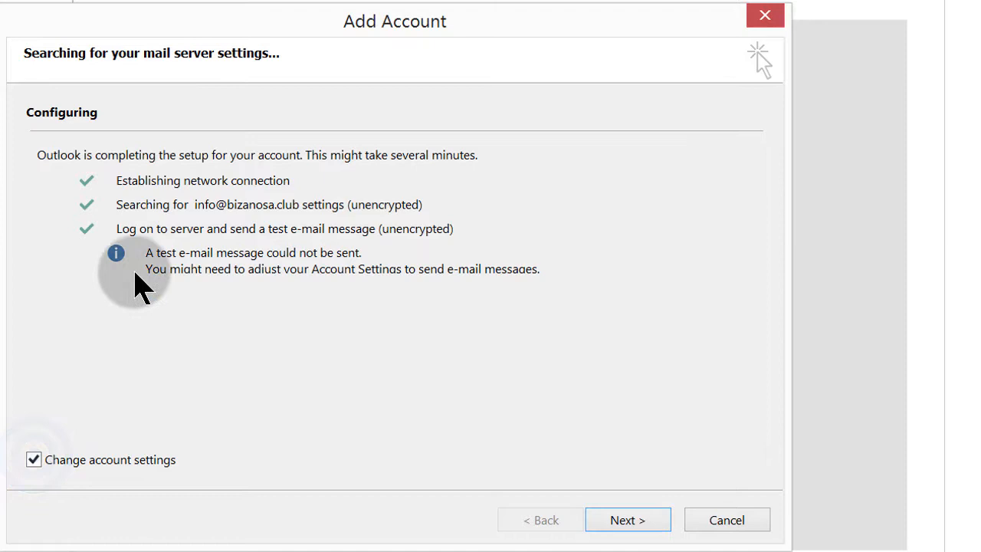
click(627, 518)
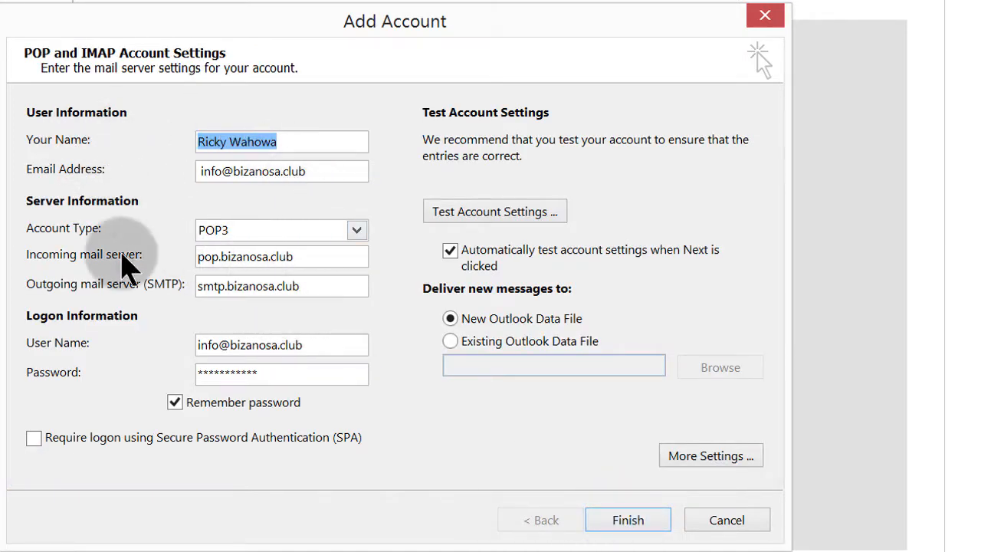
mouse_move(146, 295)
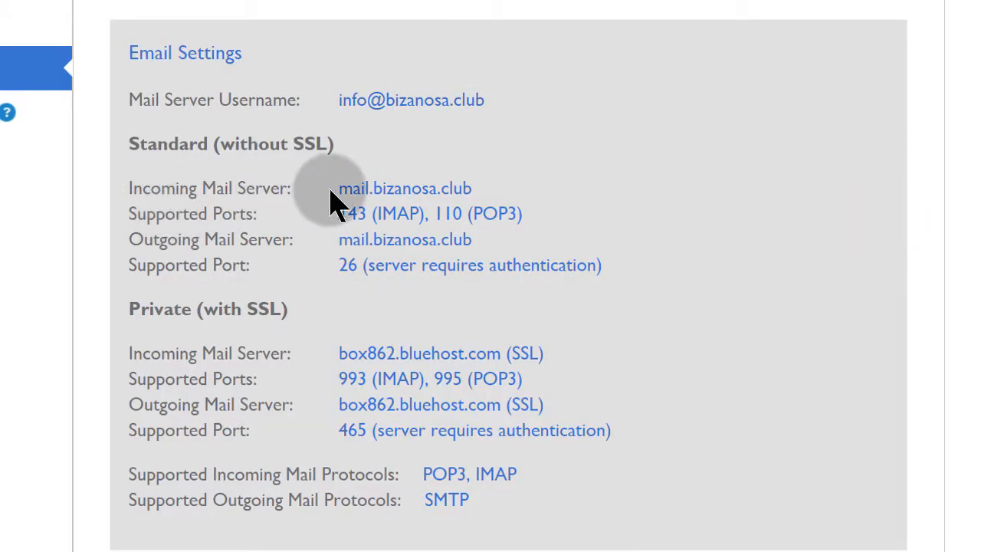
Step: Replace the incoming and outgoing (SMTP) mail servers with mail.bizanosa.club
double_click(404, 187)
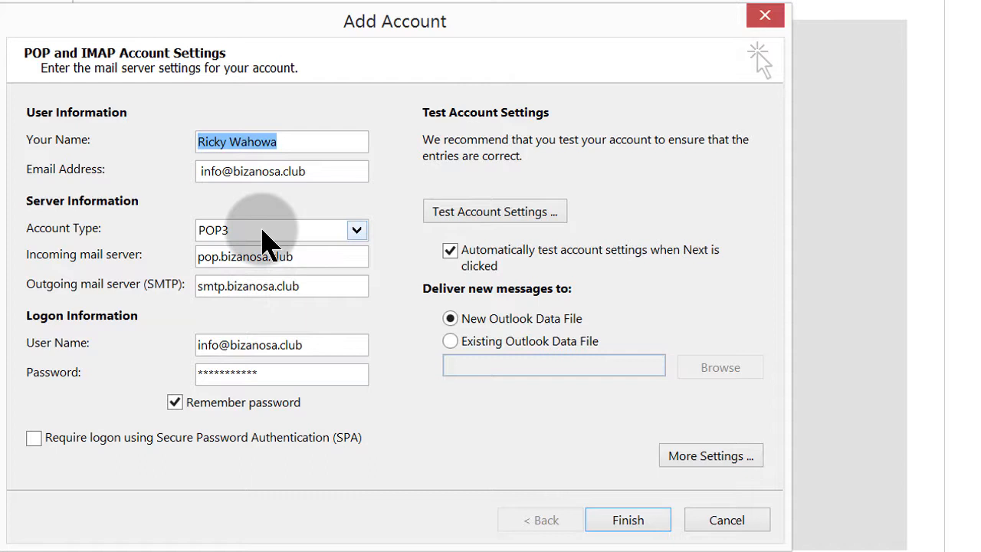
double_click(246, 256)
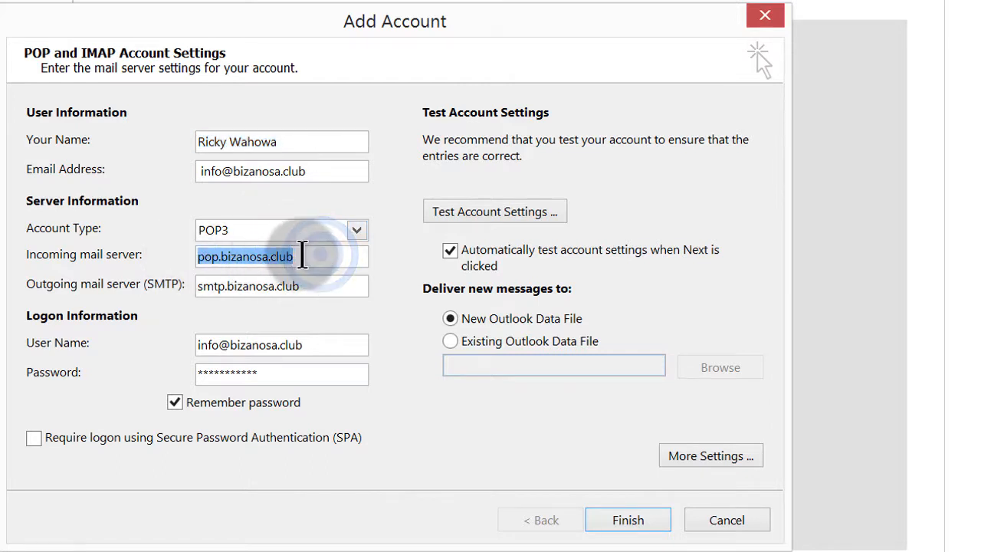
mouse_move(294, 284)
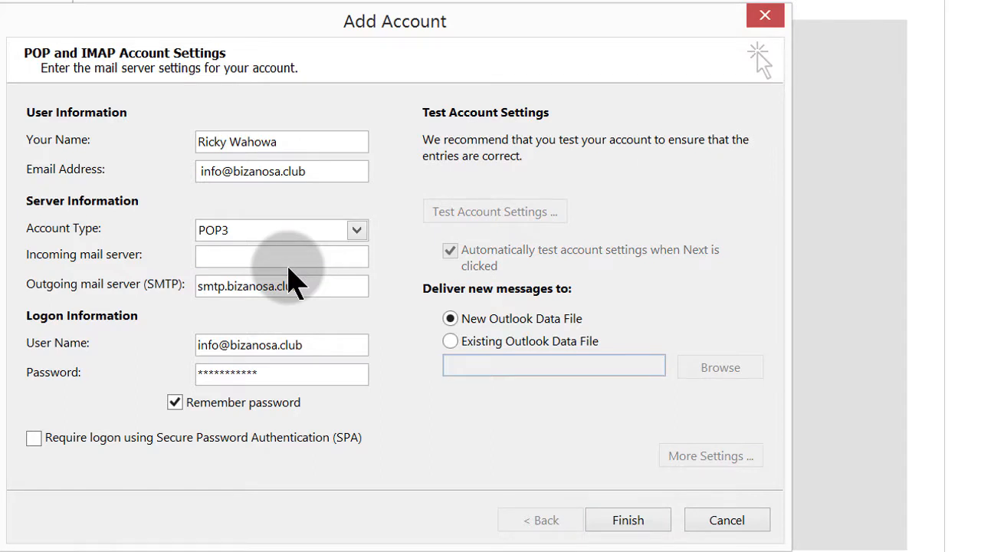
text(mail.bizanosa.club)
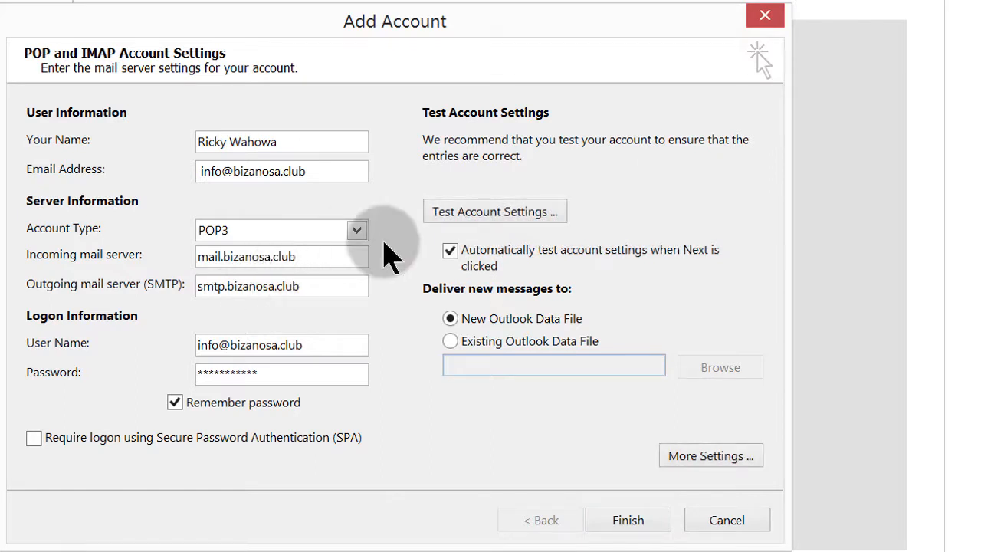
mouse_move(315, 314)
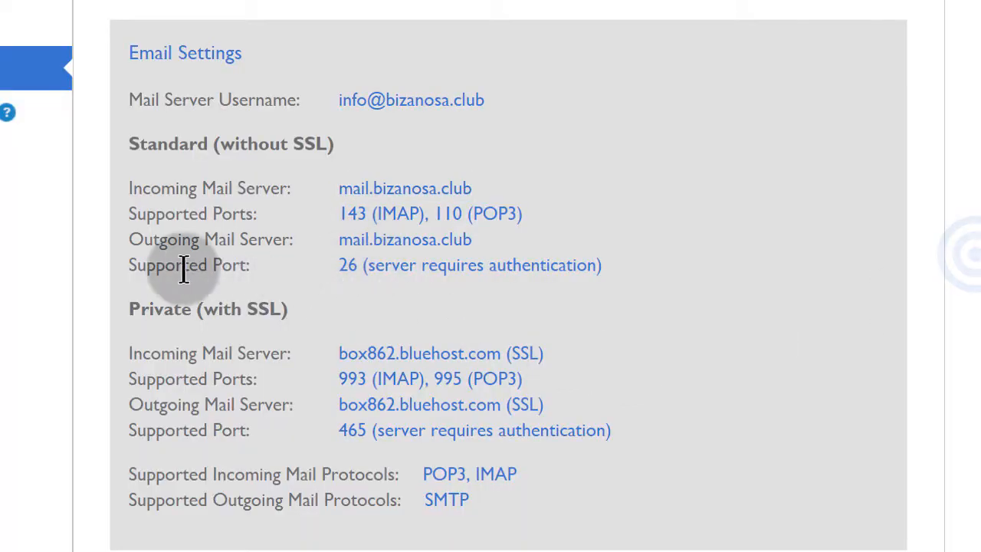
mouse_move(341, 245)
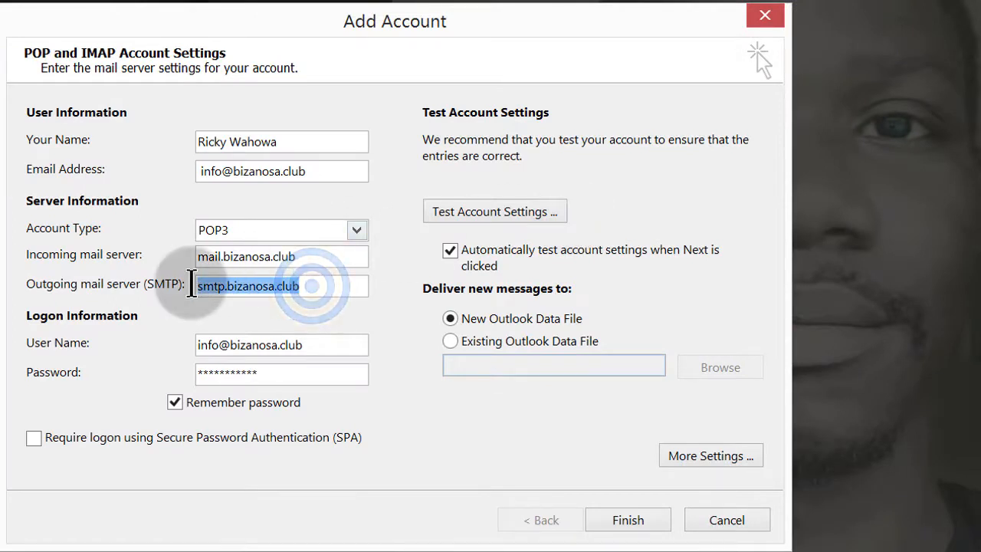
text(mail.bizanosa.club)
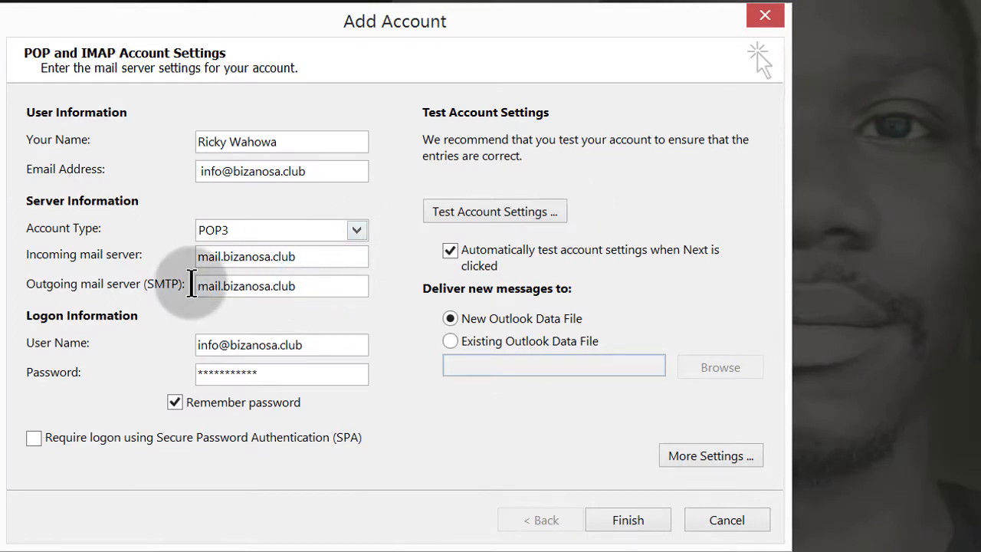
mouse_move(264, 336)
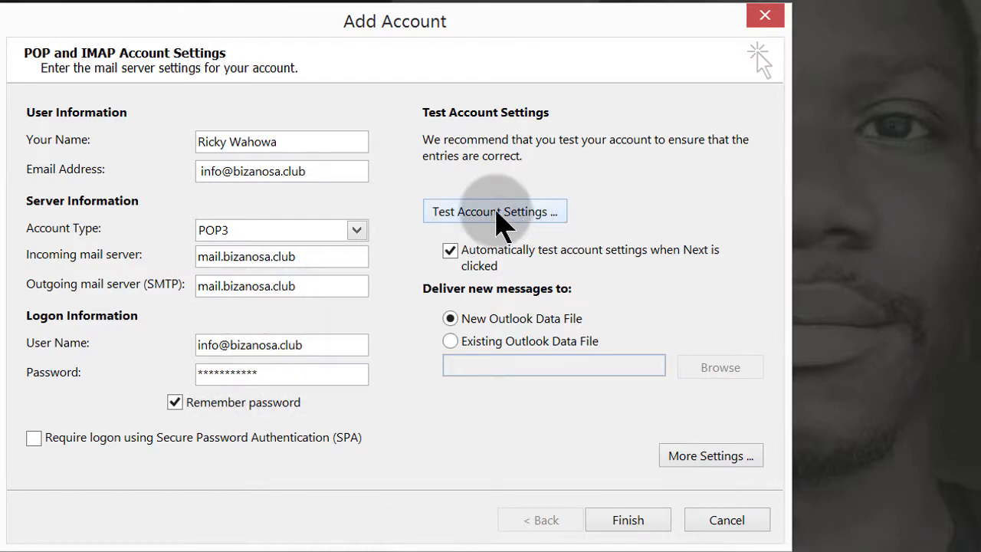
Step: Test the account settings, close the results and finish adding the account
click(494, 211)
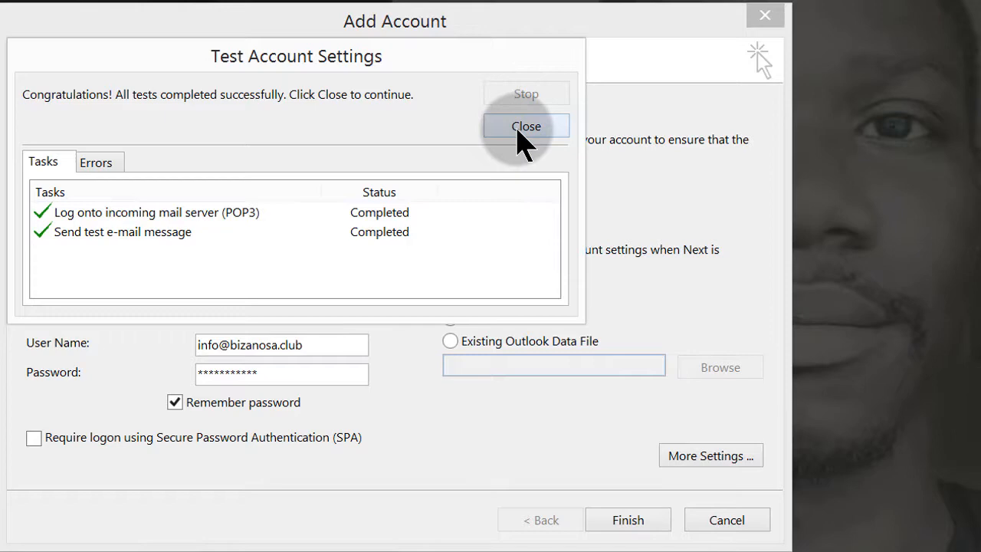
click(525, 126)
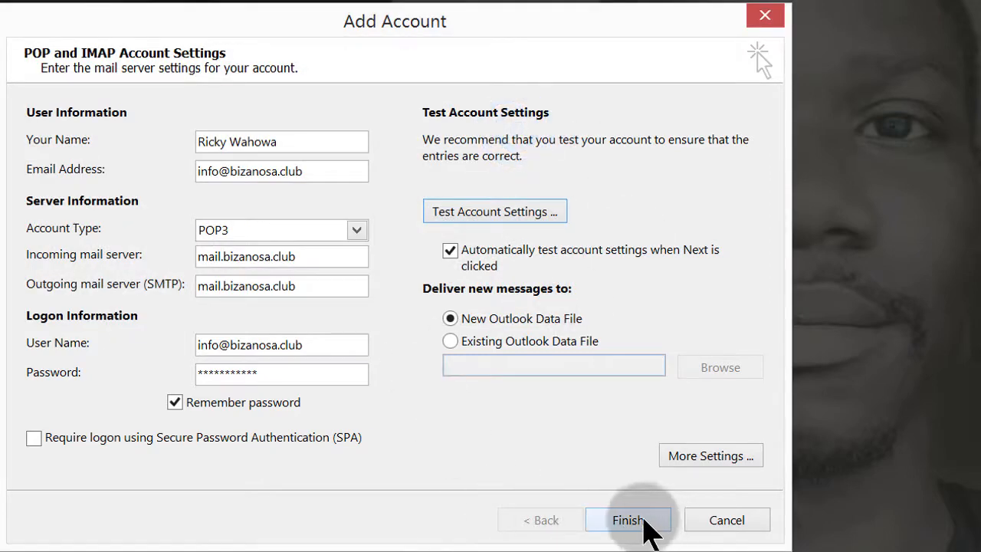
click(629, 519)
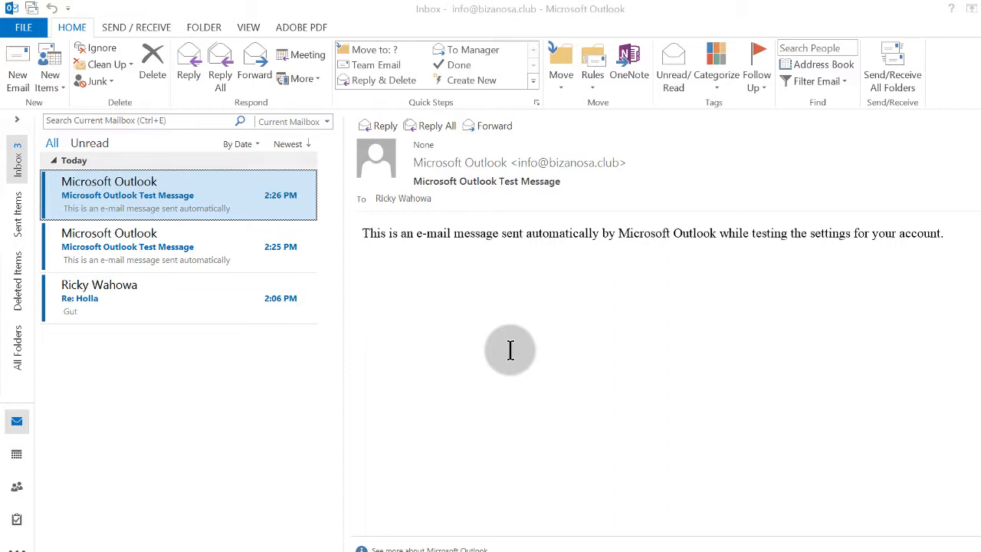
mouse_move(346, 365)
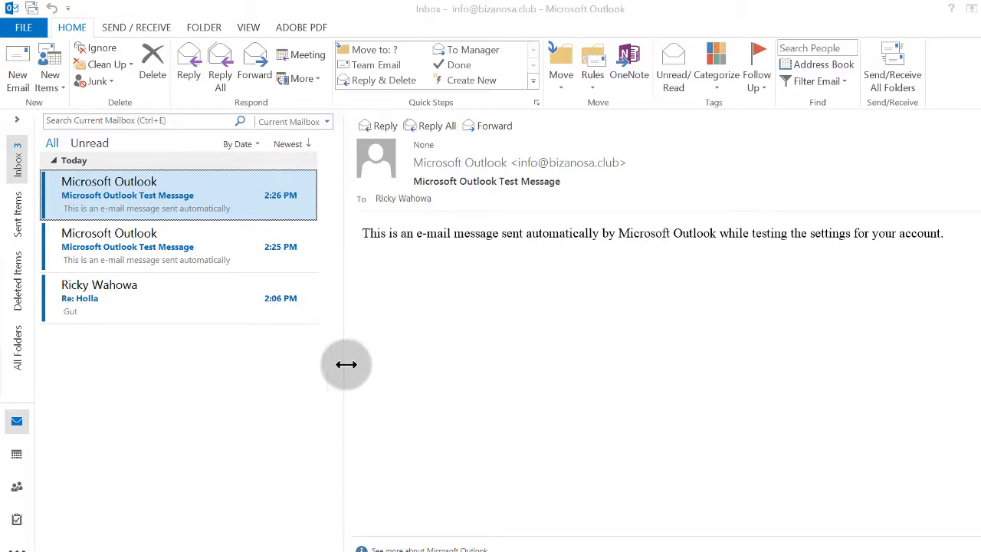
click(178, 297)
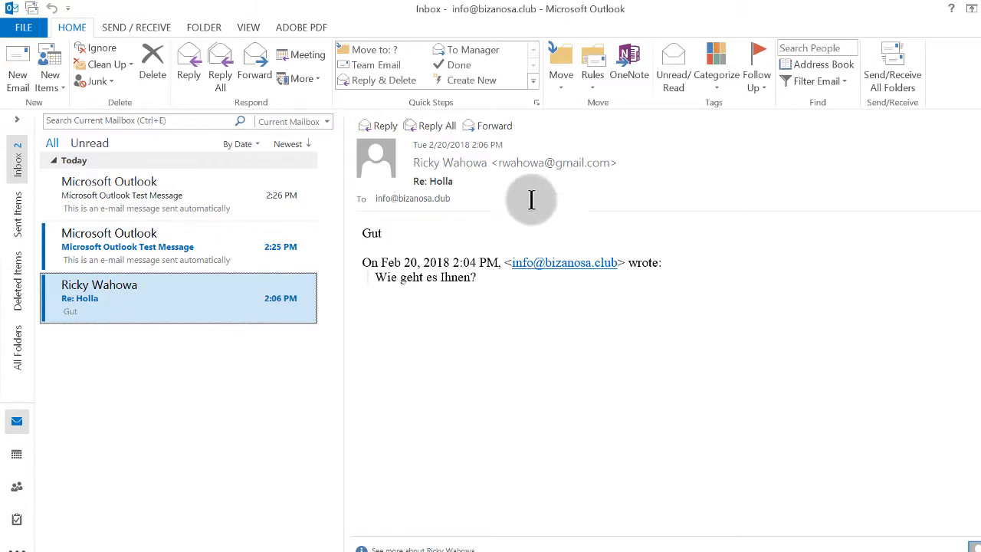
mouse_move(401, 220)
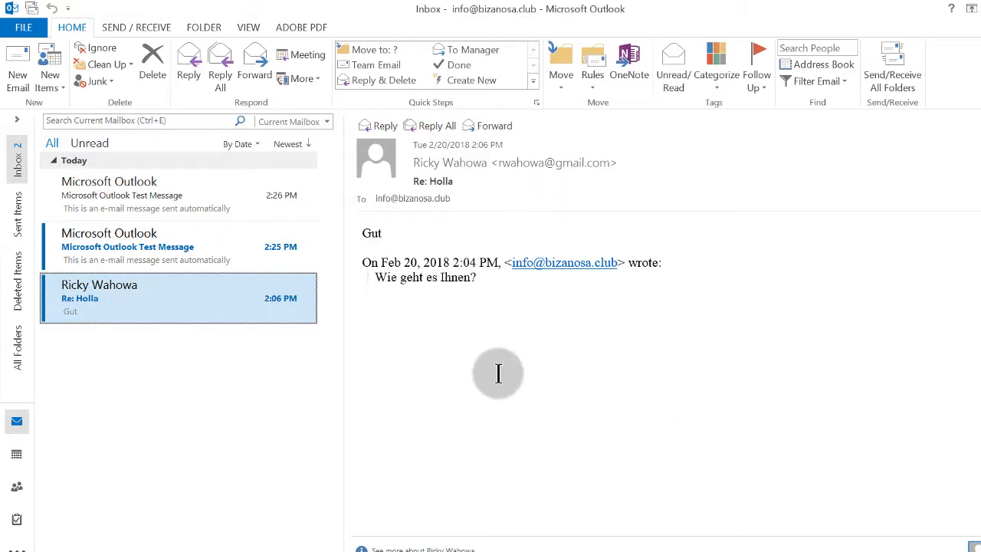
mouse_move(438, 236)
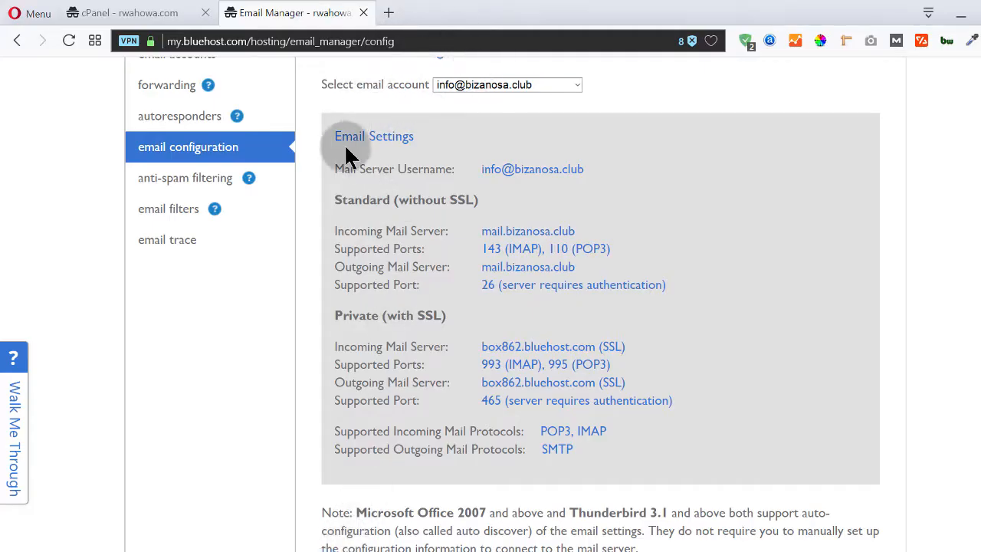
mouse_move(540, 187)
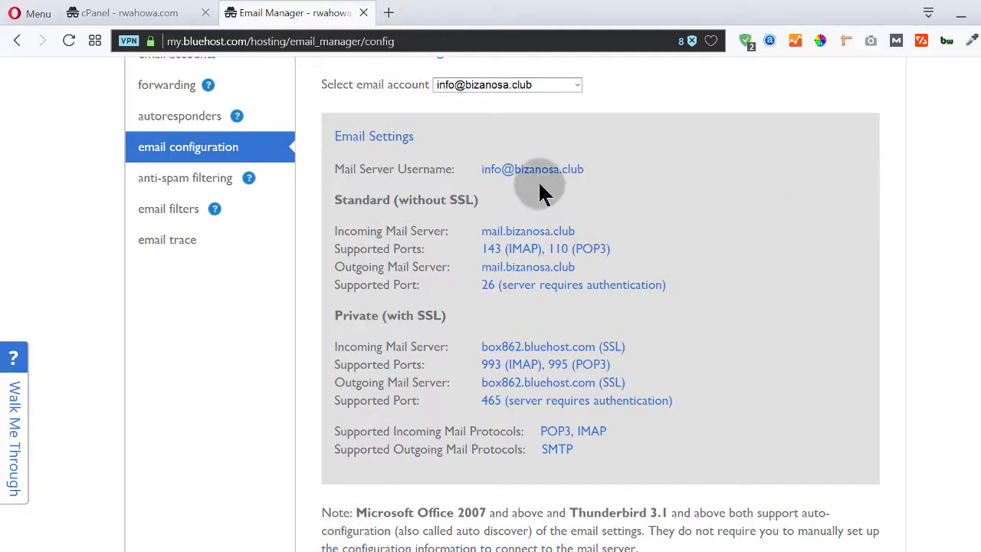
mouse_move(613, 181)
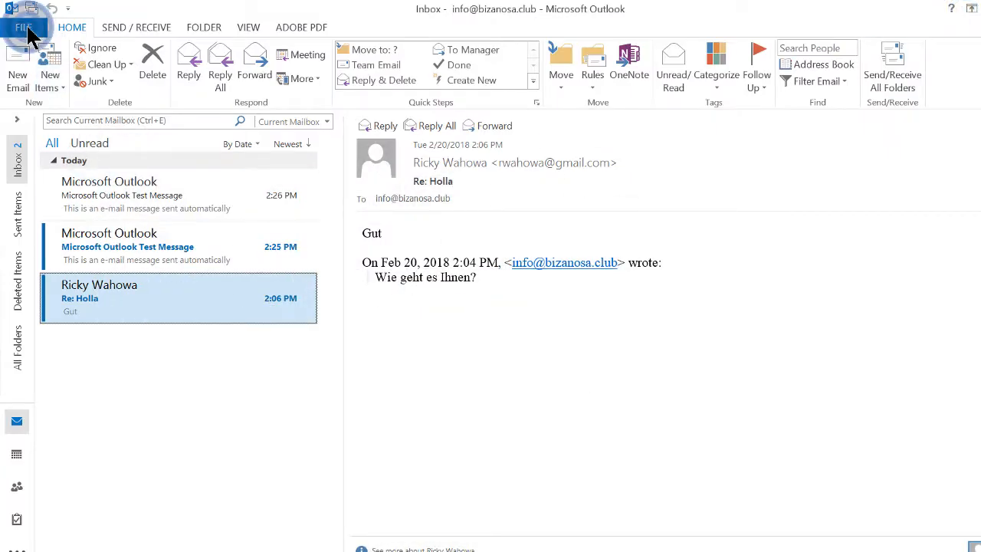
click(26, 28)
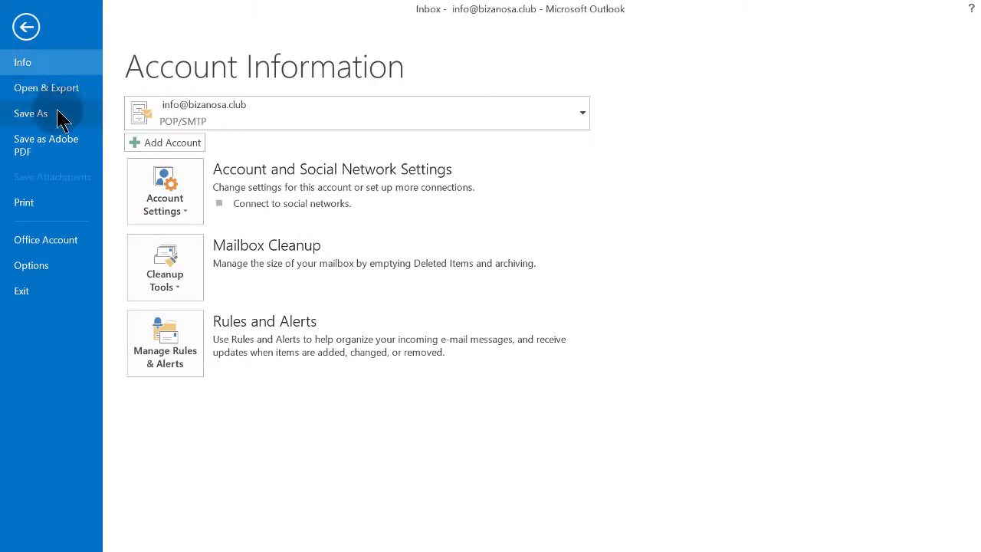
click(26, 26)
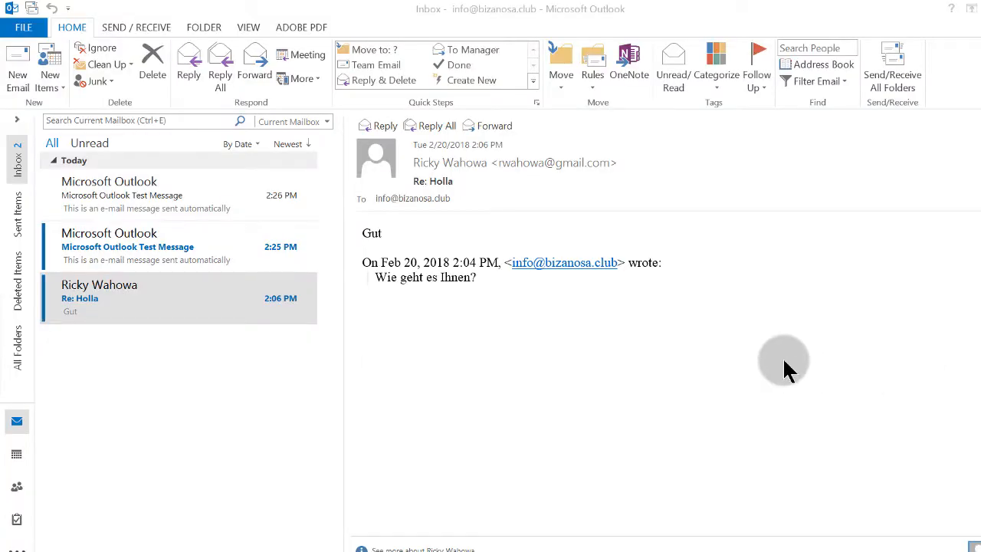
mouse_move(209, 392)
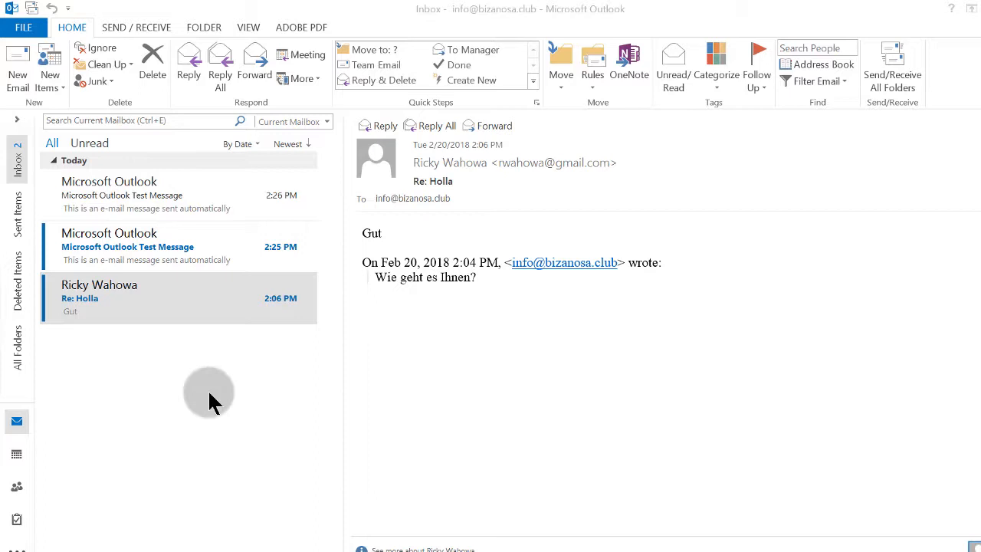
mouse_move(184, 380)
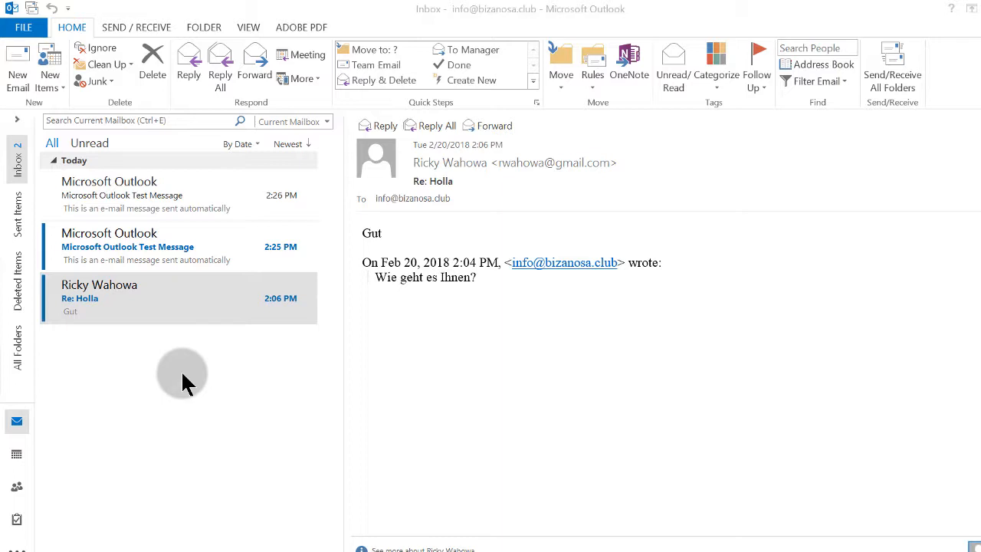
mouse_move(196, 297)
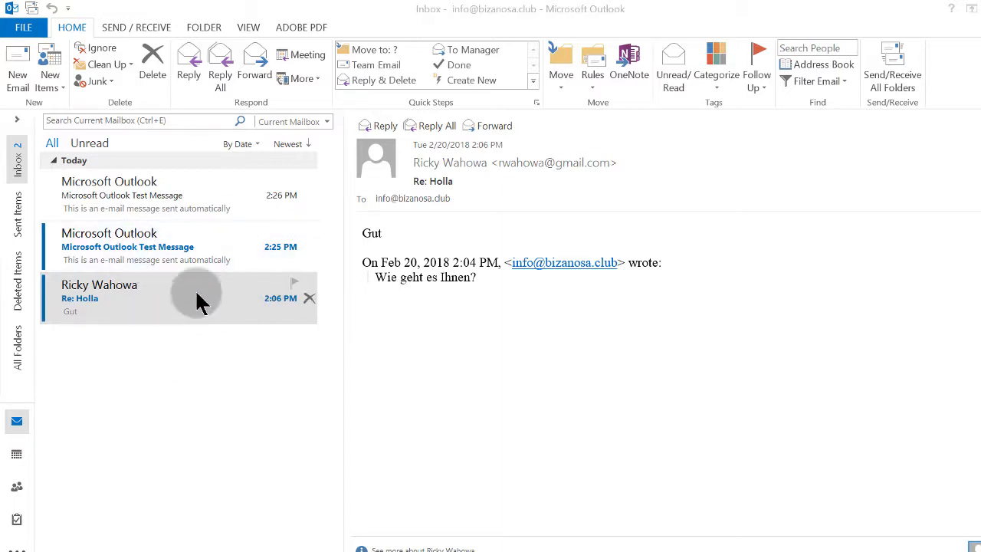
mouse_move(192, 329)
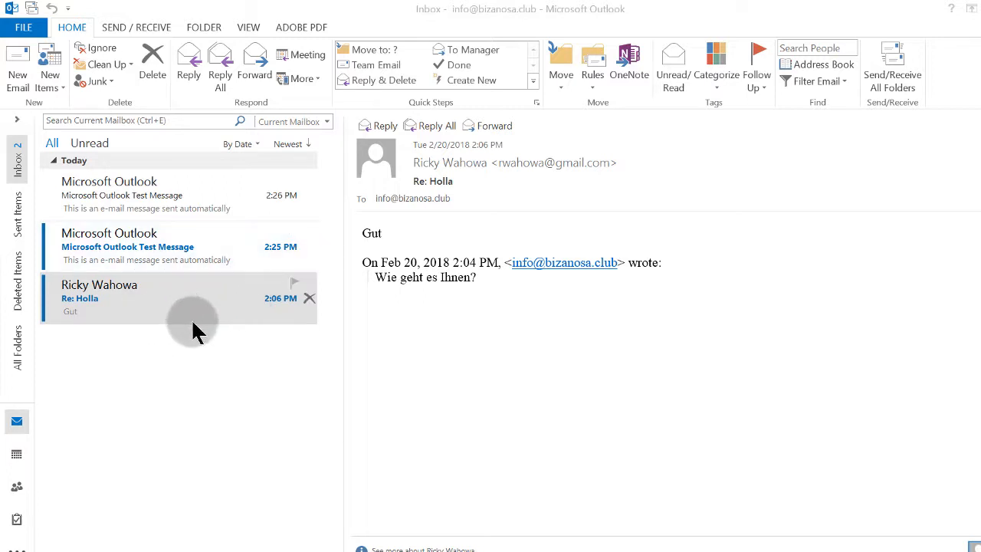
mouse_move(126, 317)
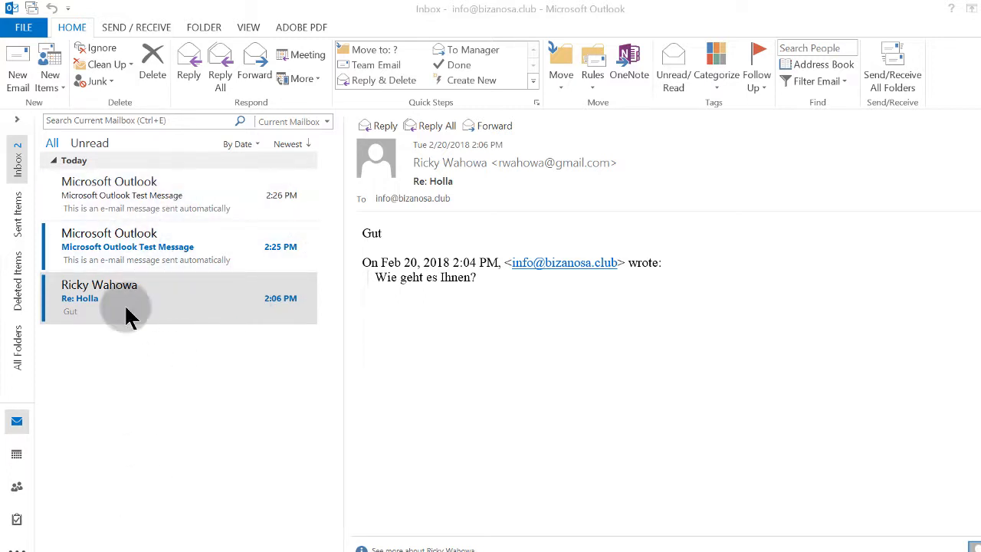
mouse_move(150, 360)
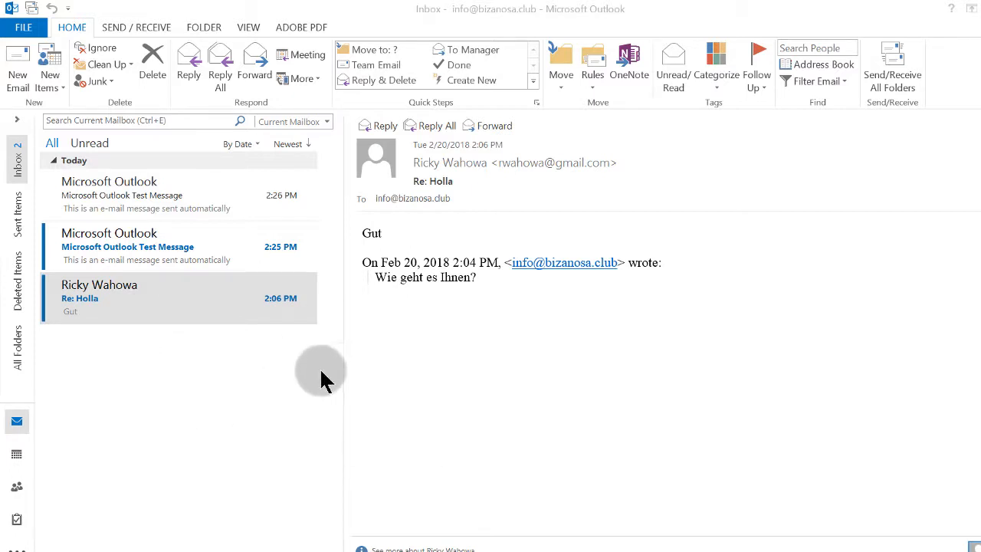
mouse_move(346, 160)
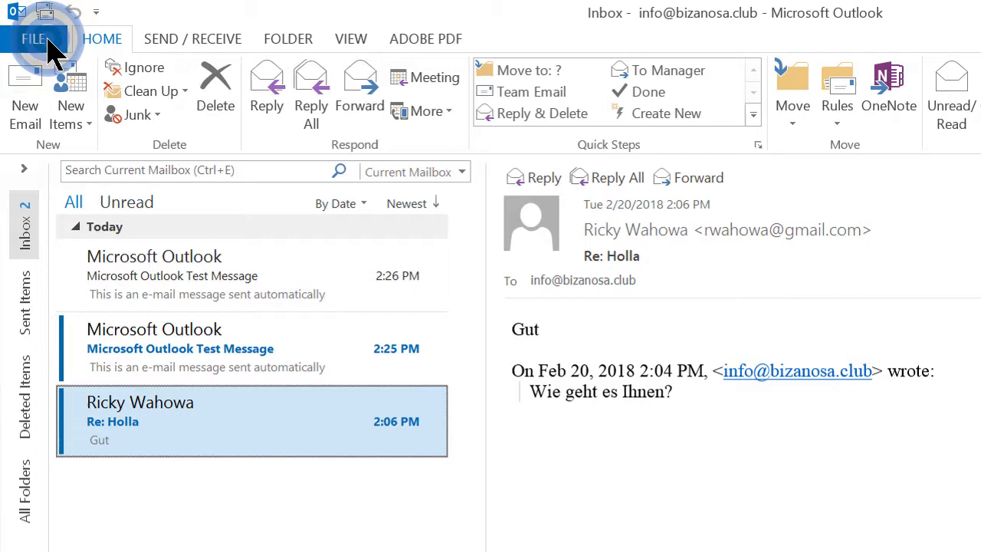
Step: Start adding another email account from the Account Information page
click(40, 39)
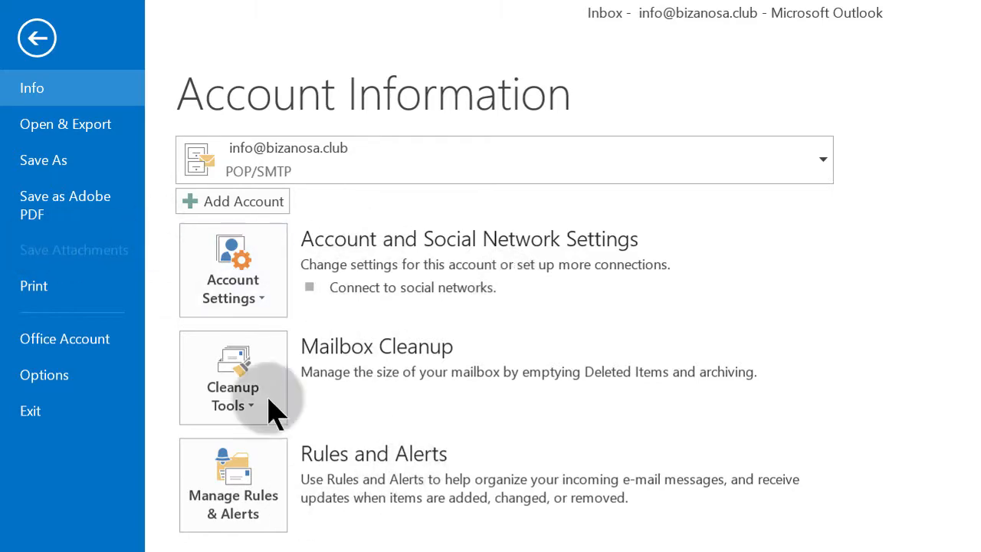
click(233, 200)
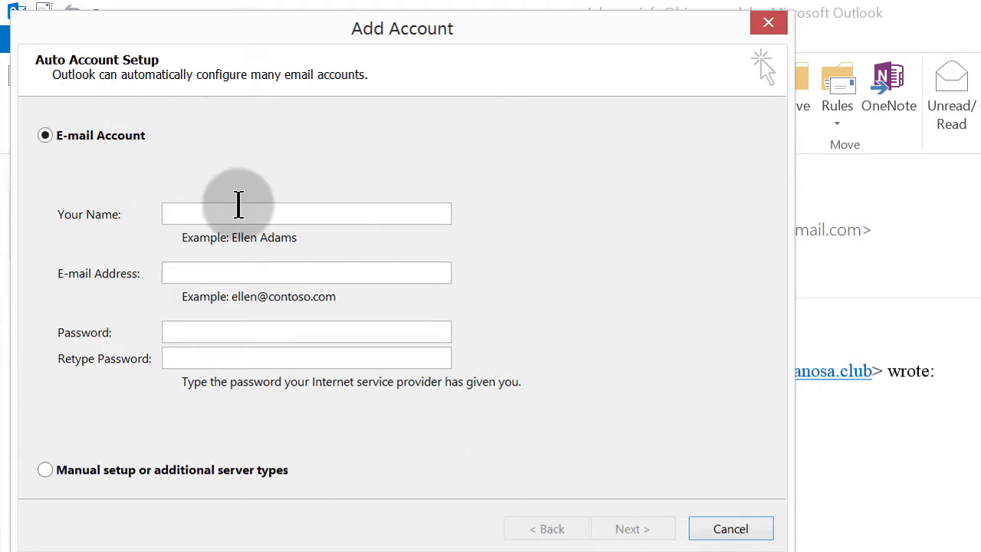
mouse_move(201, 380)
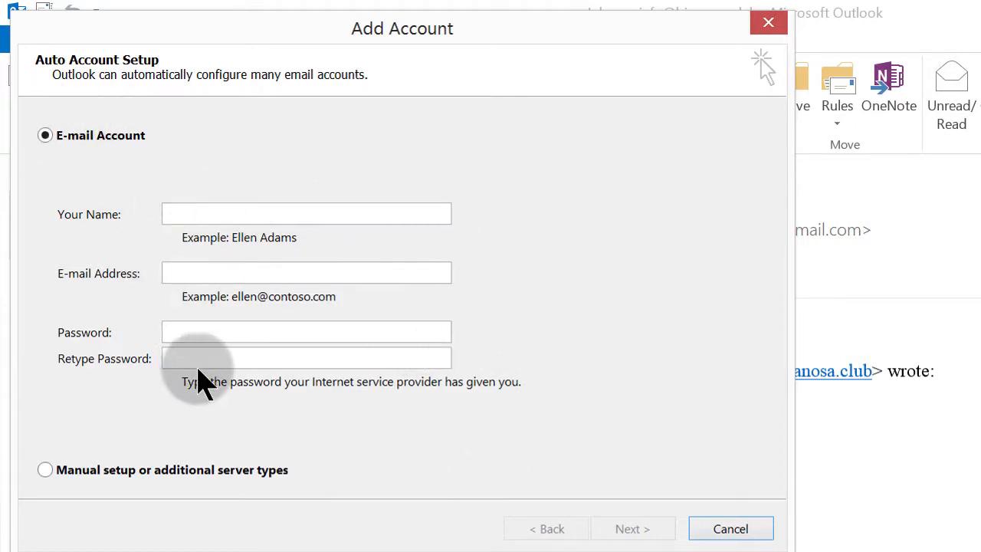
Step: Choose manual setup with the POP or IMAP service type and begin entering the name Ricky
click(45, 469)
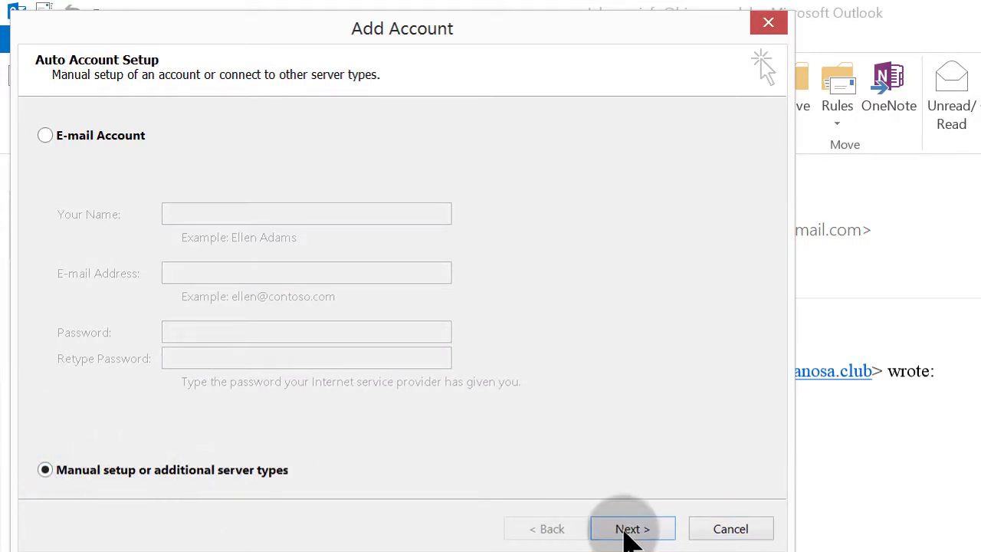
click(632, 529)
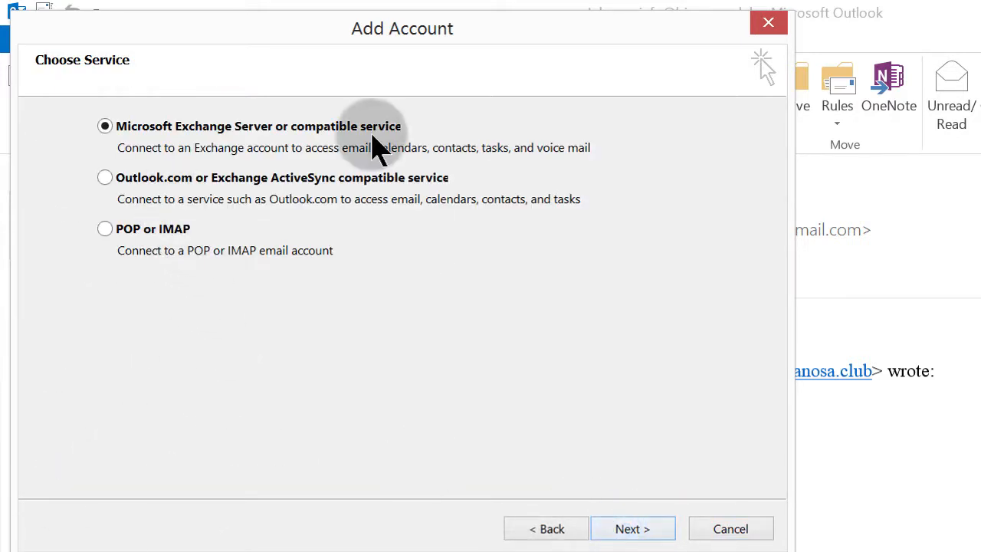
click(105, 228)
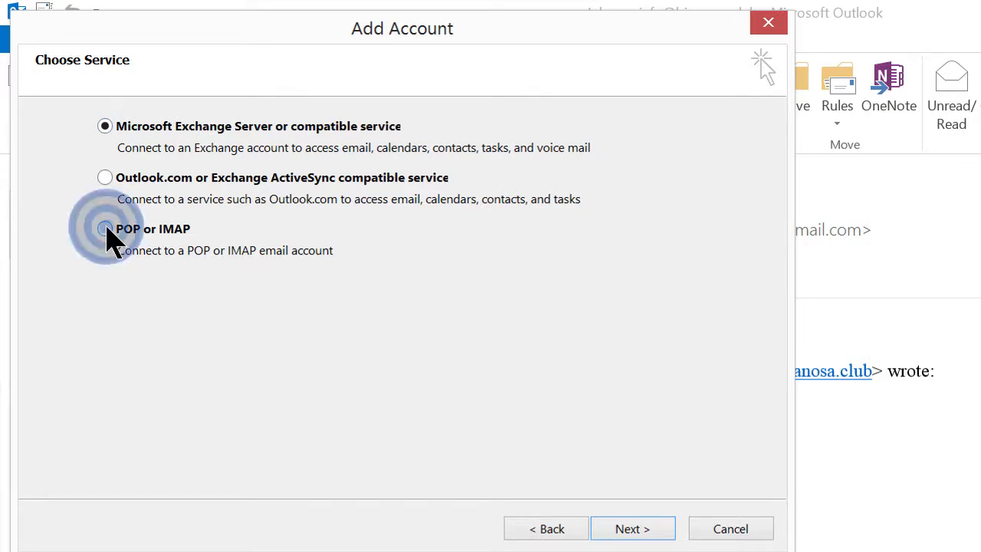
click(104, 228)
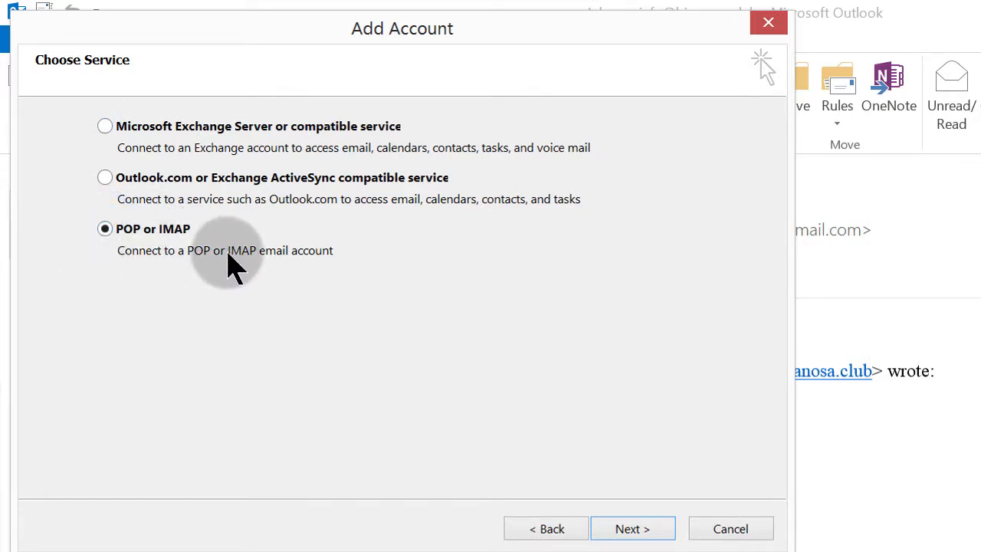
mouse_move(544, 264)
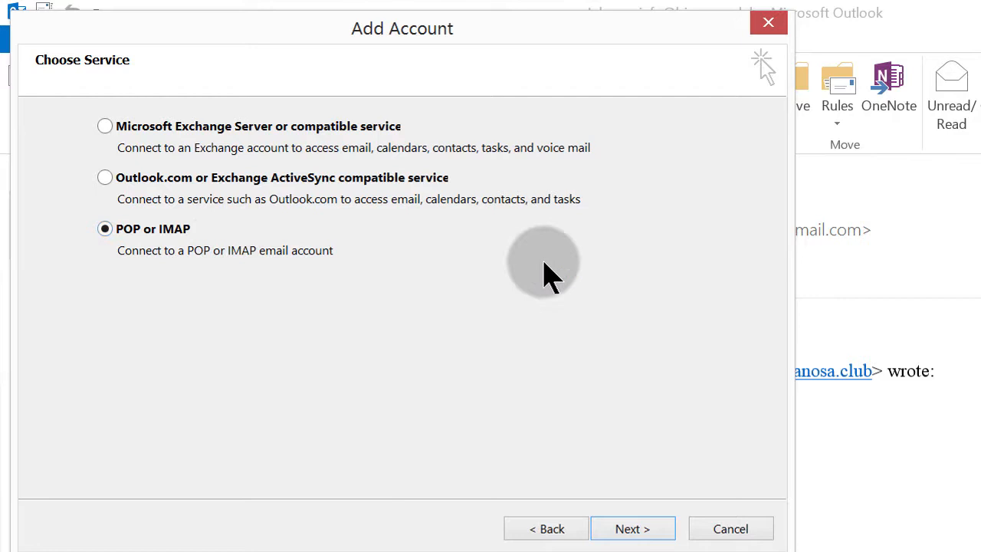
click(632, 529)
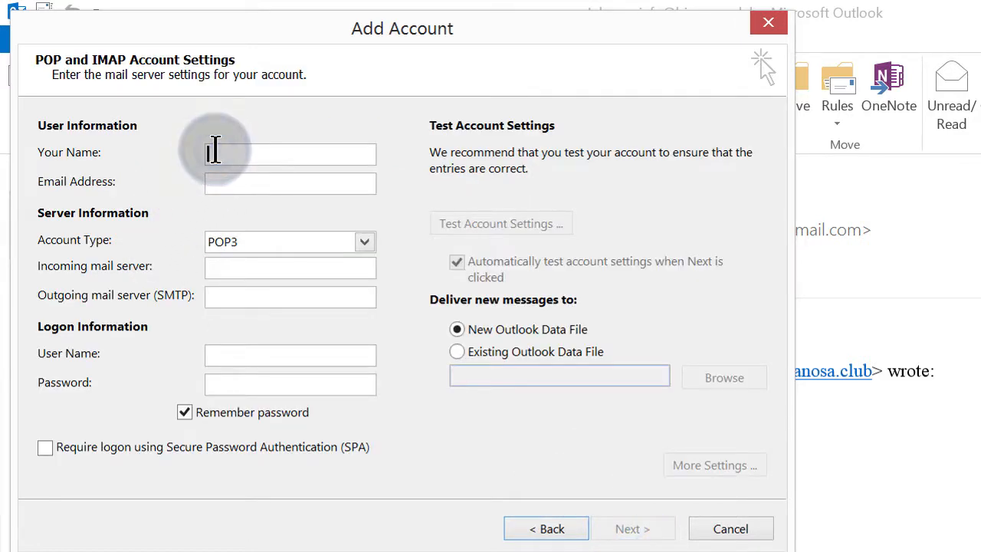
text(Ricky)
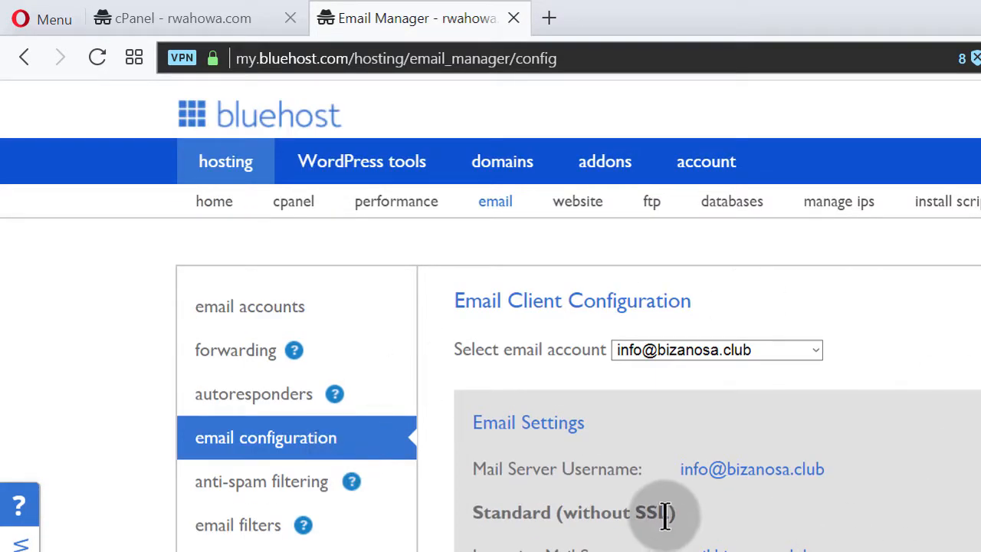
mouse_move(697, 469)
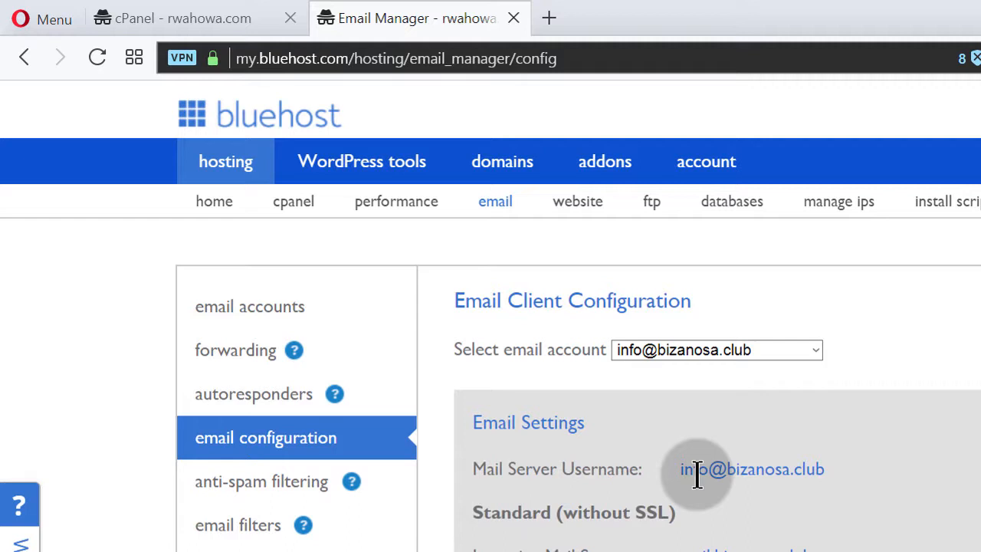
scroll(down, 3)
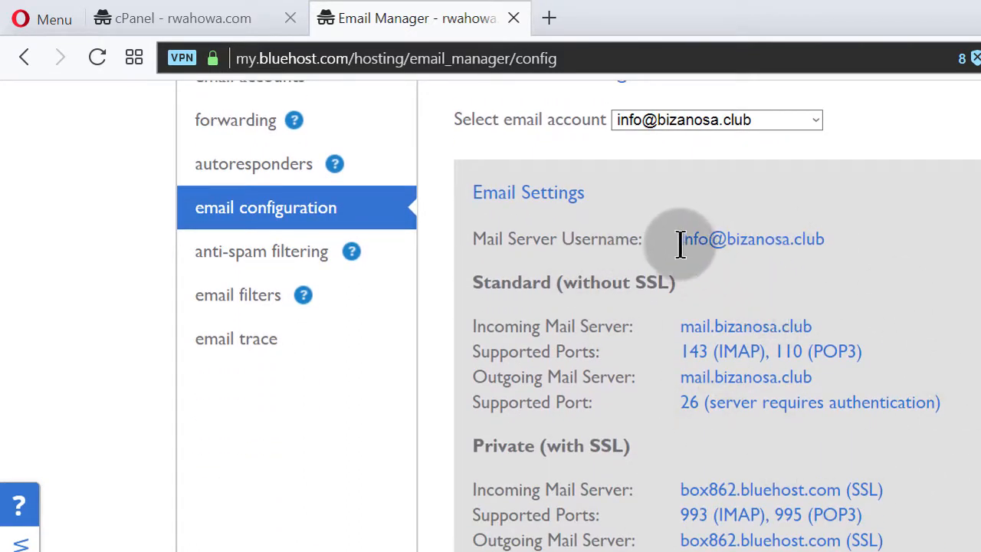
double_click(717, 240)
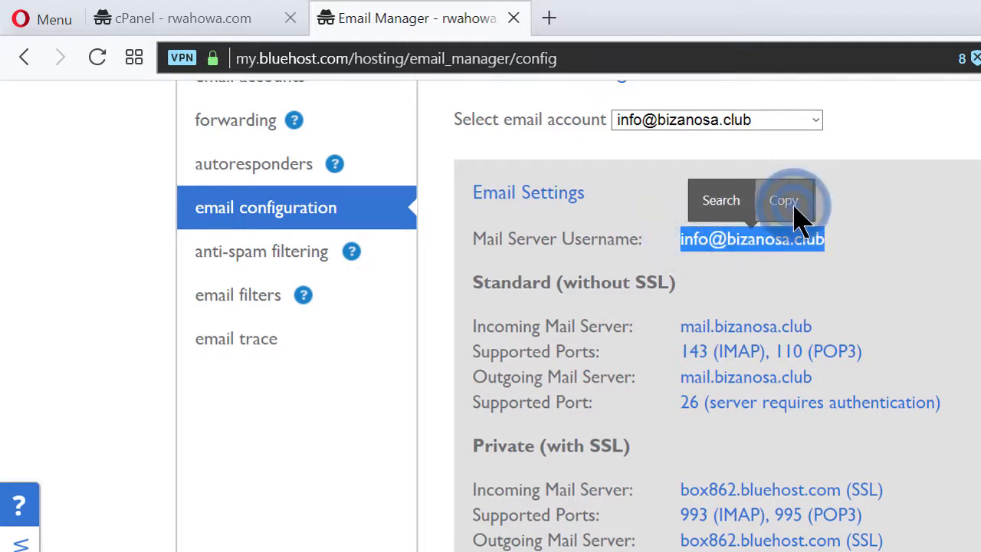
click(784, 199)
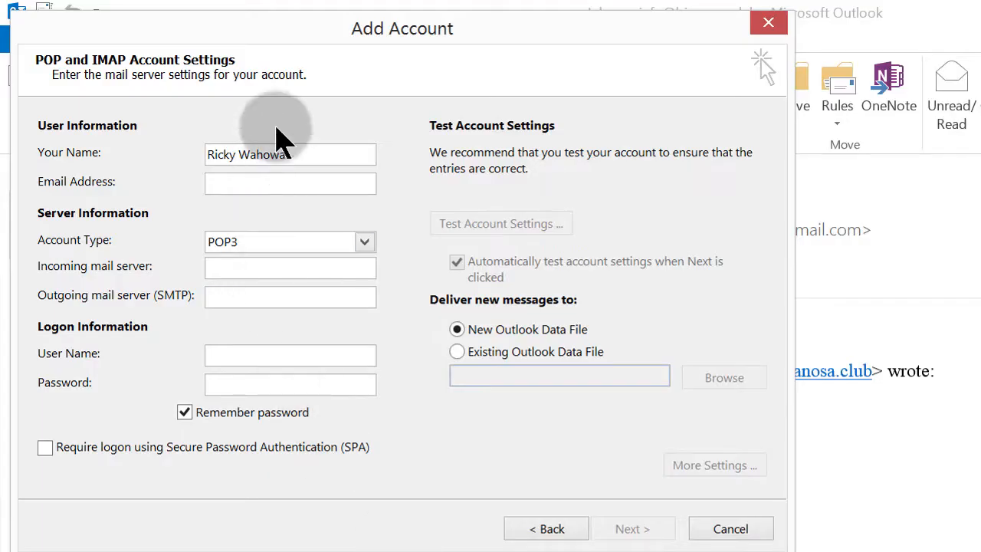
click(290, 182)
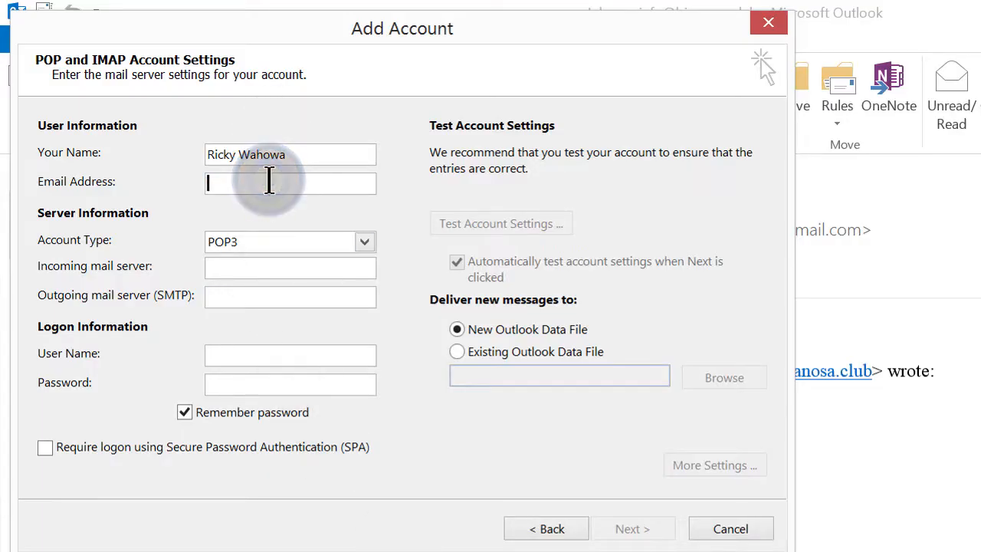
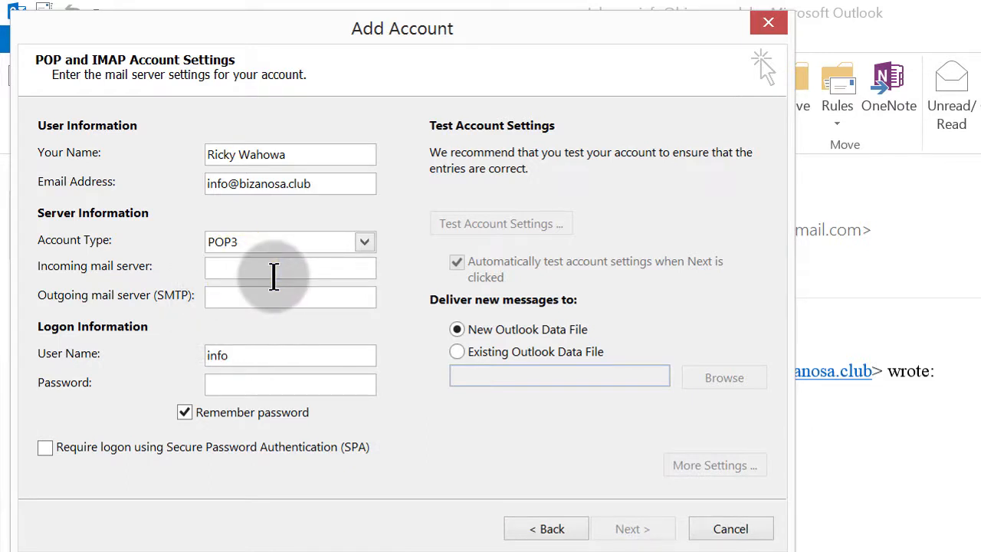
text(mail.bizanosa.club)
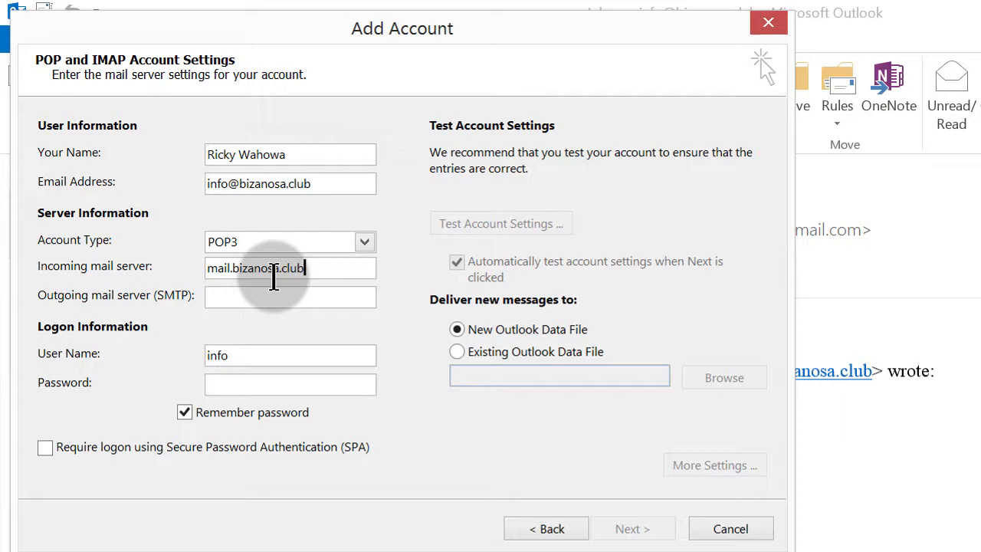
text(mail.bizanosa.club)
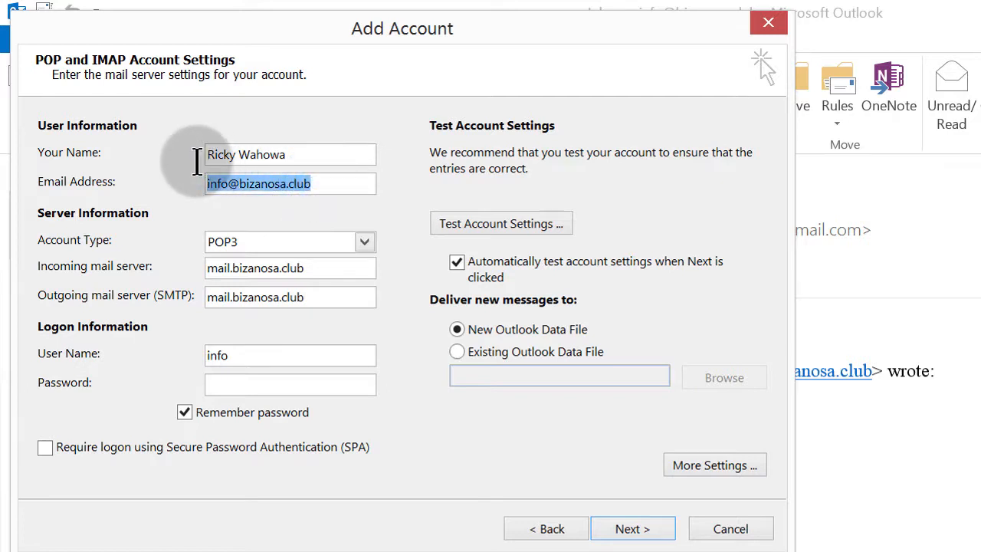
click(289, 356)
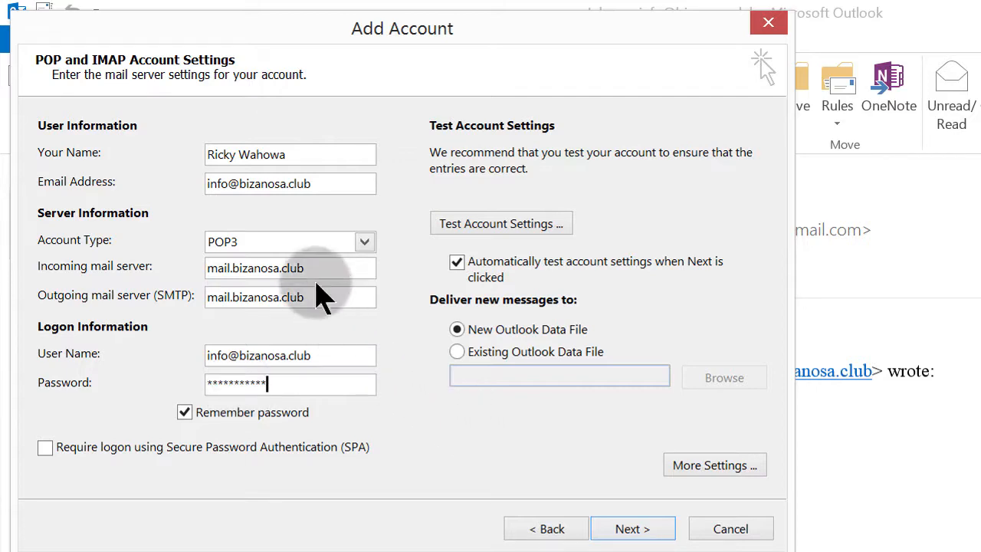
click(500, 224)
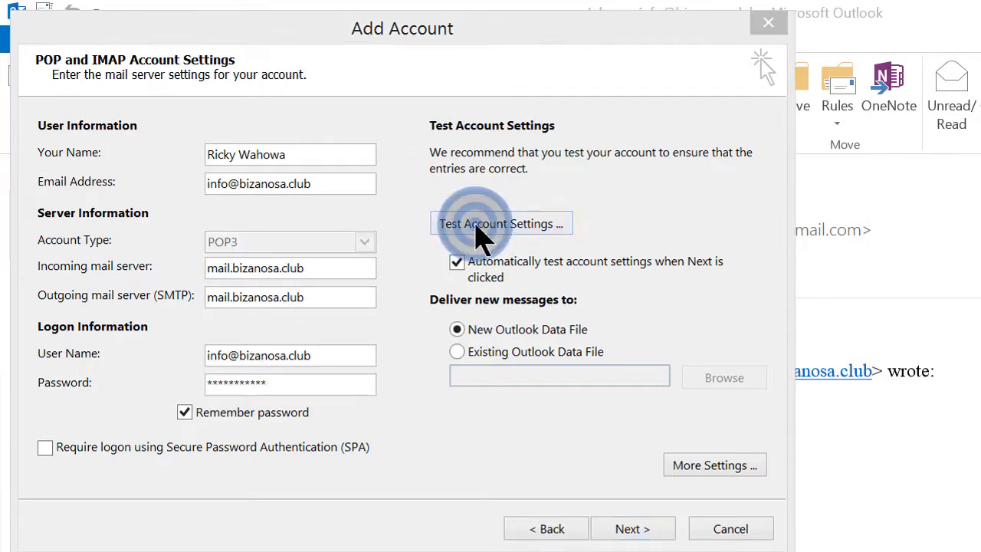
Step: Run the account test, which fails with a 550 Invalid HELO name error, and close the results
click(500, 224)
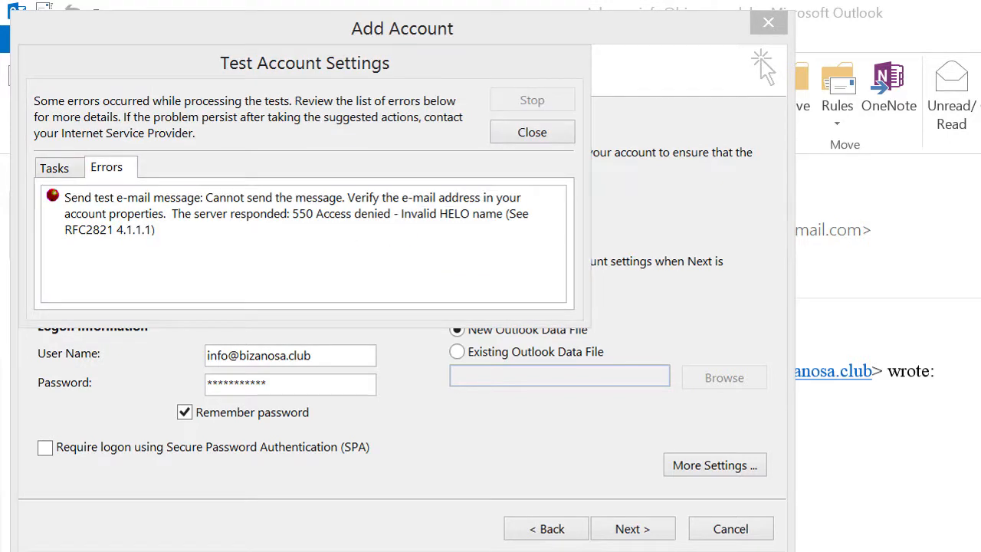
mouse_move(263, 375)
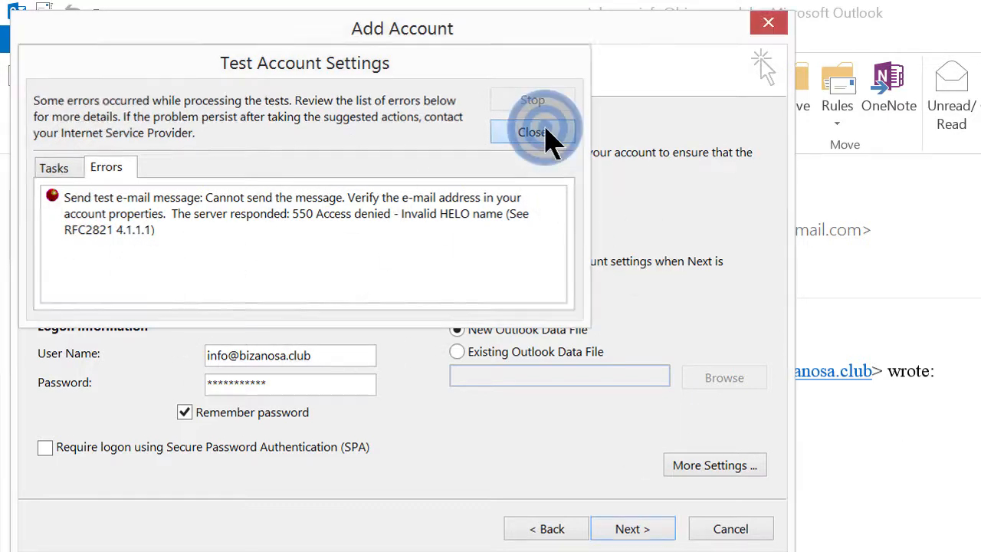
click(532, 132)
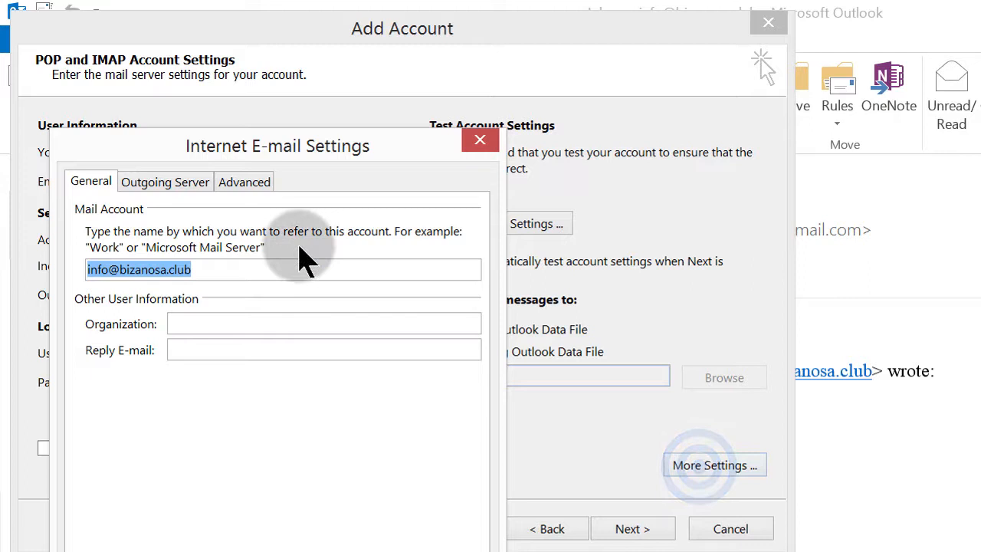
Step: Set the incoming POP3 server port to 110 in the Advanced settings
click(244, 181)
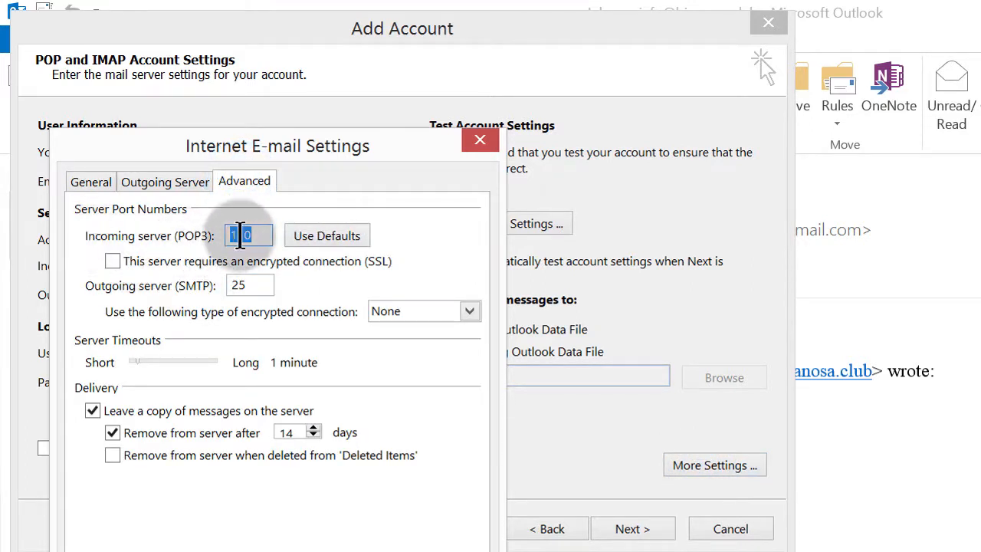
text(110)
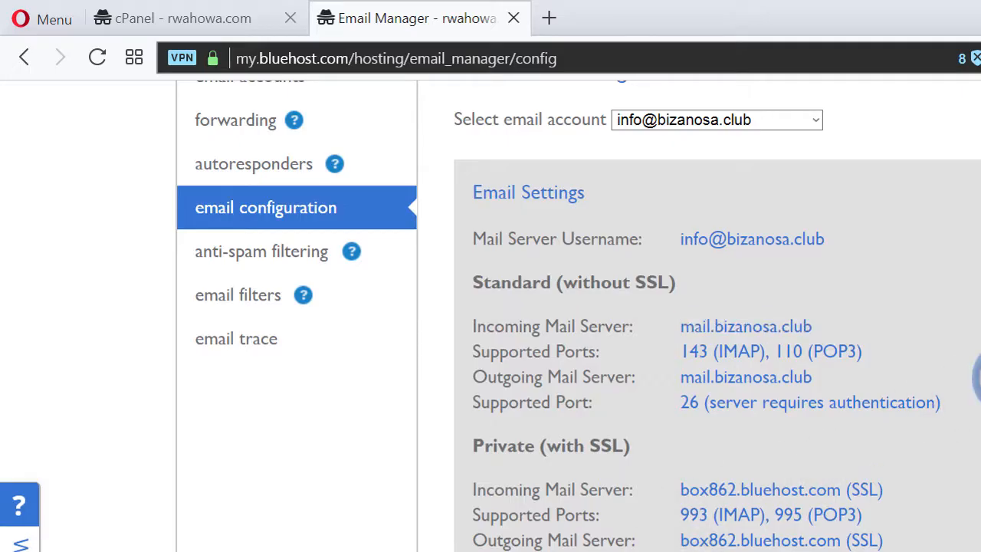
click(680, 401)
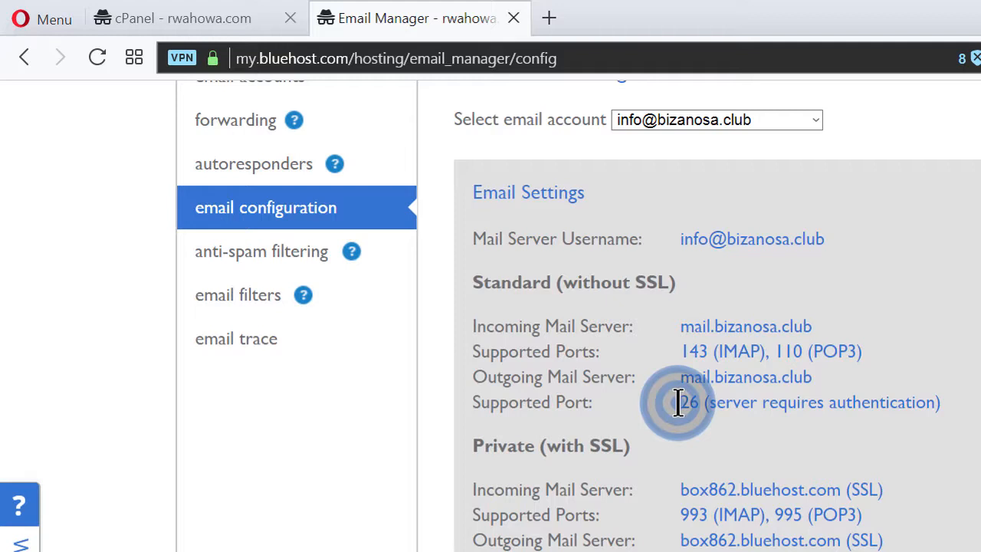
double_click(683, 402)
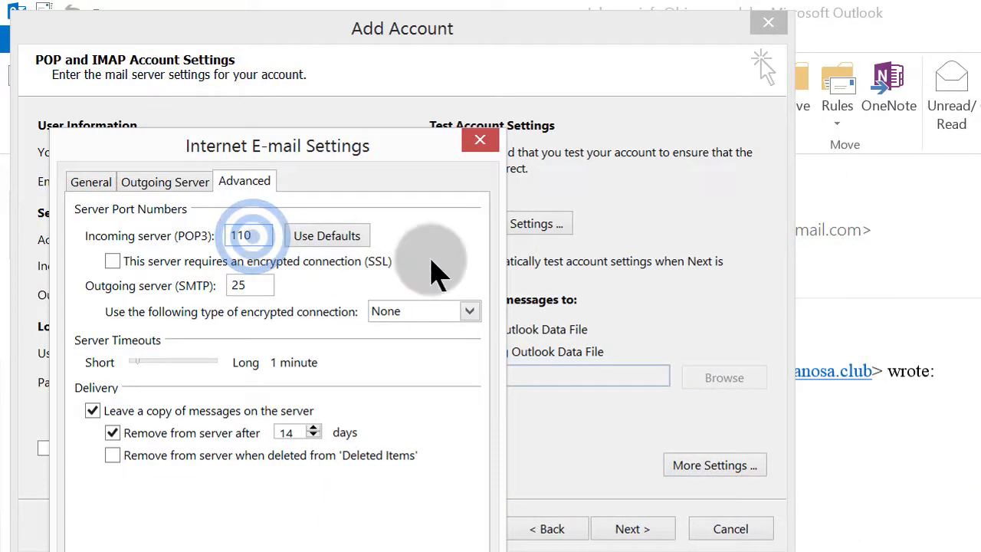
Step: Set the incoming port to 143 and outgoing SMTP port to 26, then apply
text(1)
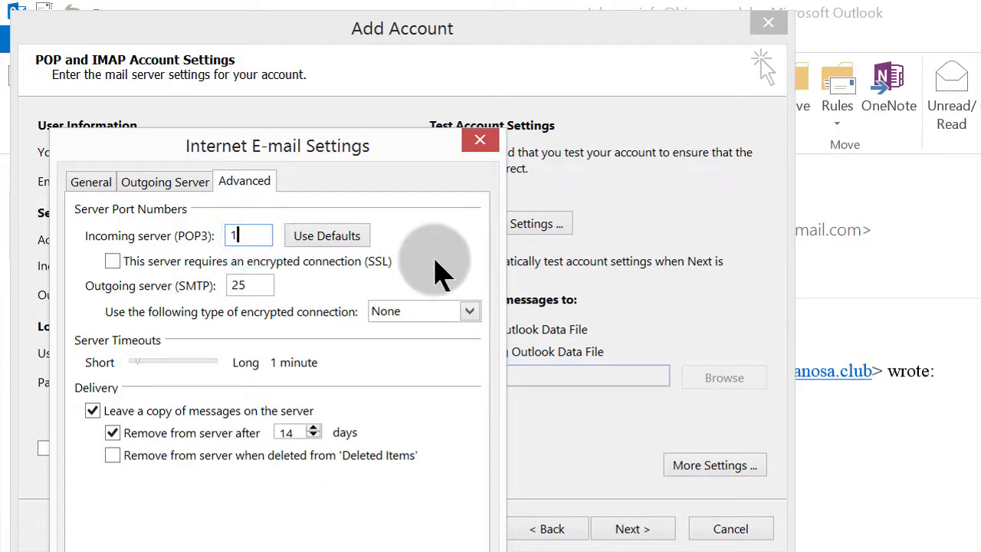
text(43)
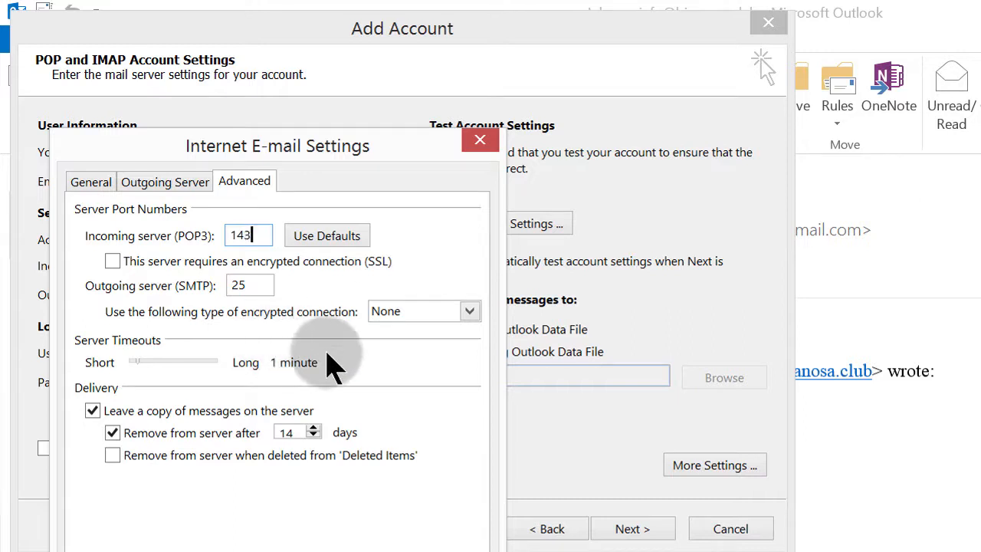
click(249, 286)
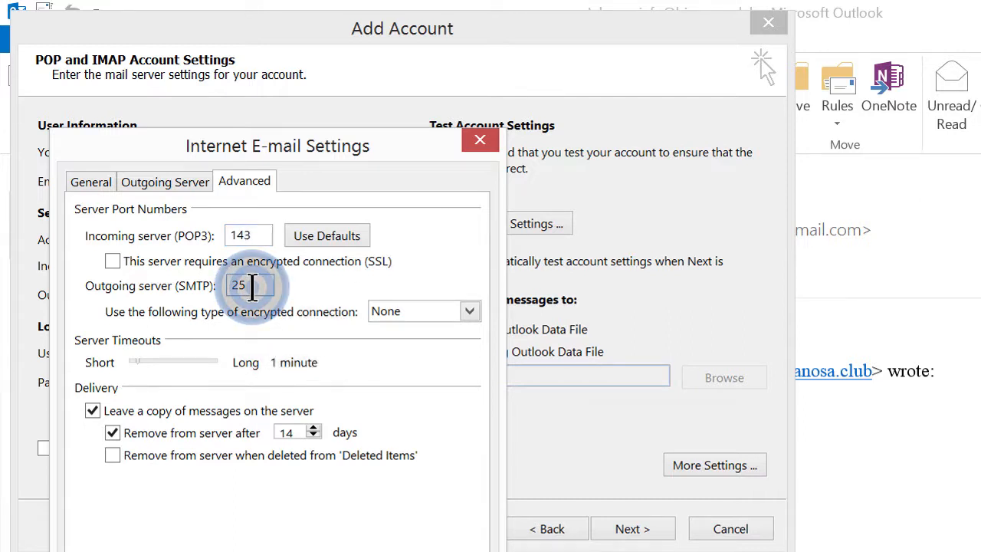
text(26)
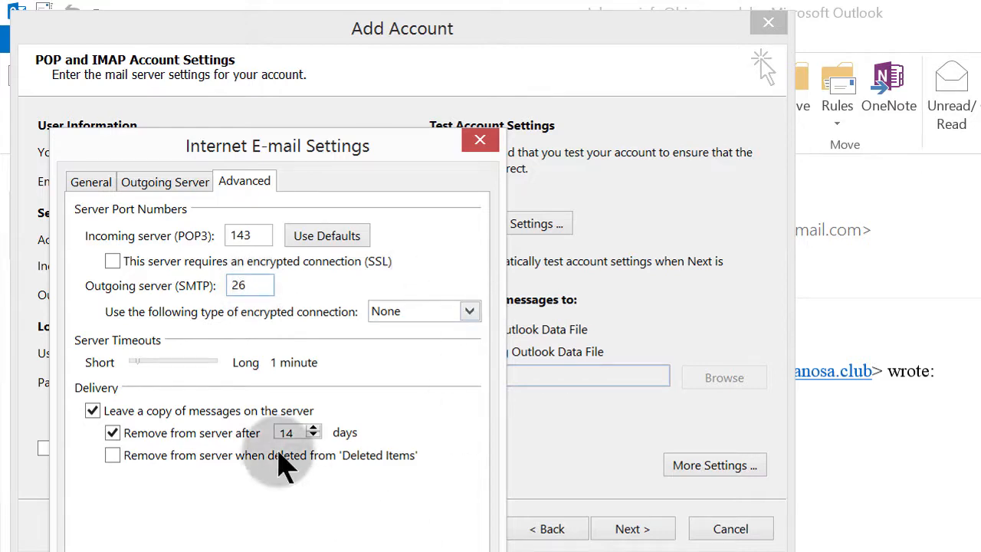
click(480, 139)
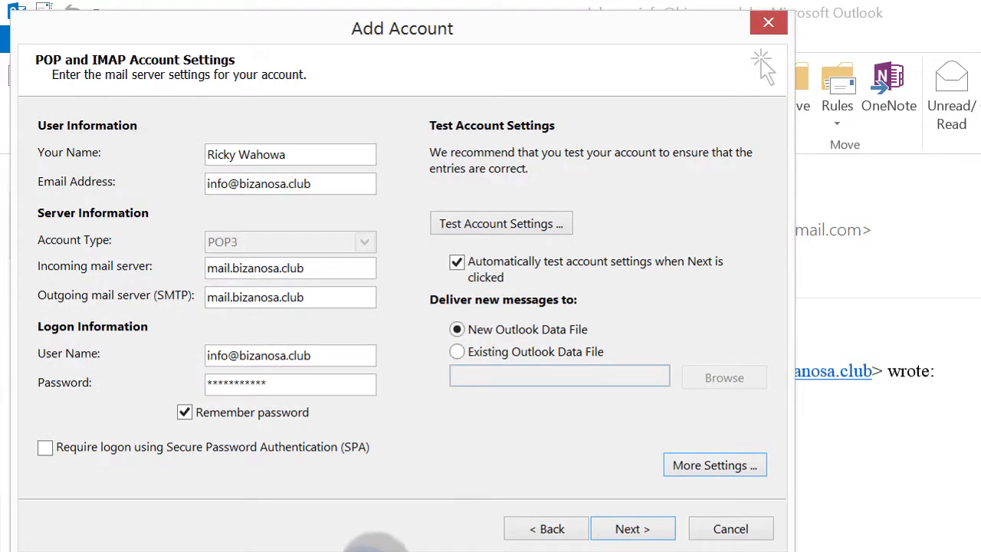
Step: Retest the account, which fails with POP3 and 550 Invalid HELO errors, and close the results
click(500, 224)
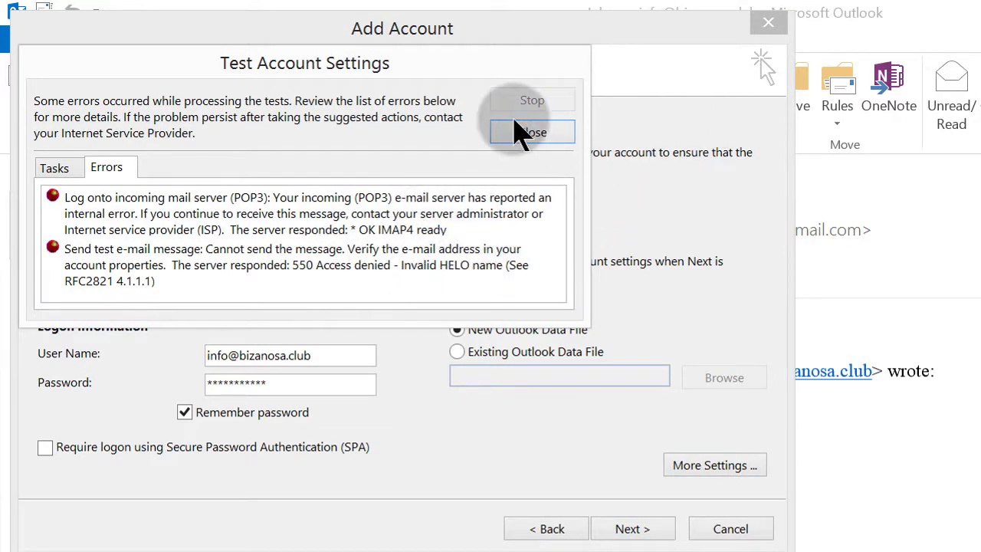
click(532, 131)
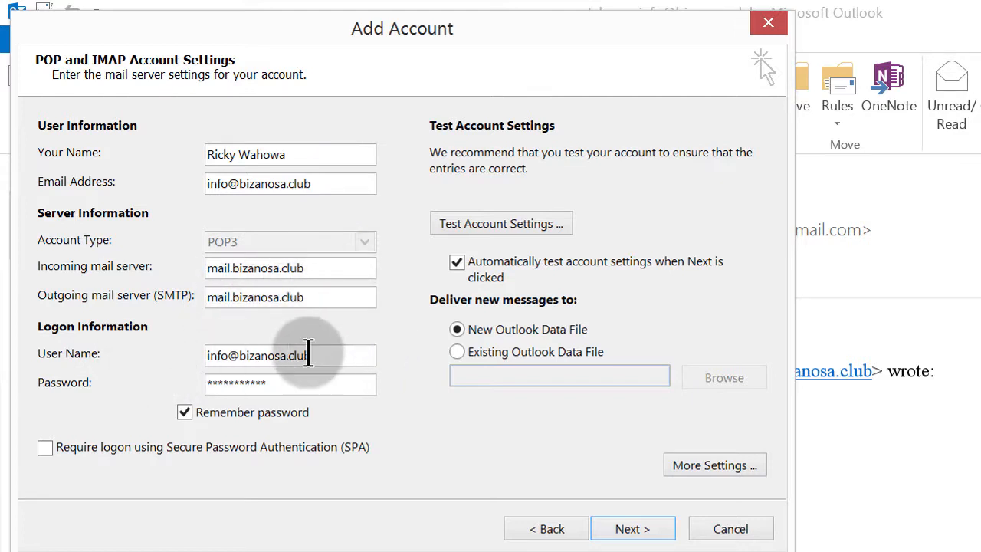
mouse_move(442, 299)
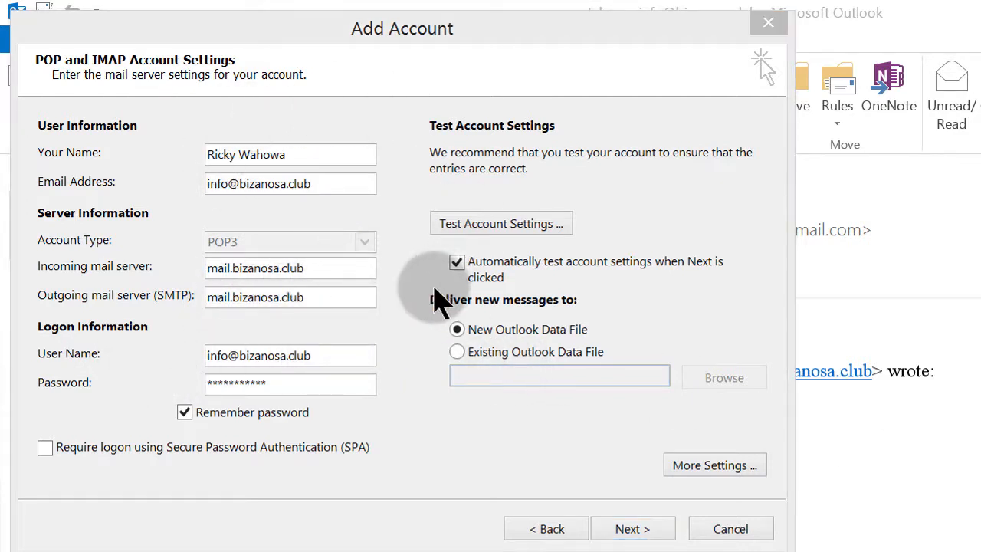
mouse_move(693, 380)
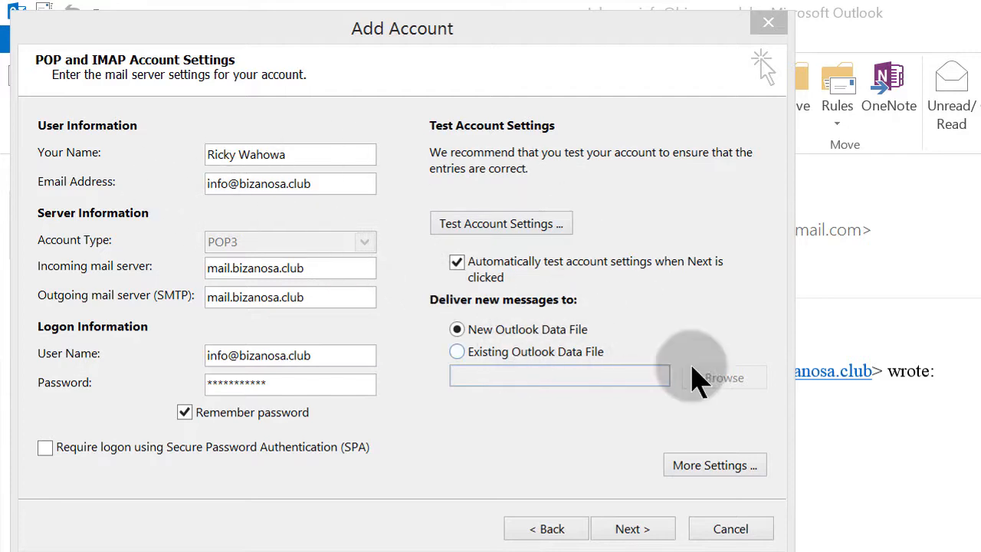
Step: Change the incoming POP3 port back to 110, keeping outgoing SMTP at 26, and save
click(714, 465)
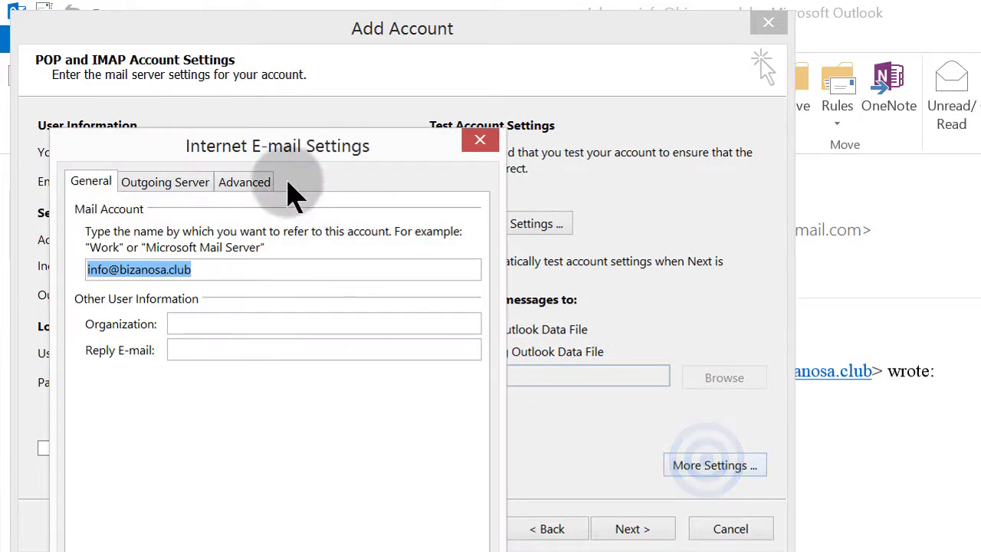
click(244, 181)
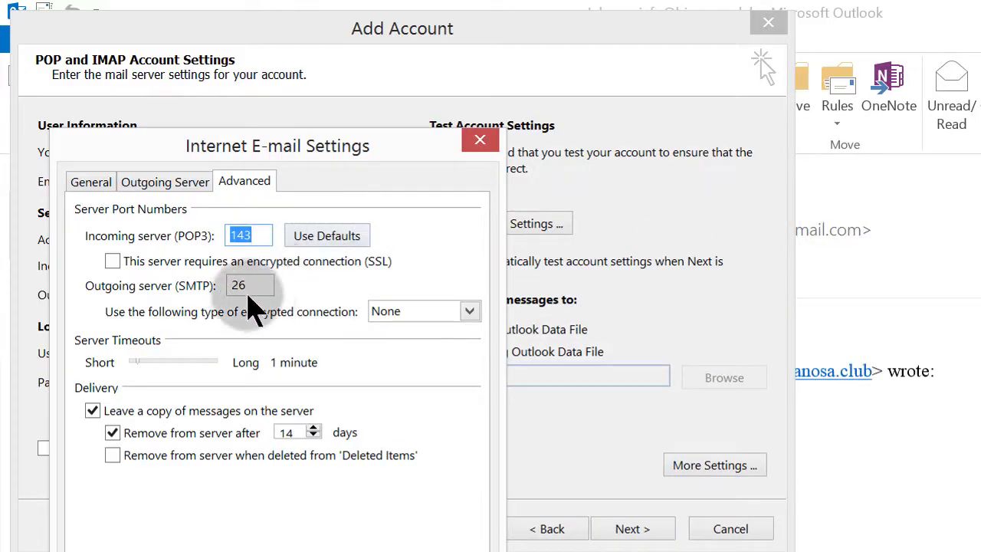
click(248, 236)
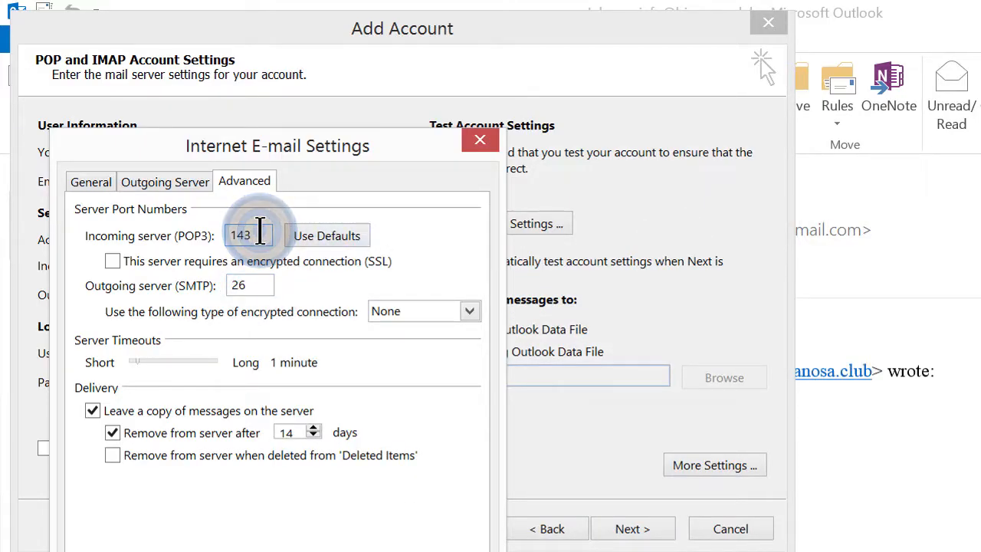
text(110)
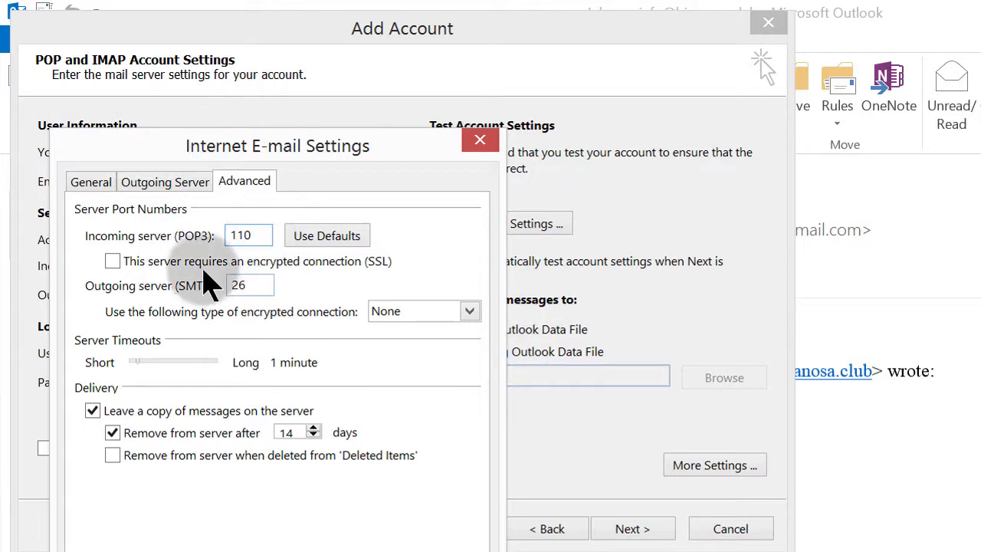
click(248, 236)
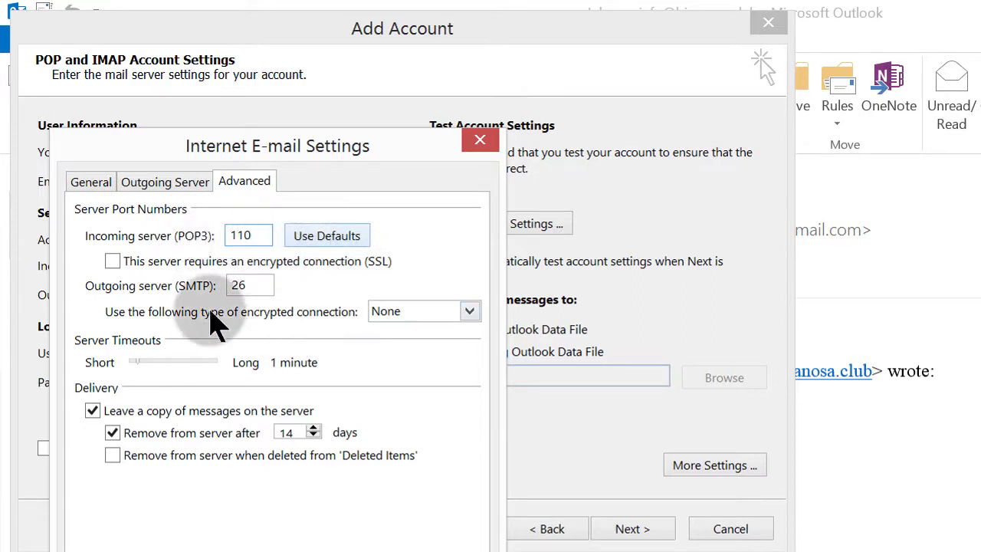
click(248, 236)
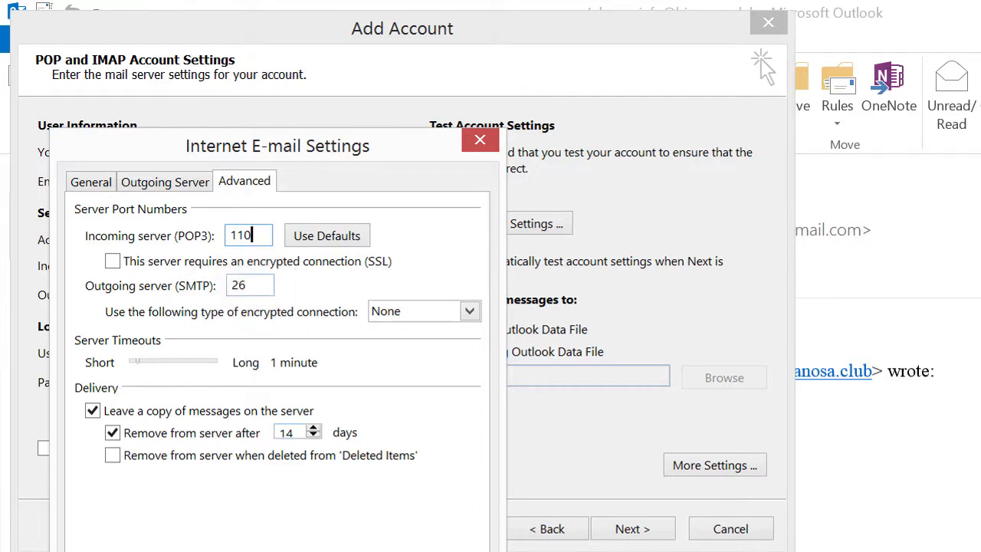
click(480, 139)
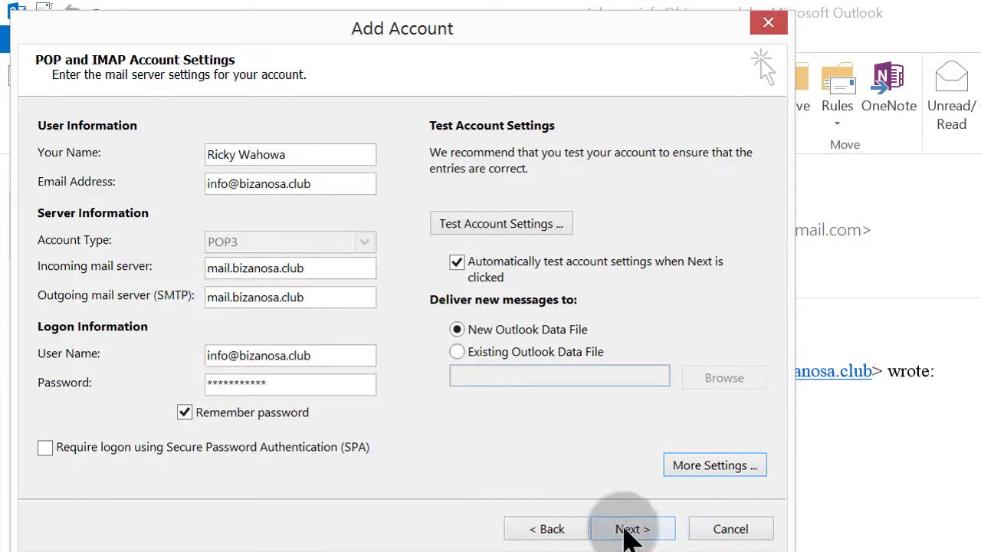
Step: Run the account test, which fails sending with a 550 Access denied error, and close the results
click(632, 529)
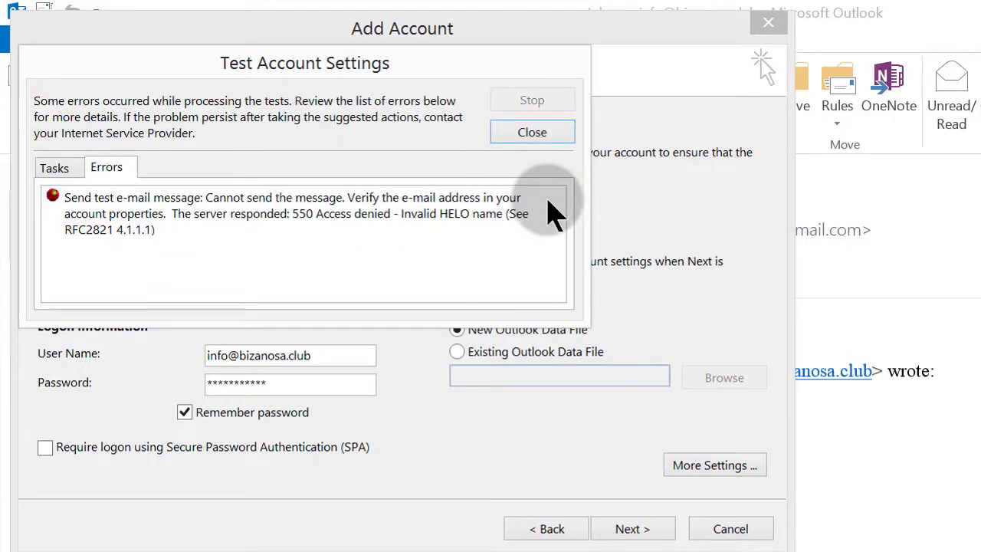
mouse_move(260, 218)
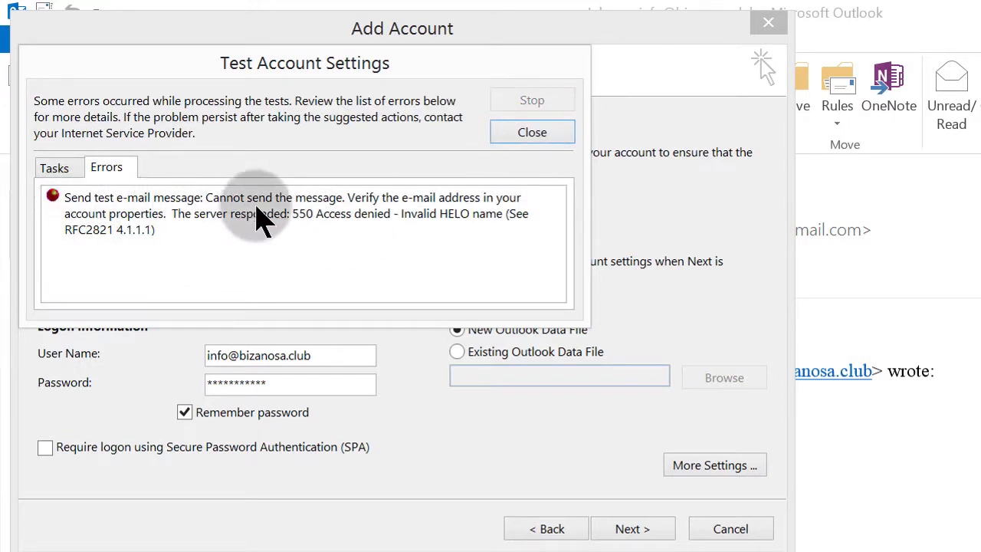
mouse_move(264, 245)
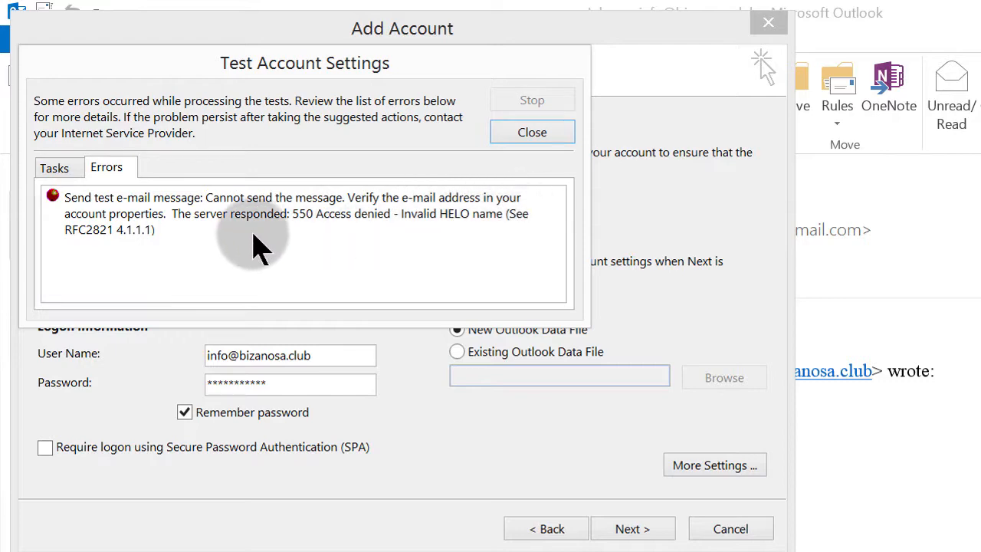
mouse_move(350, 233)
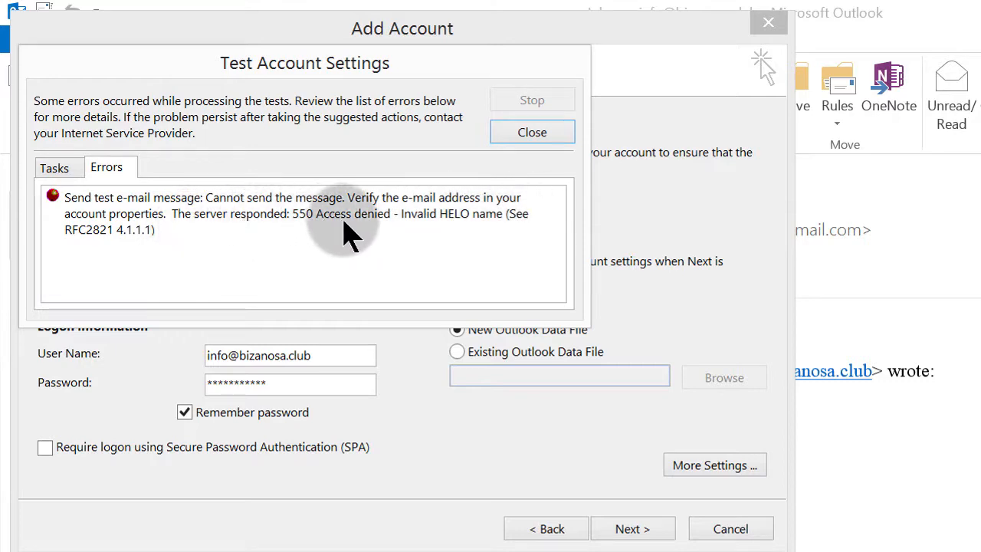
click(532, 132)
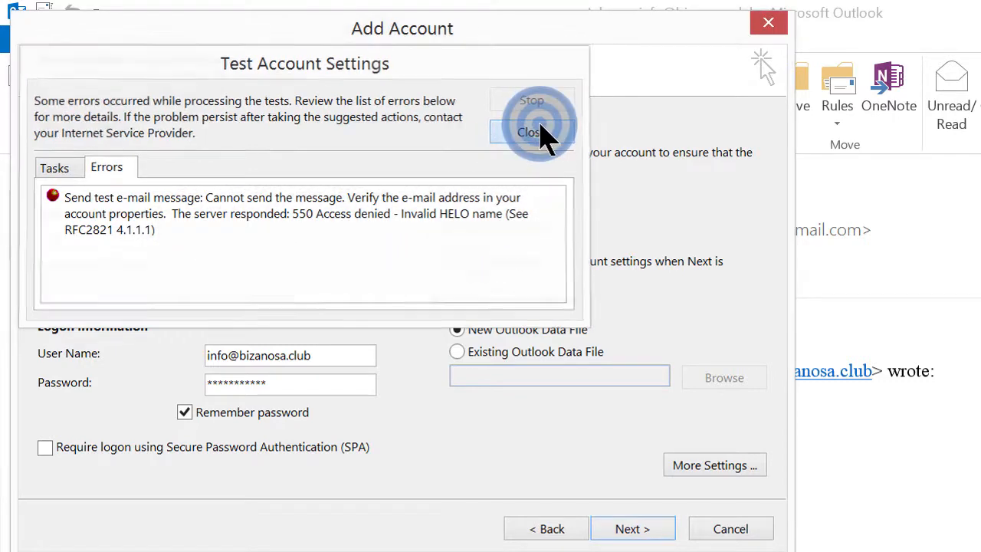
click(530, 132)
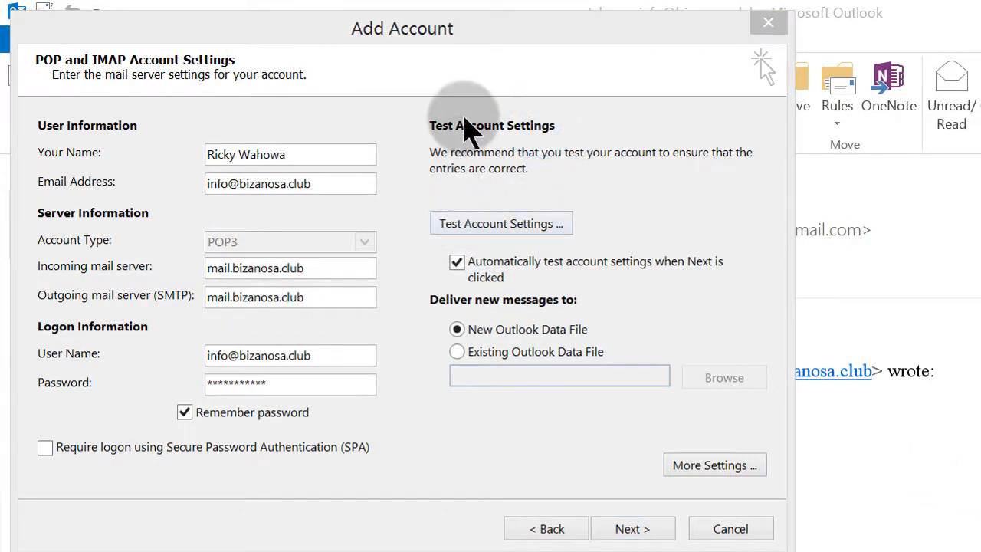
mouse_move(452, 130)
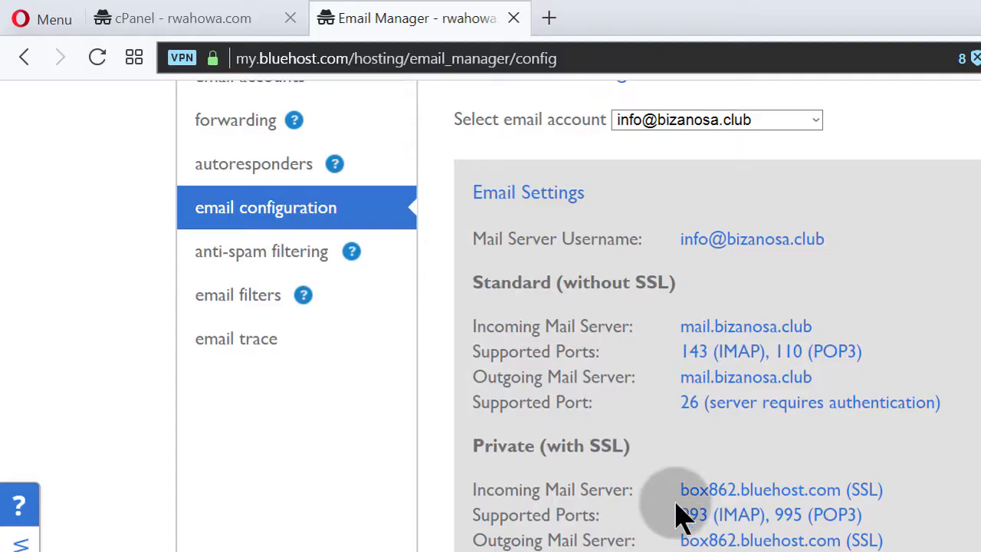
Step: Highlight outgoing port 26 and its authentication requirement on the Bluehost configuration page
double_click(687, 401)
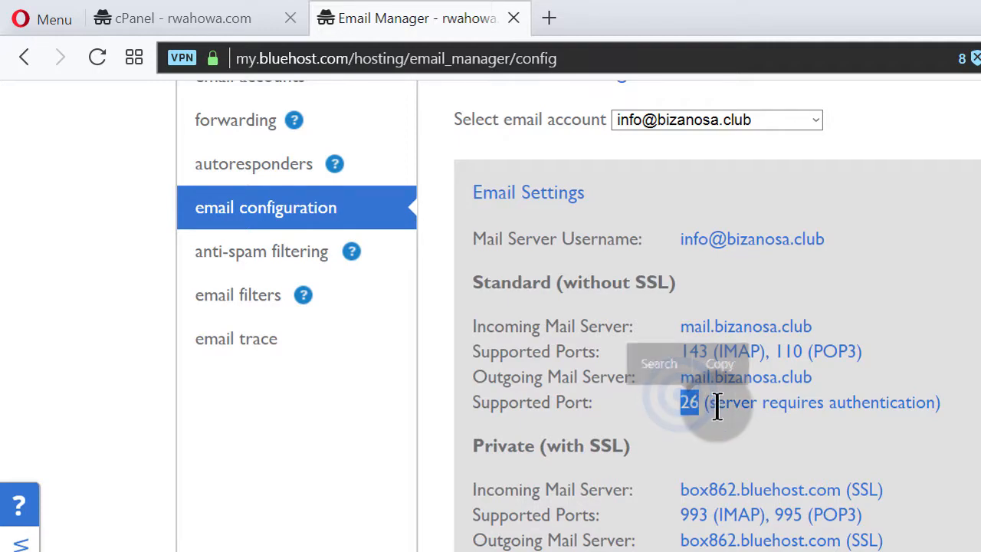
drag(690, 401, 916, 401)
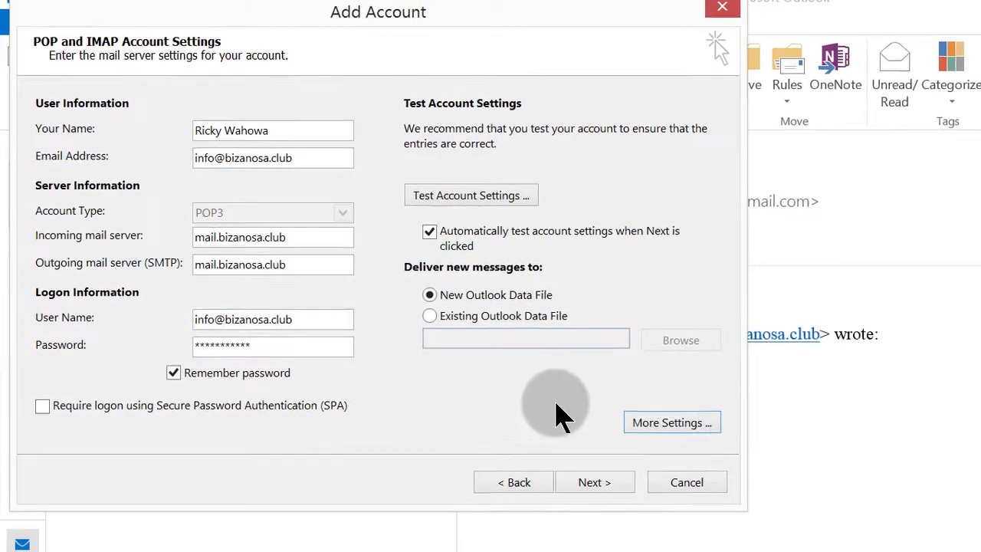
Step: In More Settings, tick 'My outgoing server (SMTP) requires authentication' using the incoming settings and confirm
click(672, 423)
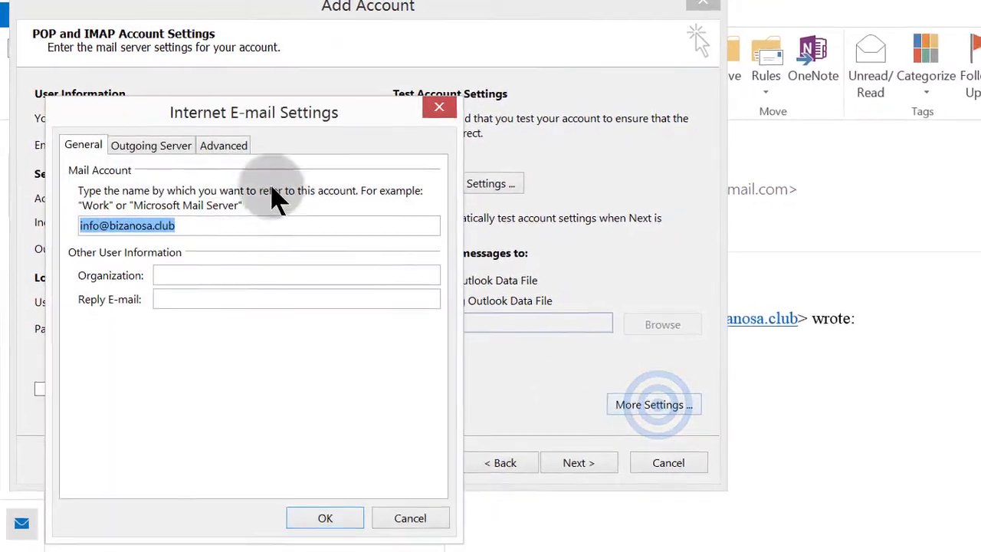
click(224, 144)
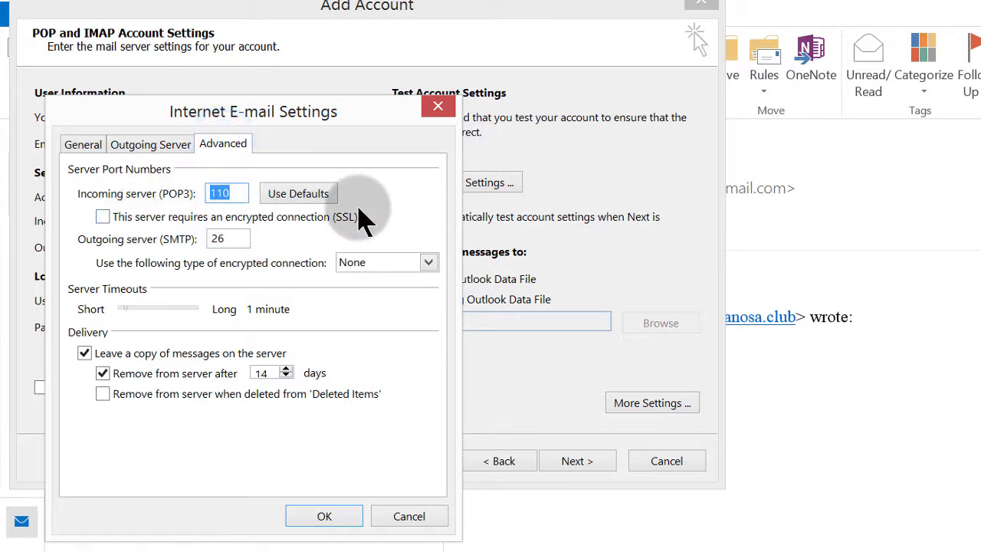
click(83, 144)
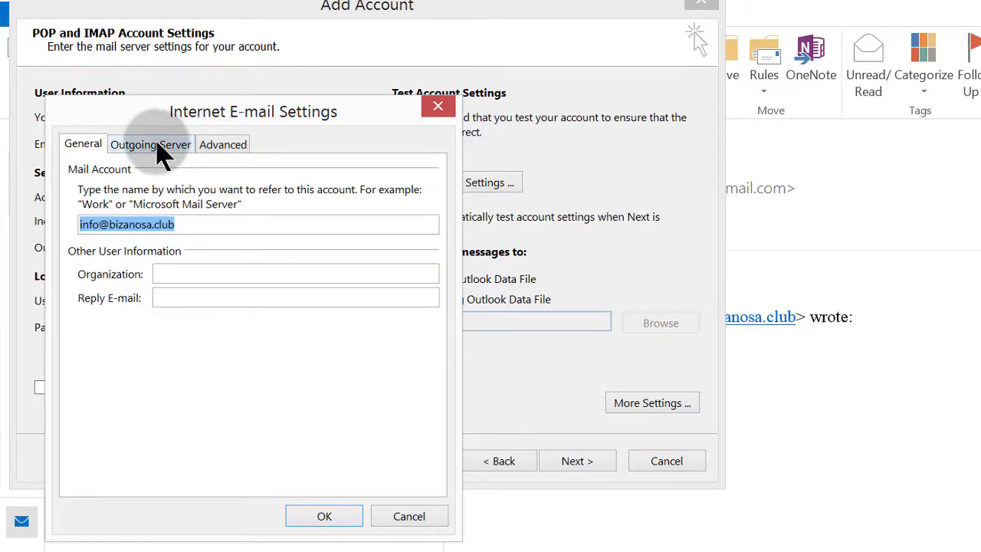
click(150, 144)
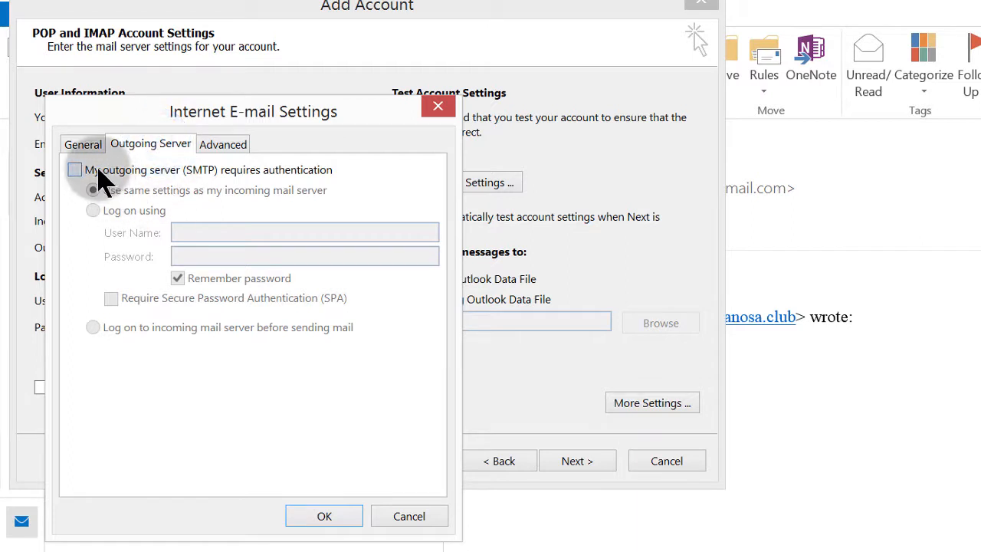
click(74, 169)
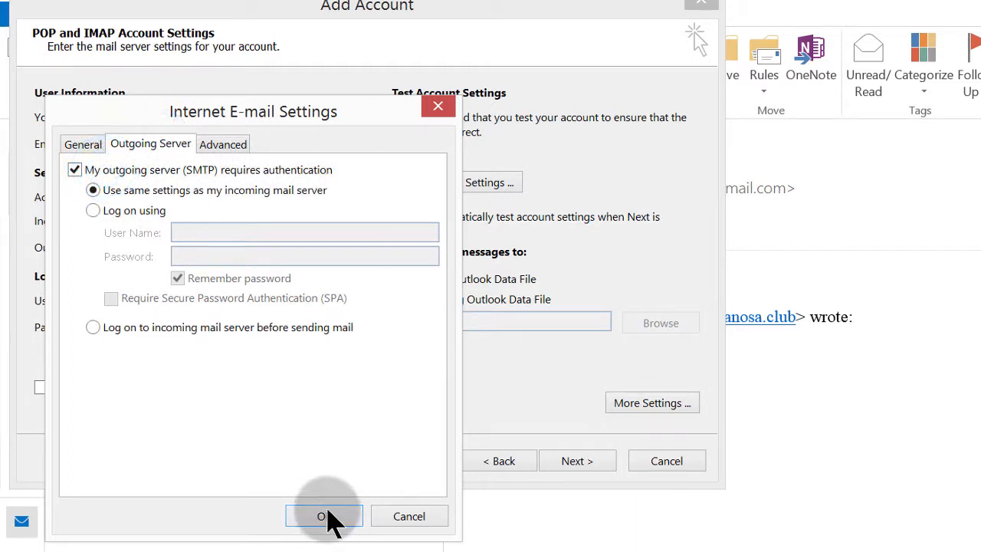
click(323, 515)
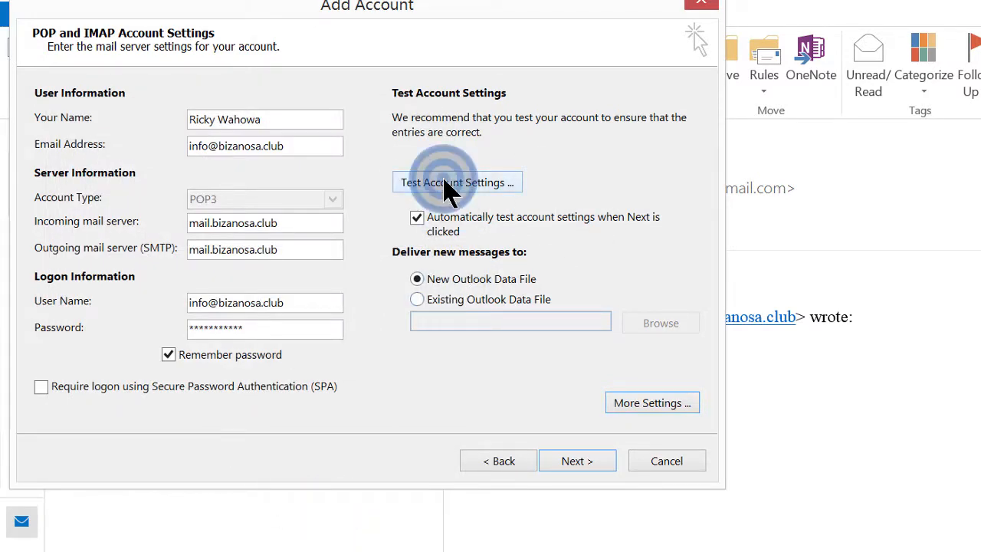
Step: Rerun Test Account Settings so the POP3 login and test e-mail both complete, then close the results
click(457, 181)
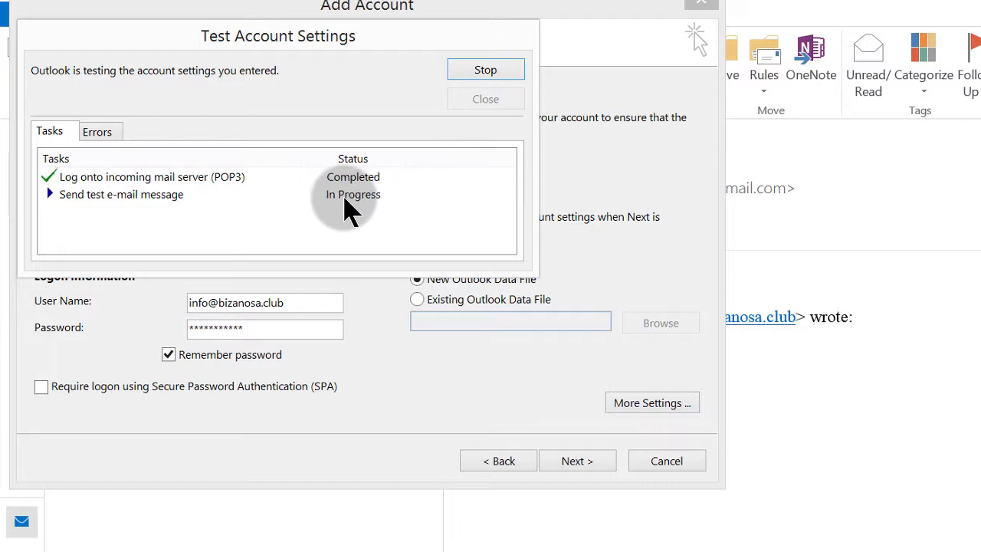
mouse_move(395, 258)
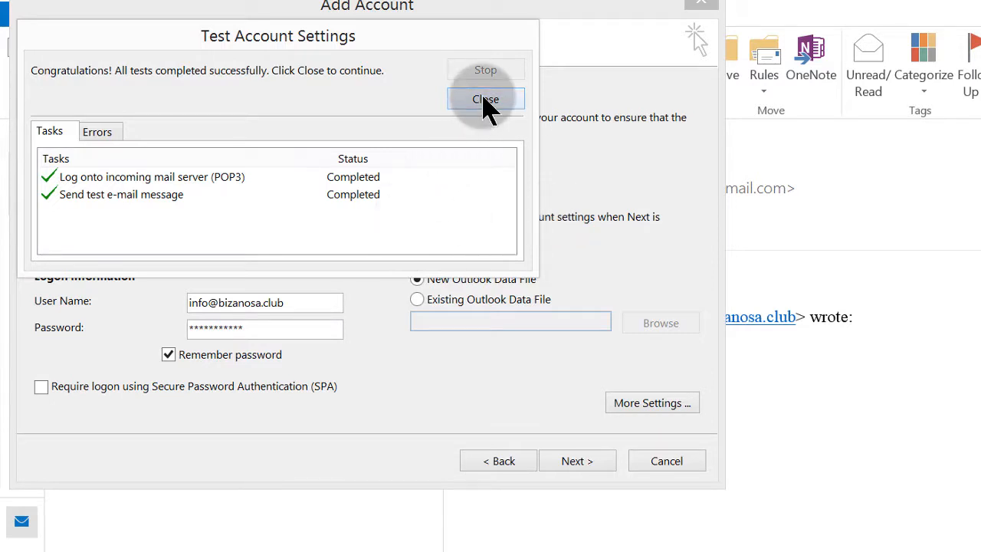
click(485, 100)
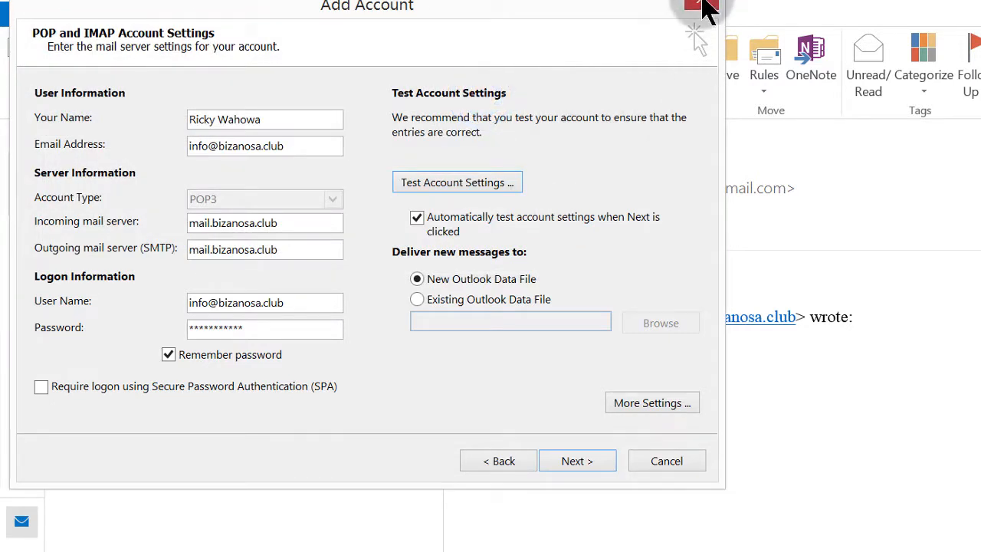
click(498, 460)
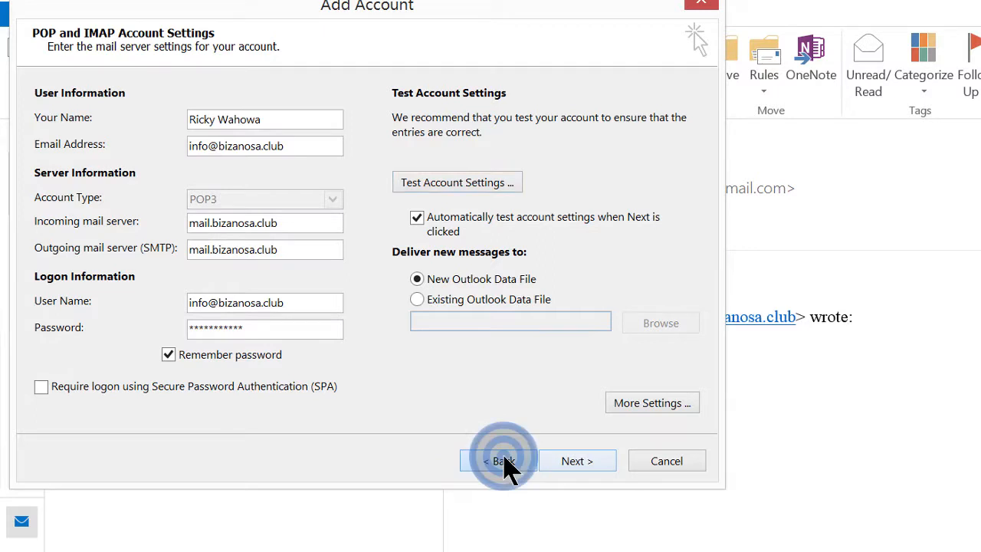
Step: Go back, choose manual setup with POP or IMAP, and reach the empty account settings form
click(498, 460)
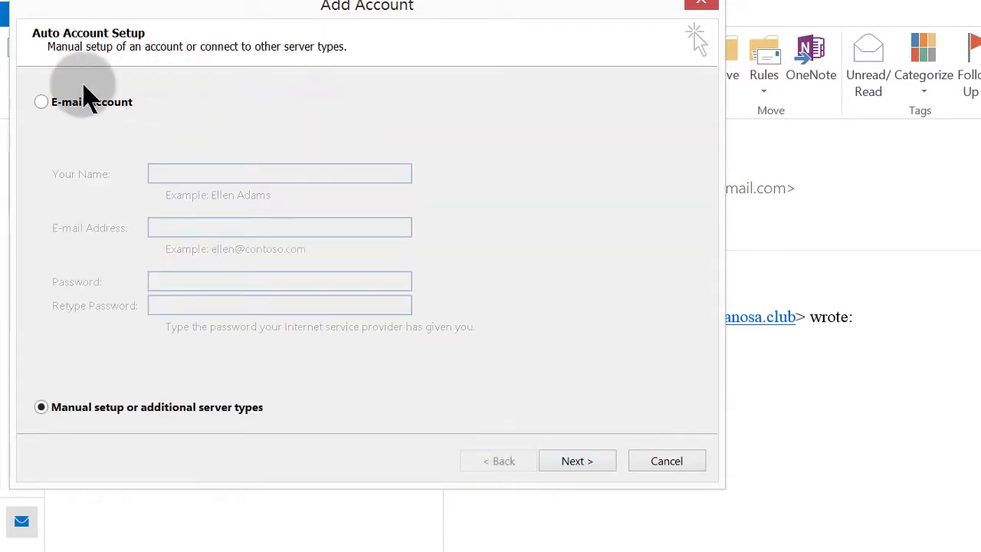
mouse_move(383, 288)
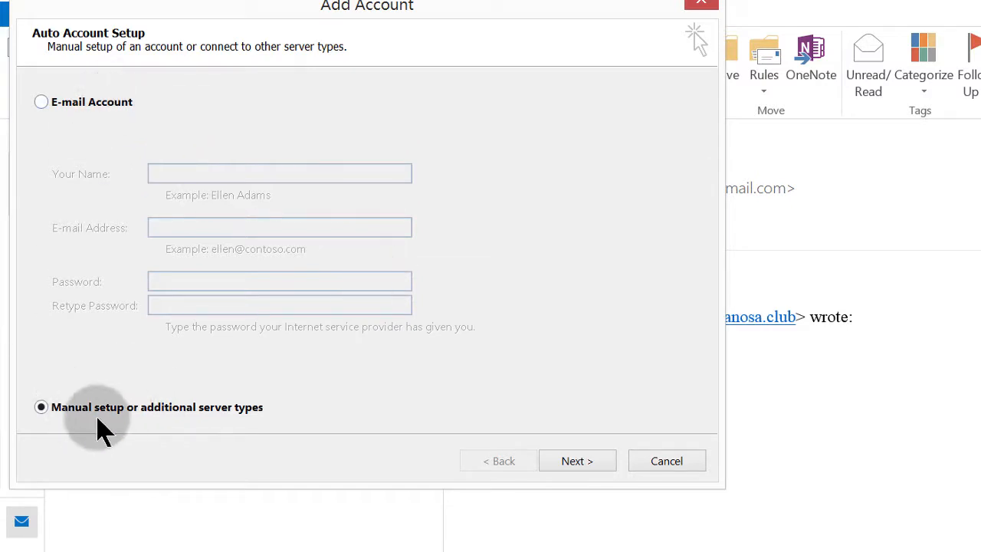
mouse_move(246, 421)
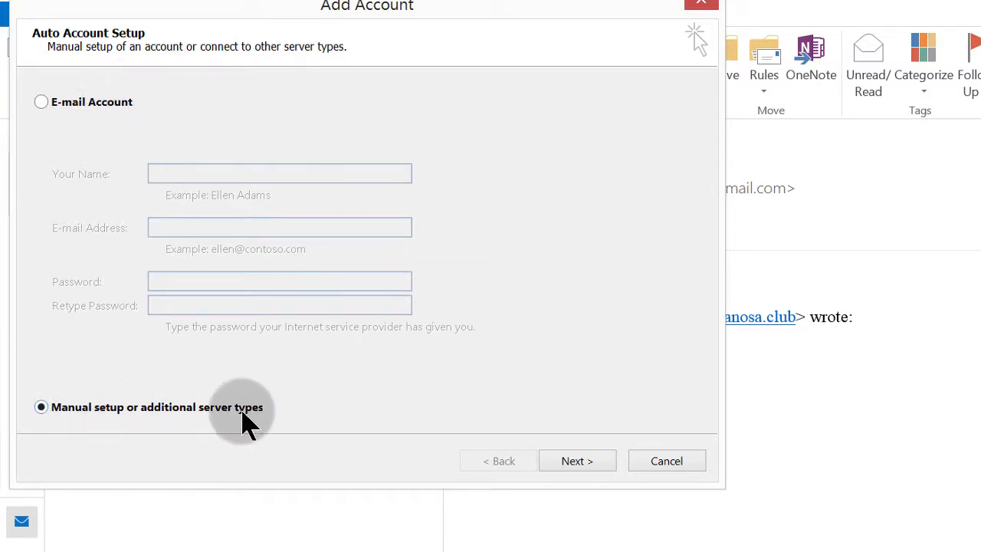
click(576, 460)
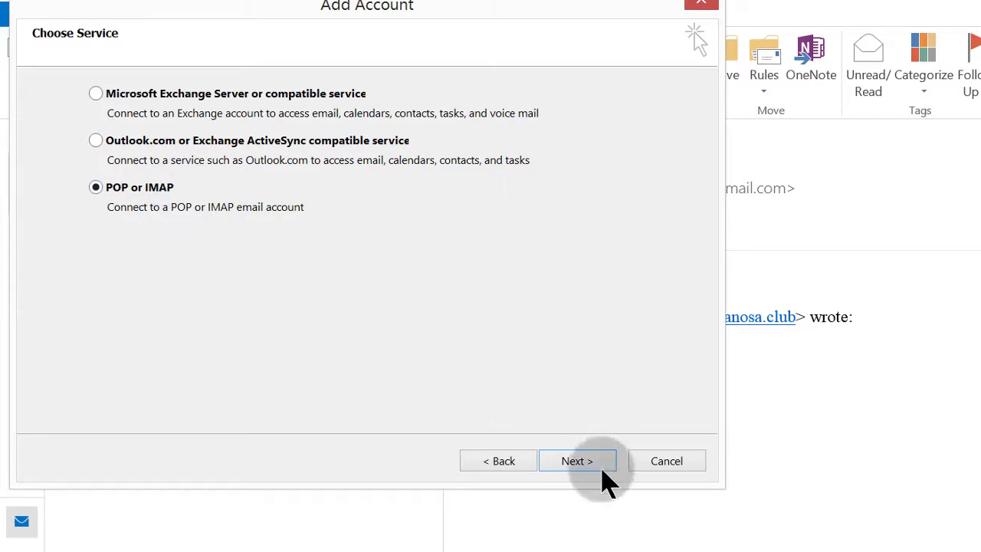
click(576, 460)
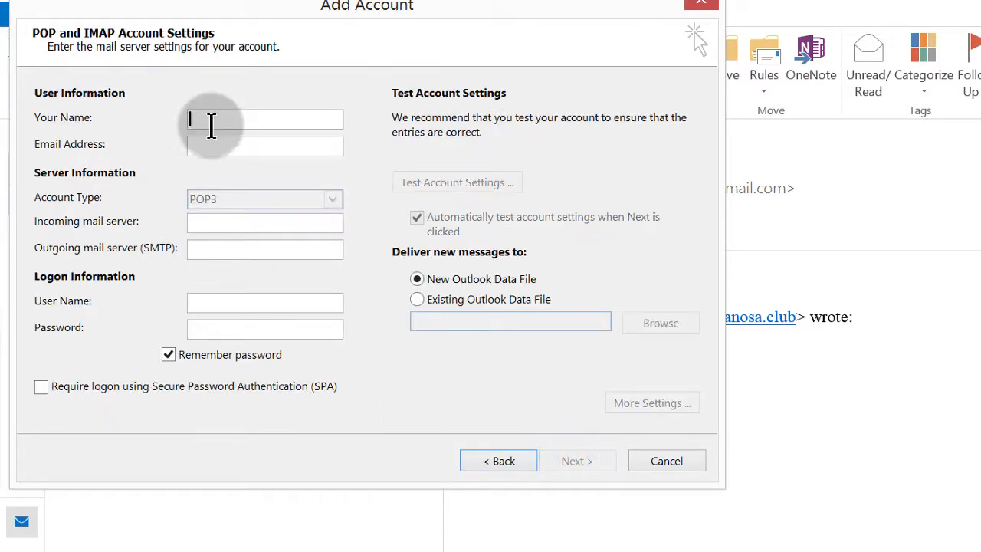
text(T)
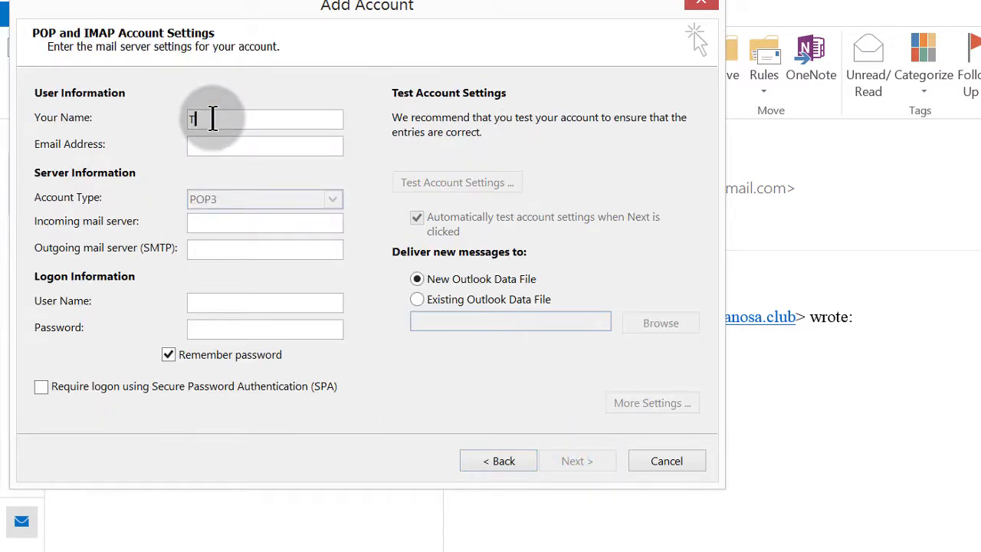
text(Rick)
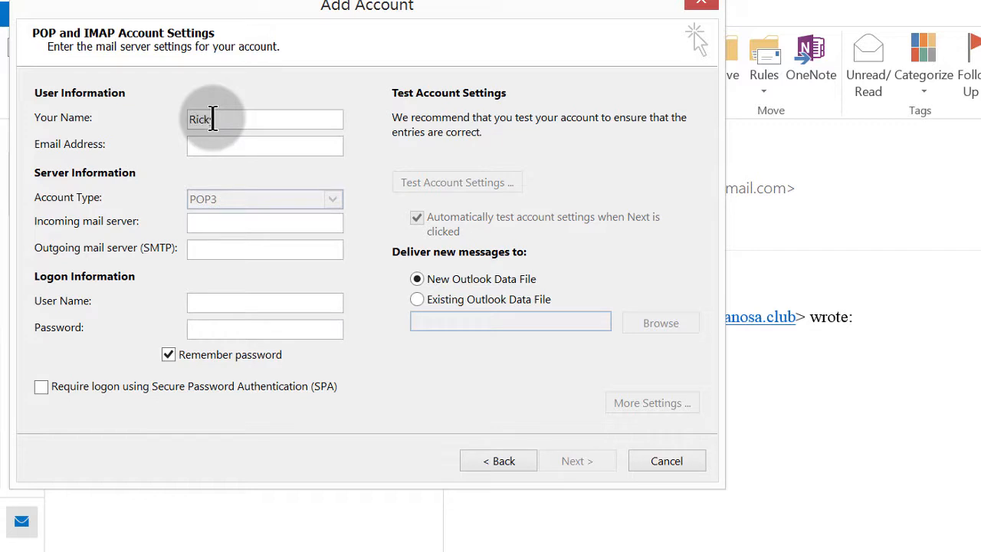
click(263, 145)
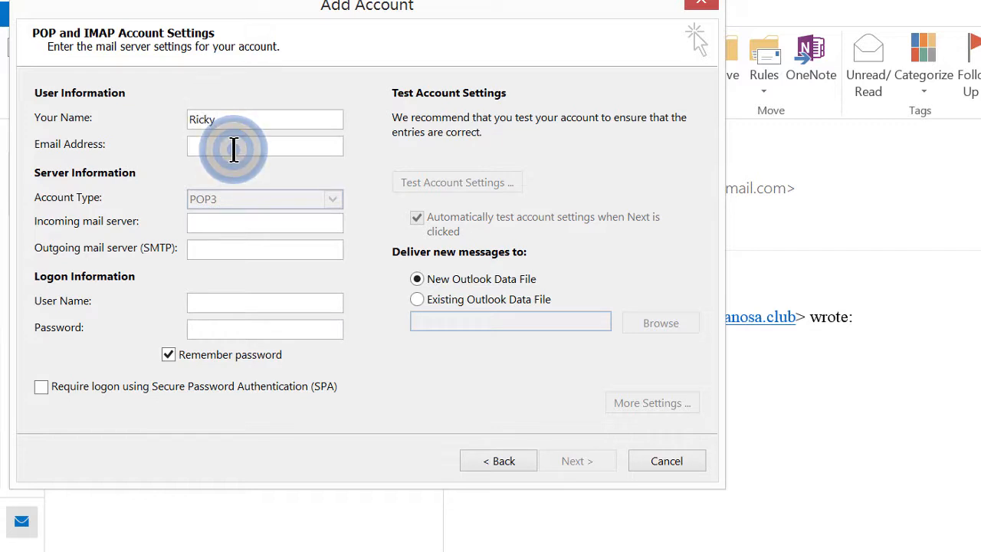
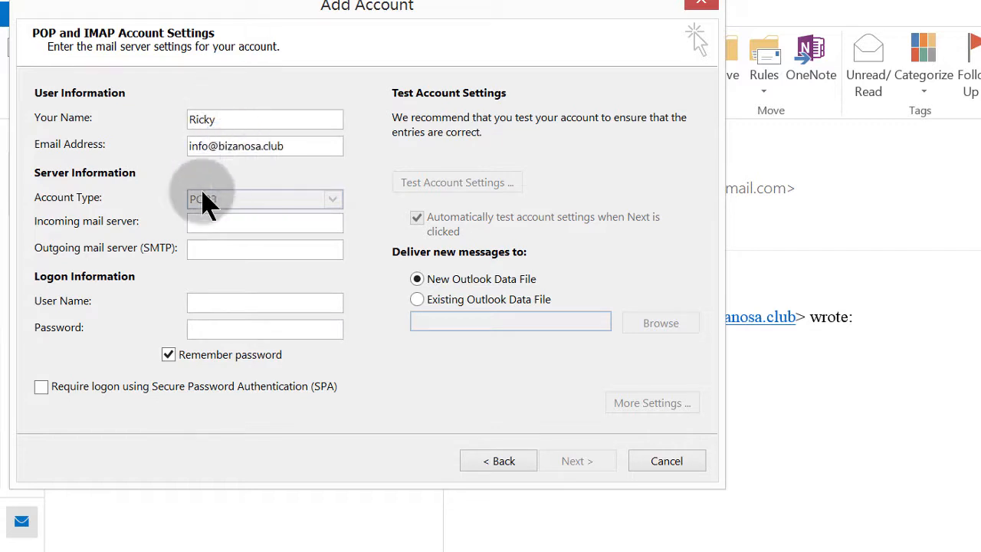
click(264, 200)
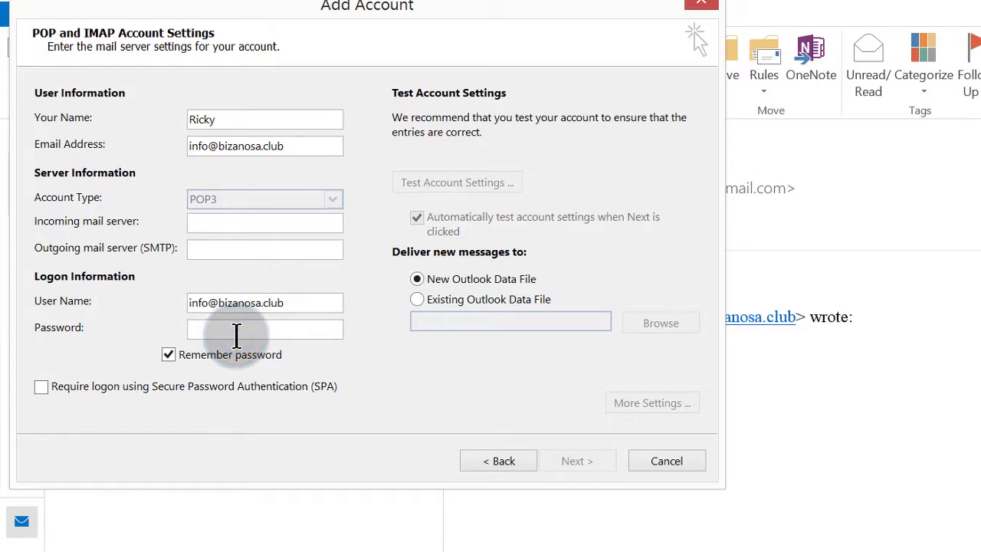
text(***)
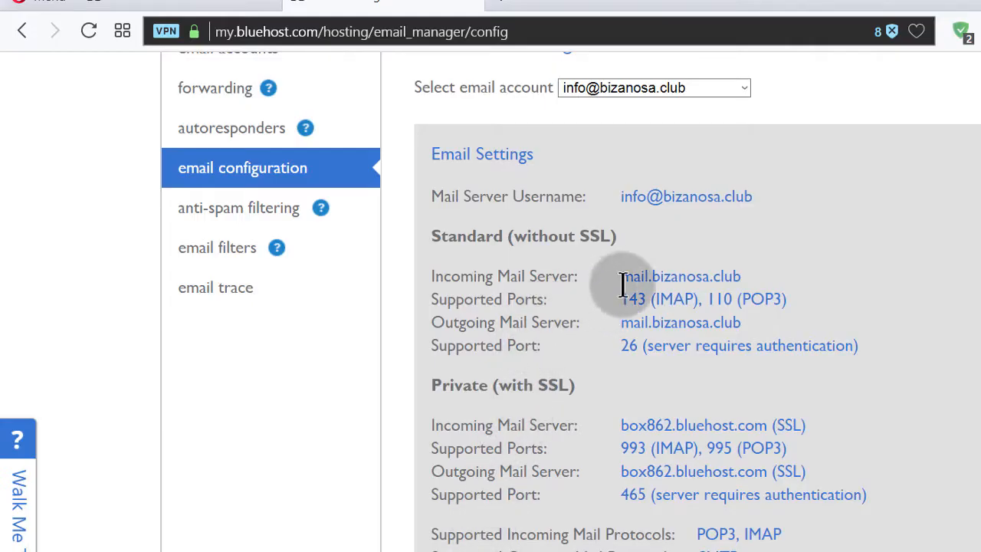
mouse_move(625, 322)
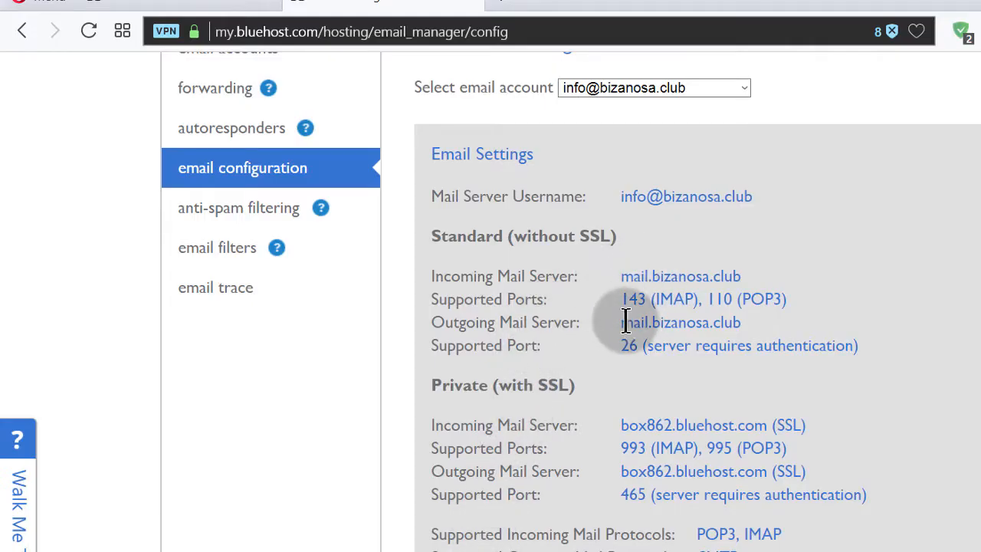
Step: Select the standard hostname mail.bizanosa.club on the Bluehost configuration page
double_click(681, 322)
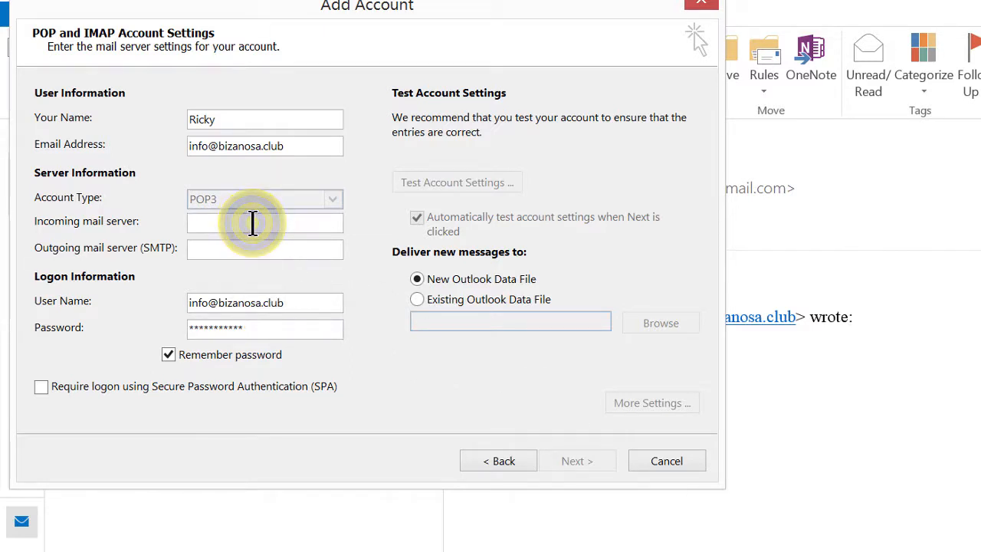
Step: Set both the incoming and outgoing mail servers to mail.bizanosa.club
text(mail.bizanosa.club)
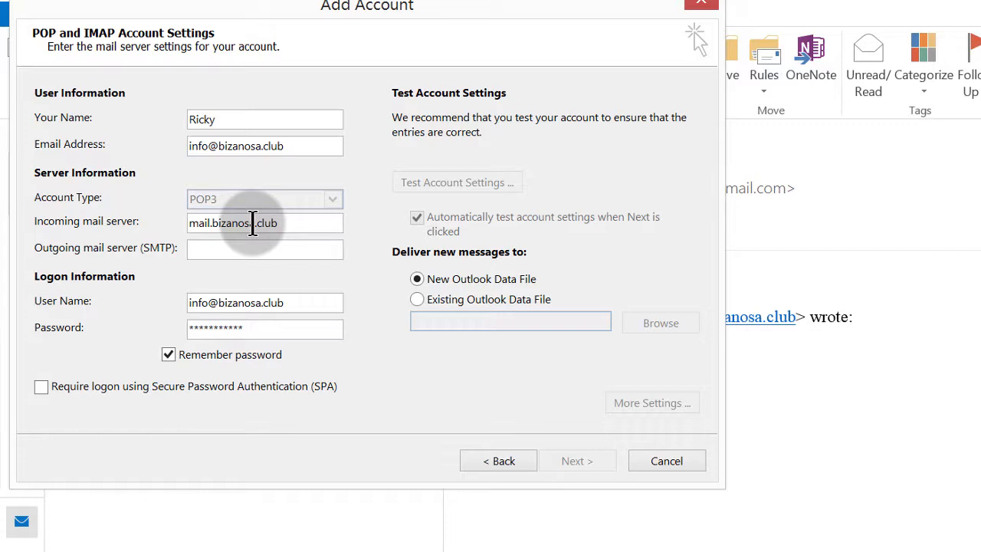
click(264, 248)
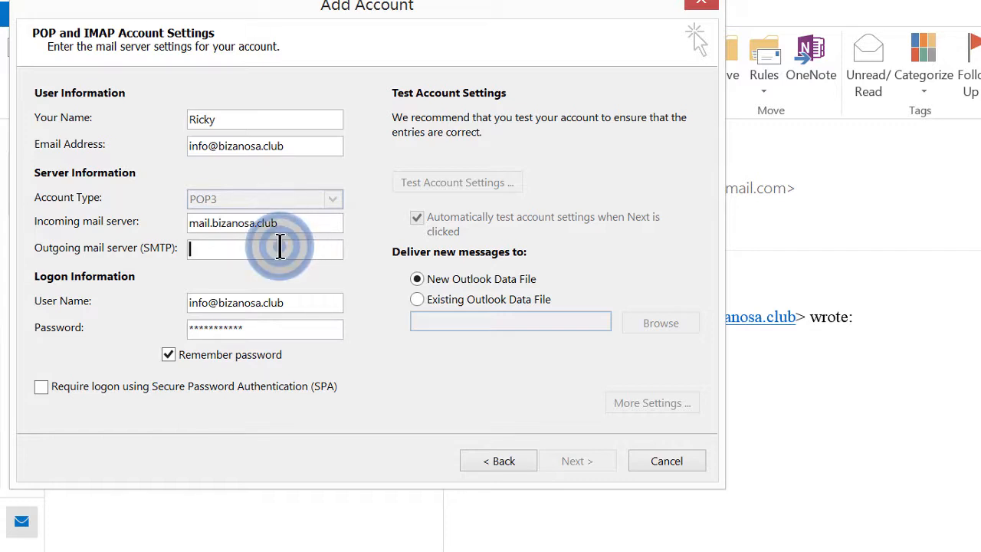
text(mail.bizanosa.club)
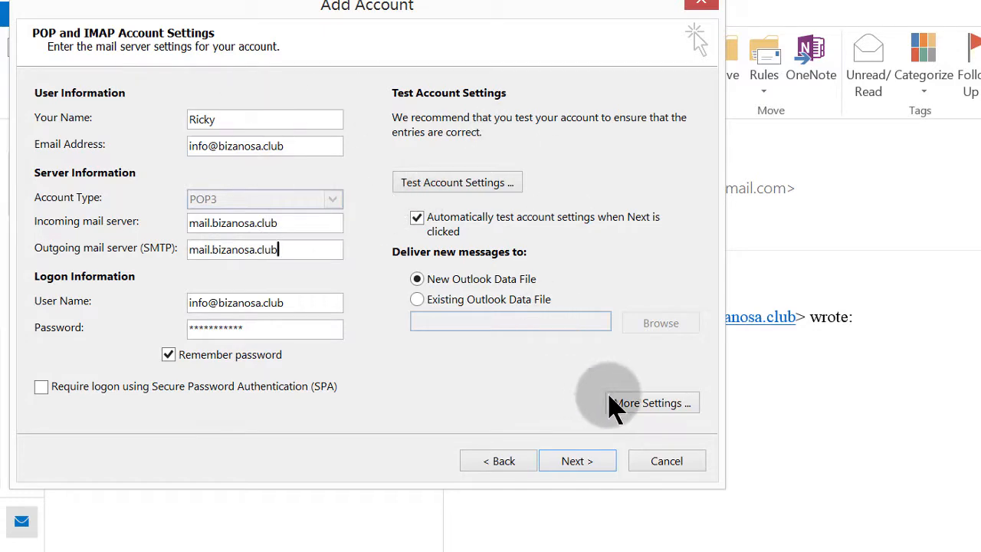
Step: In More Settings, set the SMTP port to 26 and require outgoing authentication, then start the account test
click(653, 402)
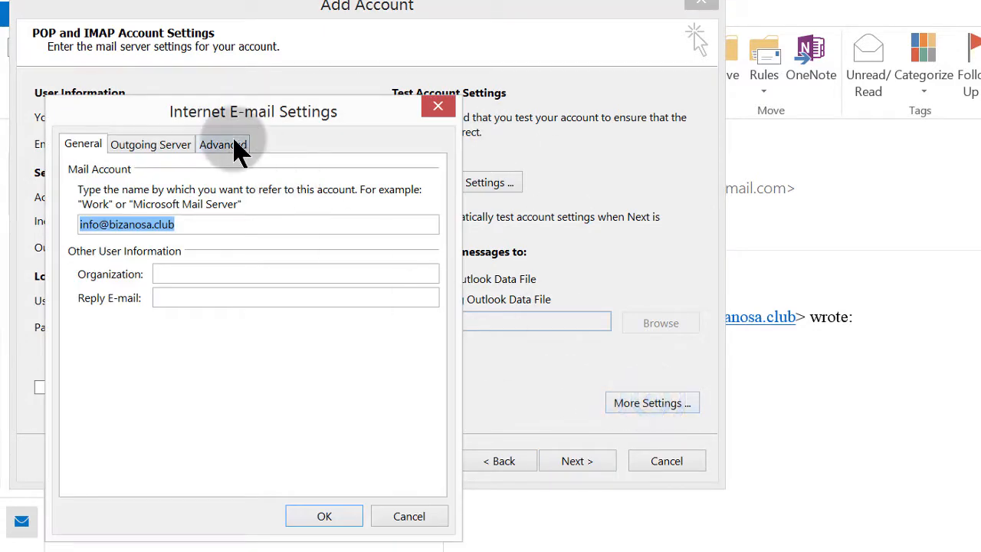
click(222, 144)
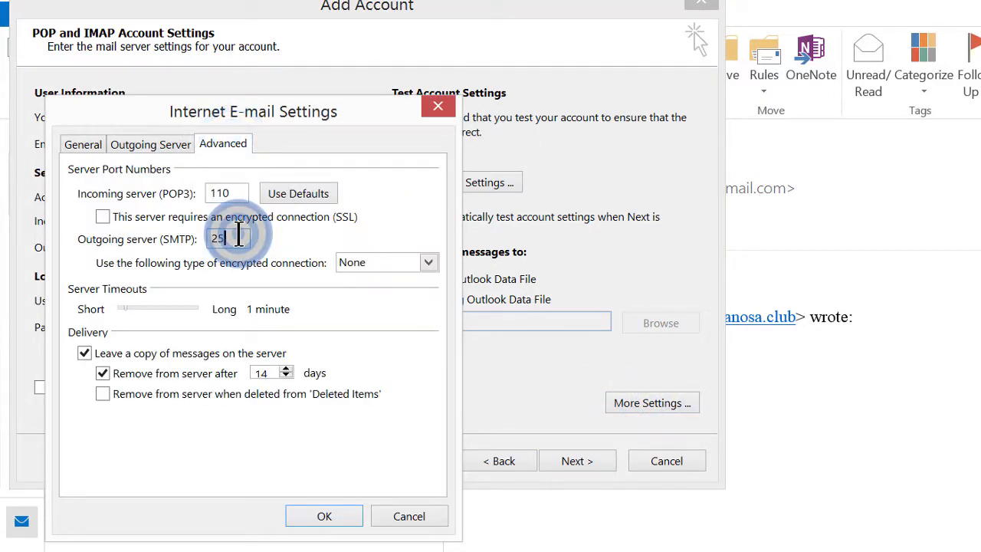
text(26)
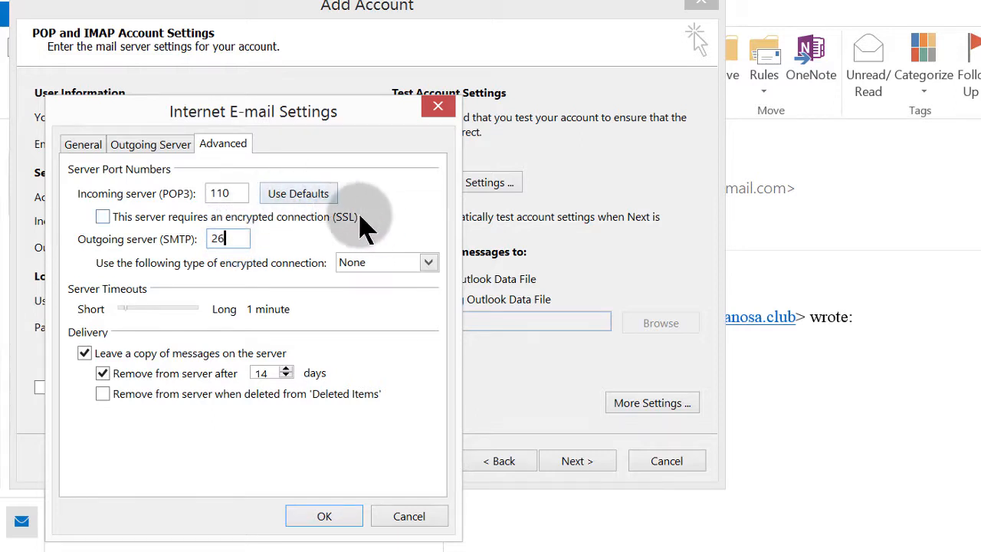
click(150, 144)
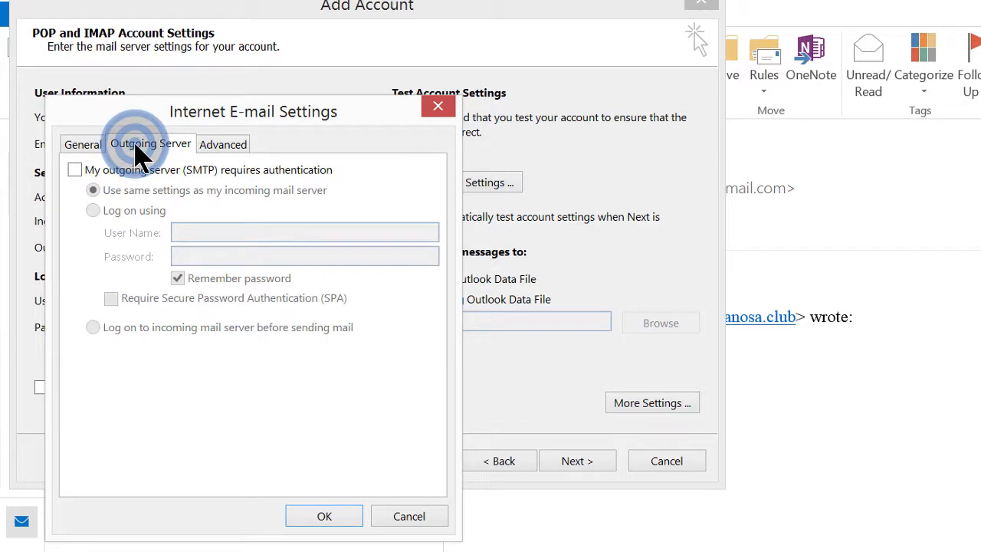
click(73, 168)
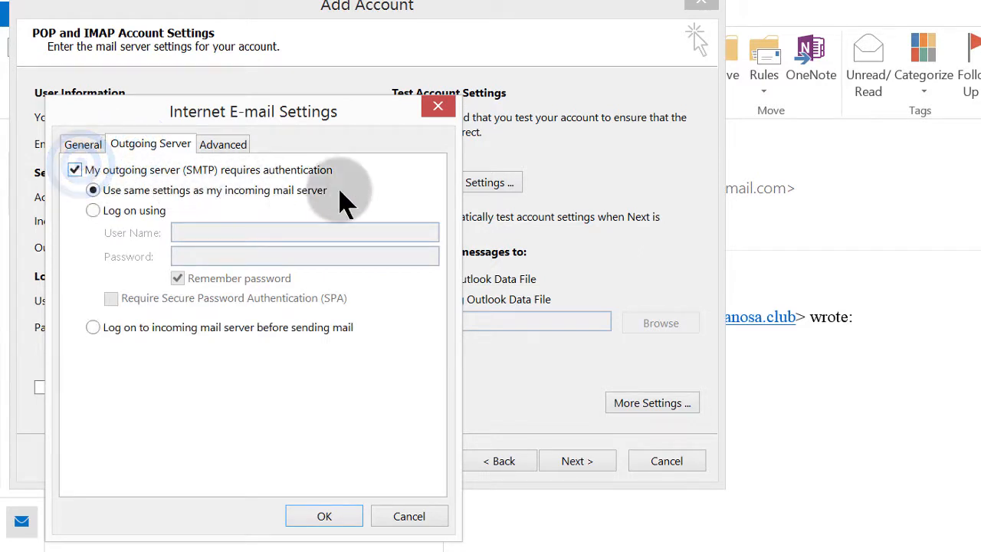
mouse_move(319, 184)
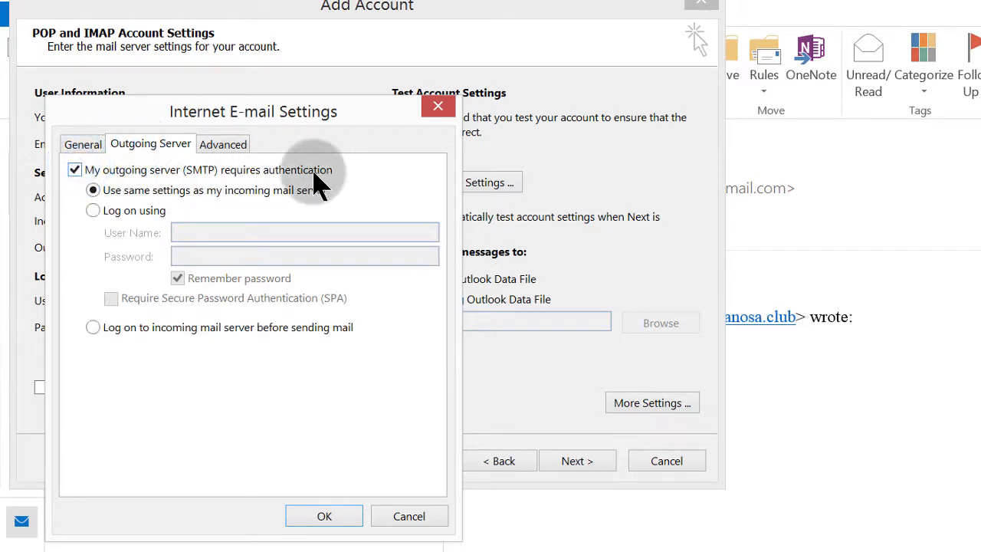
click(323, 515)
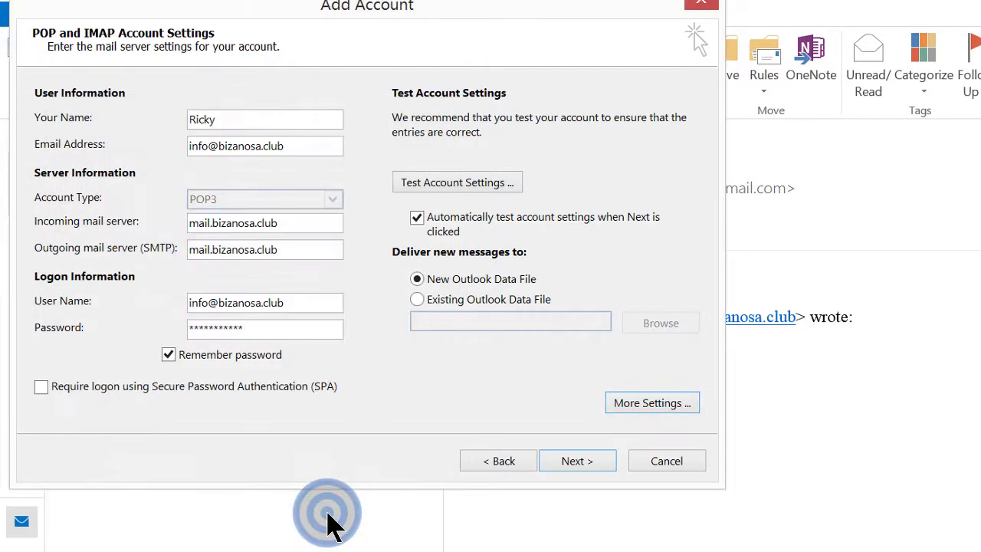
click(456, 181)
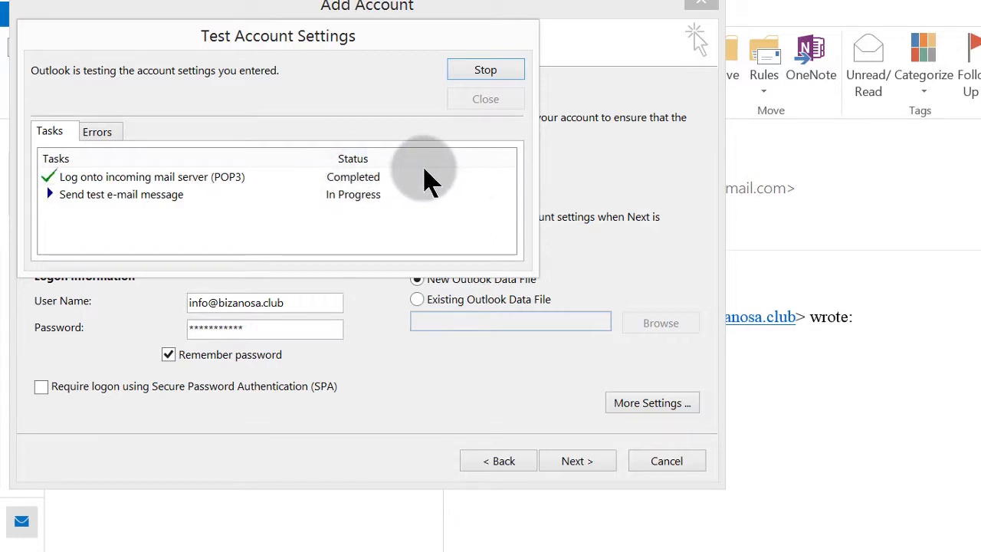
mouse_move(299, 222)
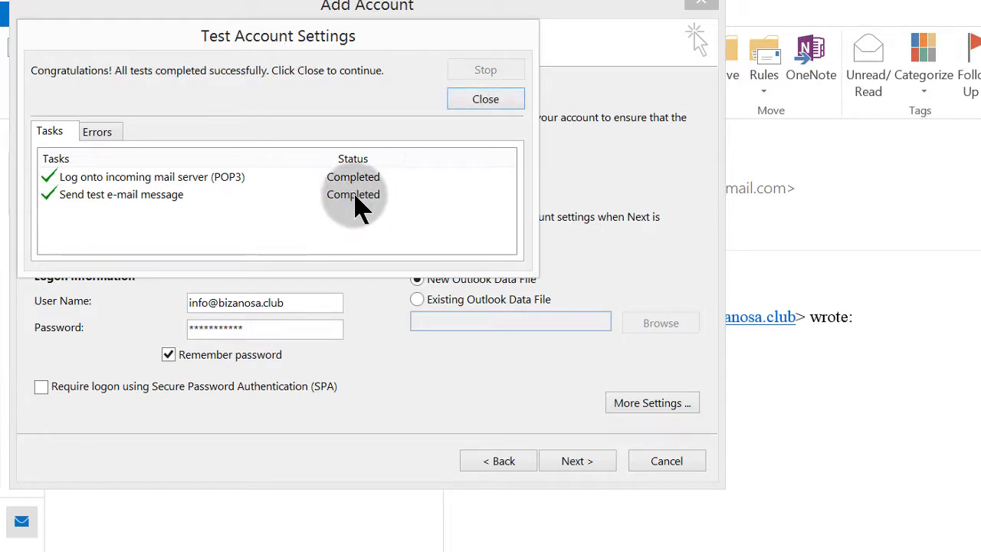
Step: Close the passing test results, continue through the automatic test, and reach the You're all set page
click(485, 98)
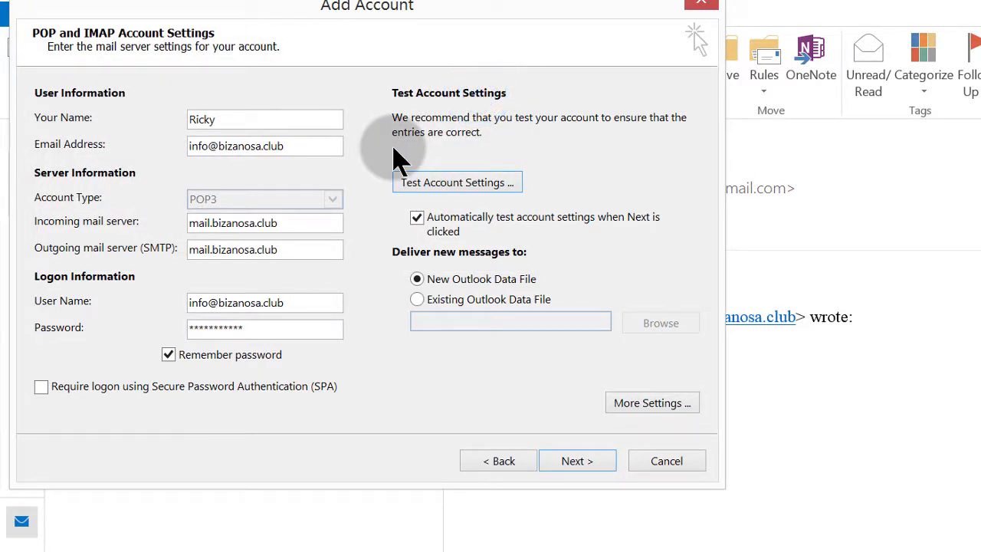
mouse_move(656, 360)
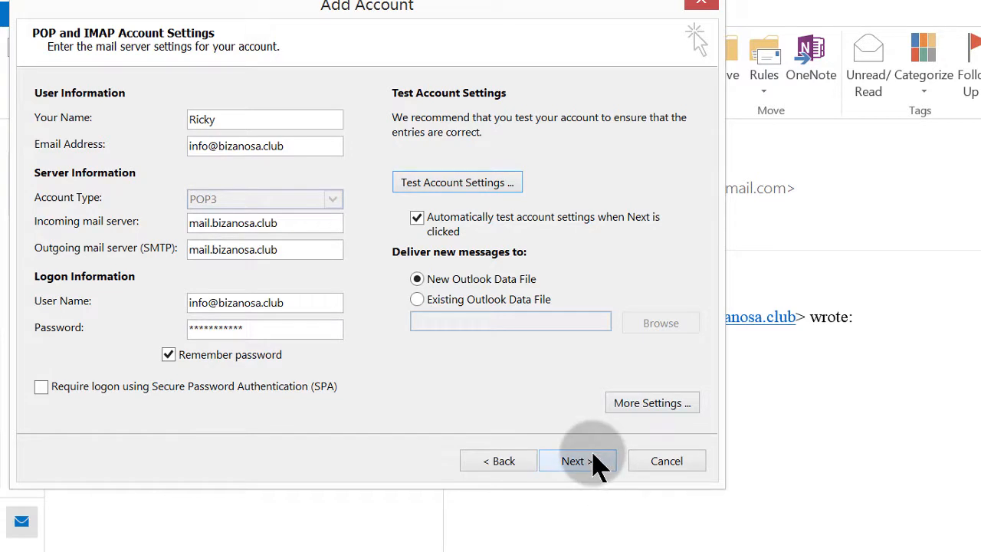
click(574, 460)
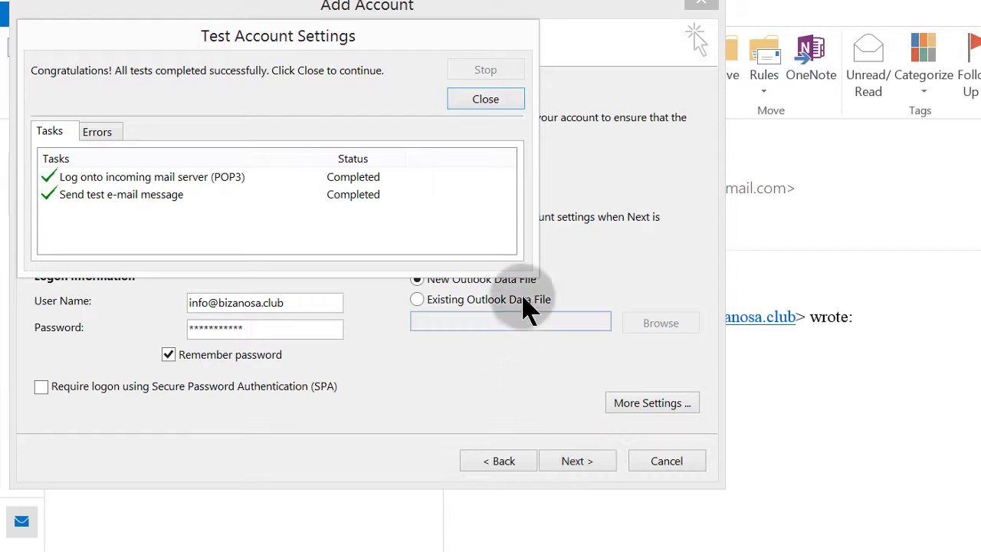
click(485, 98)
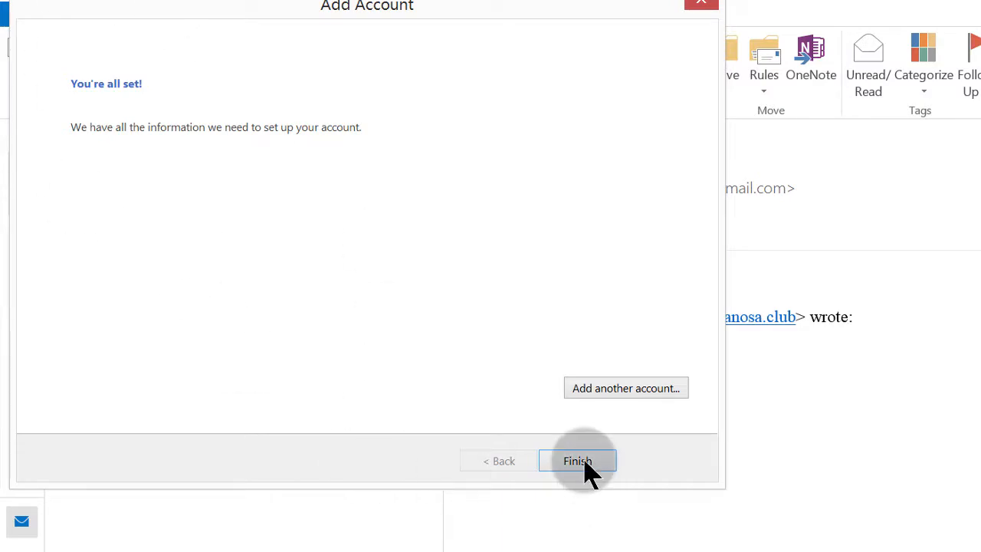
mouse_move(626, 387)
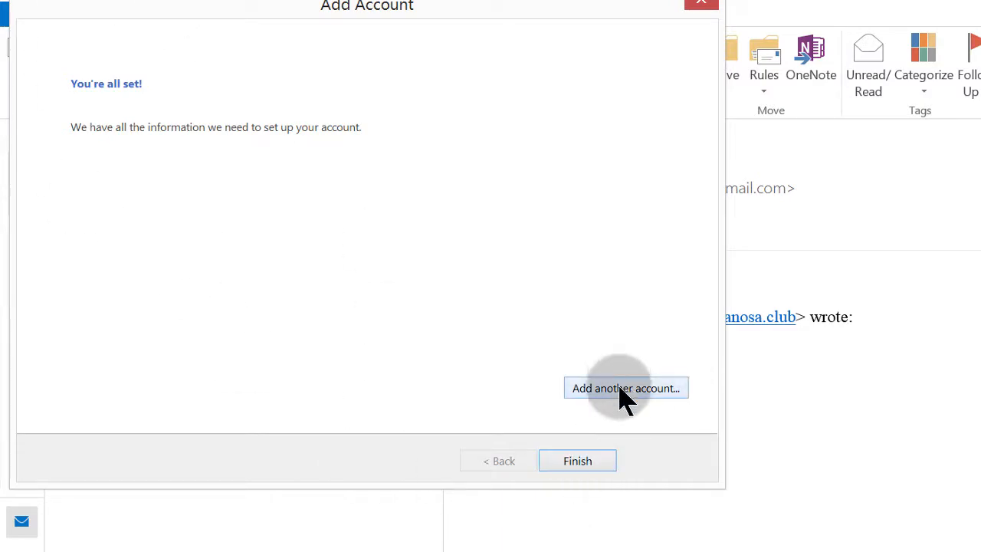
Step: Add another account via manual setup with POP or IMAP, reaching the blank settings form
click(626, 388)
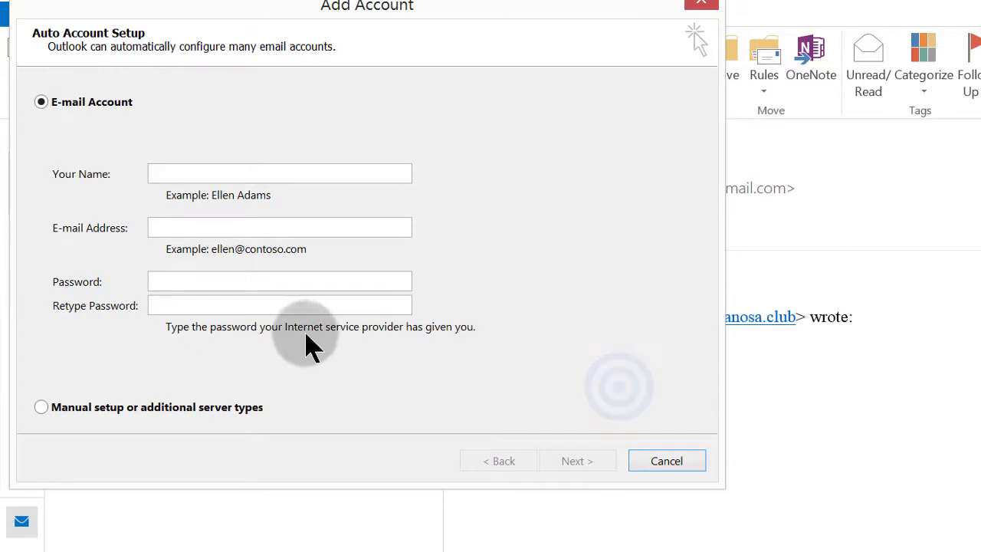
click(40, 408)
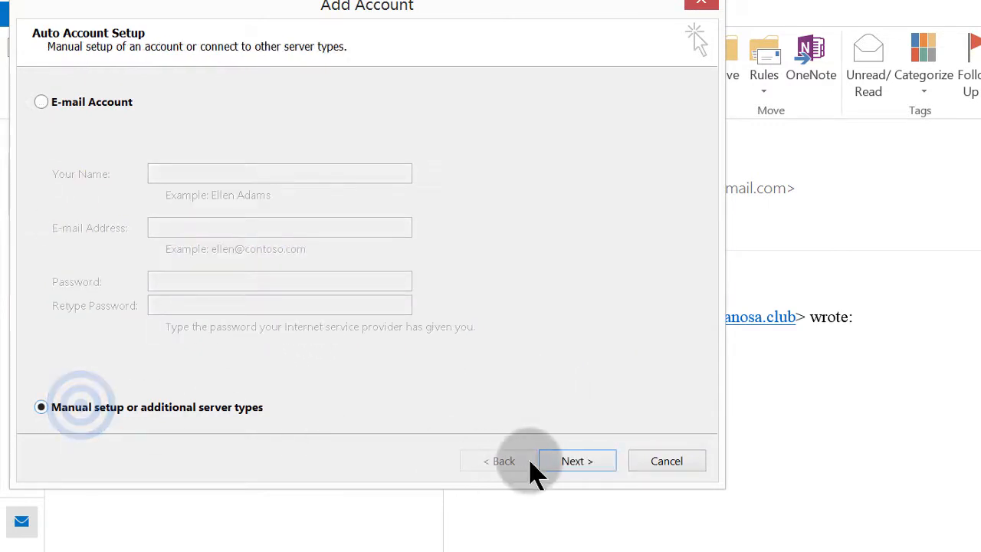
click(577, 460)
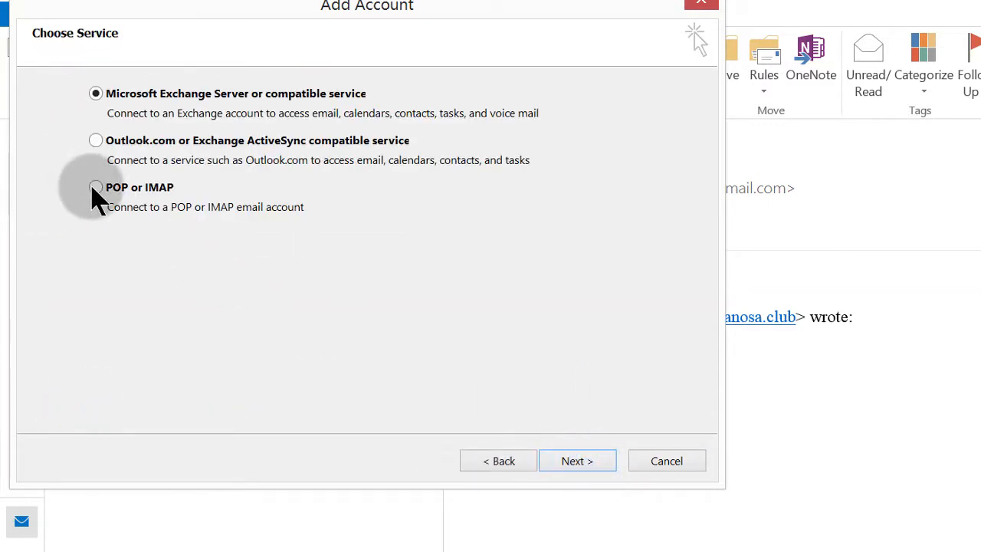
click(577, 460)
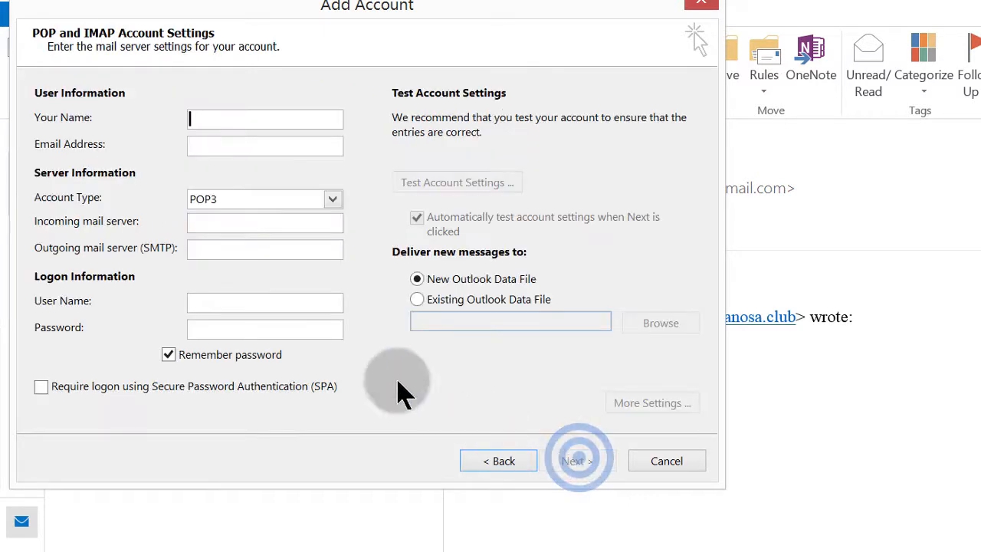
click(577, 460)
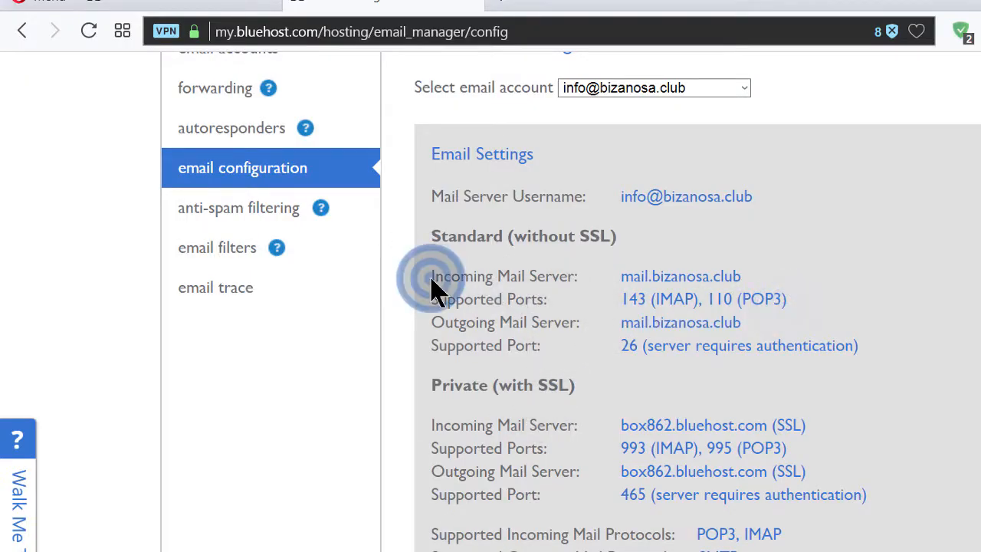
mouse_move(912, 318)
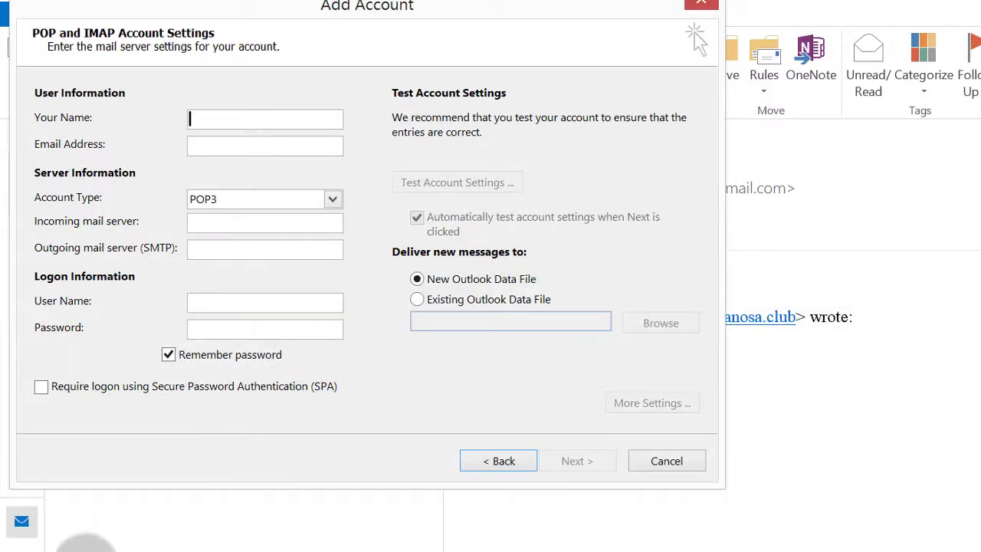
mouse_move(253, 426)
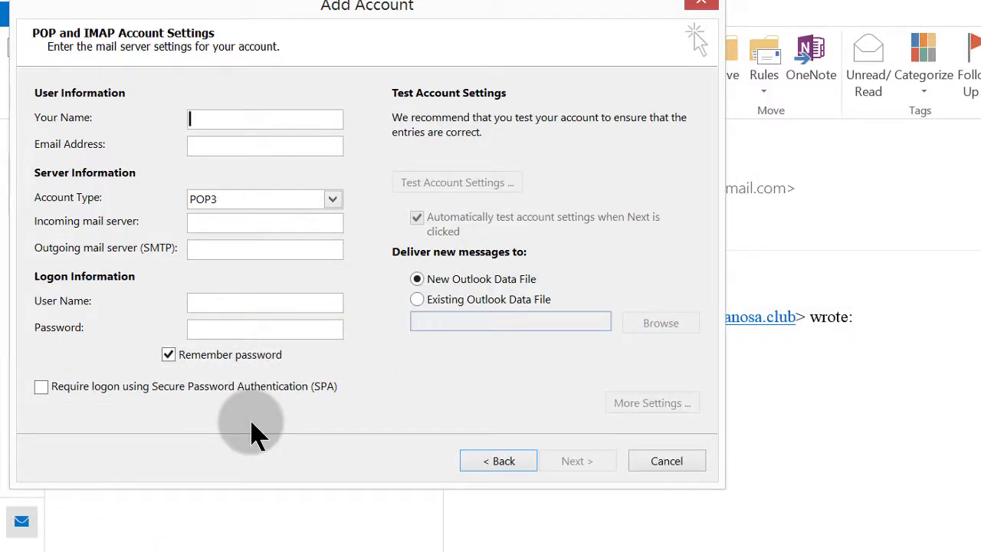
mouse_move(555, 414)
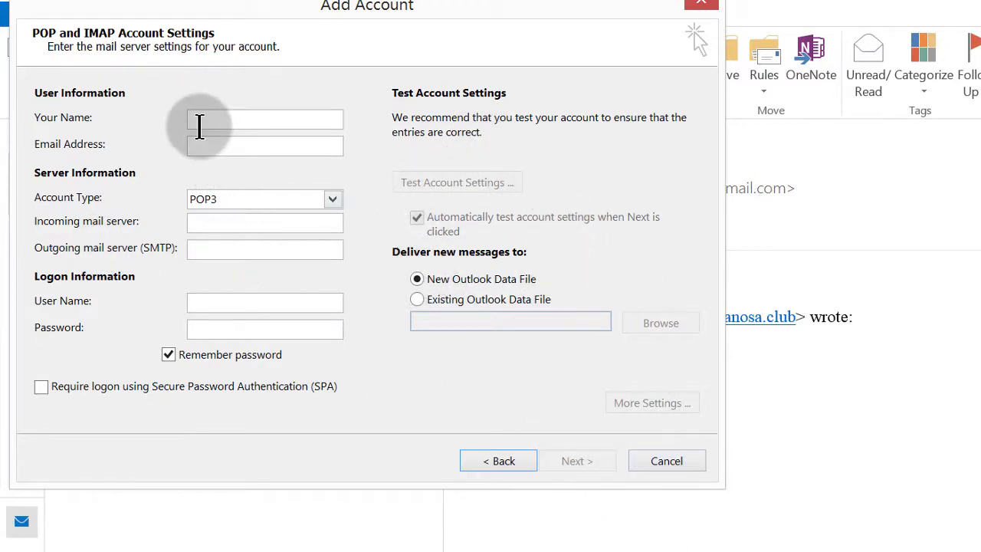
text(r)
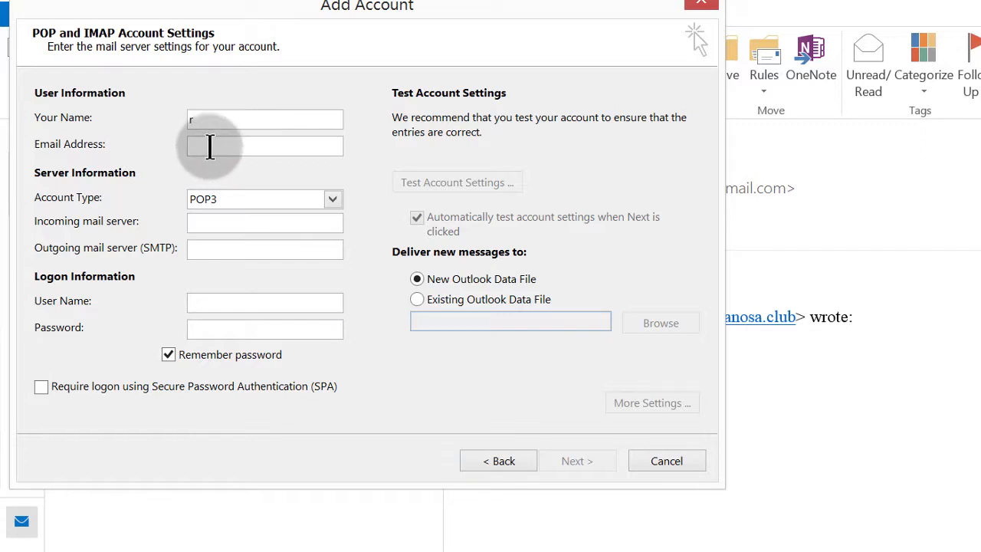
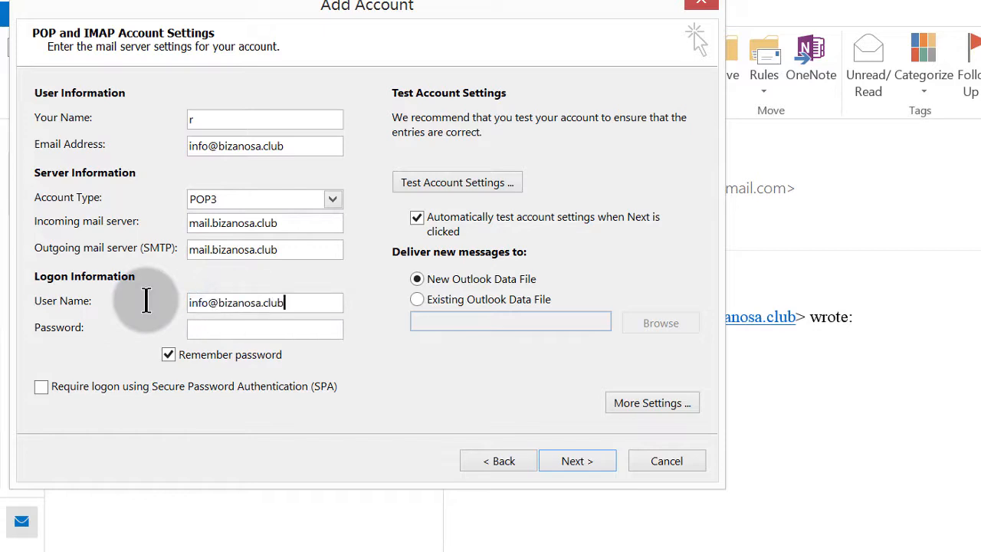
click(263, 328)
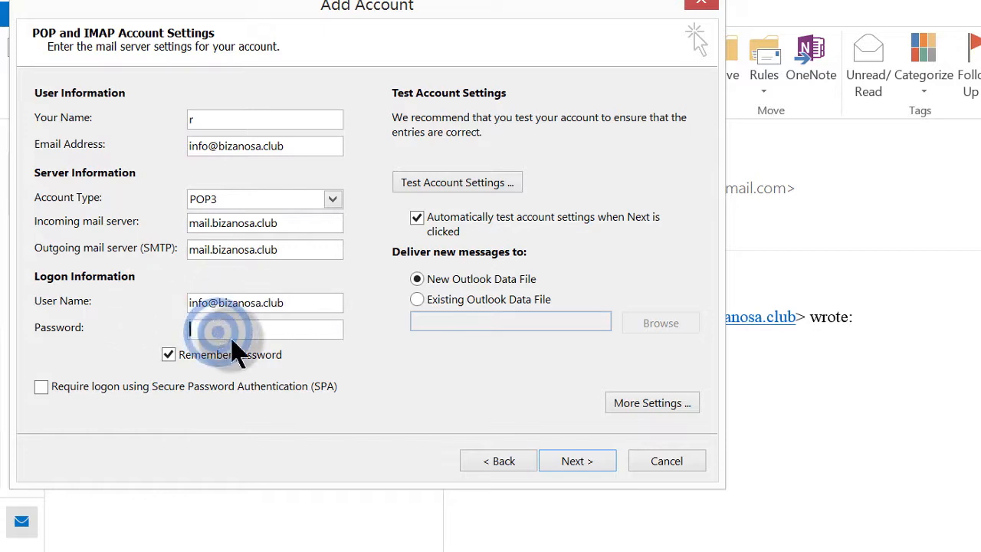
click(652, 401)
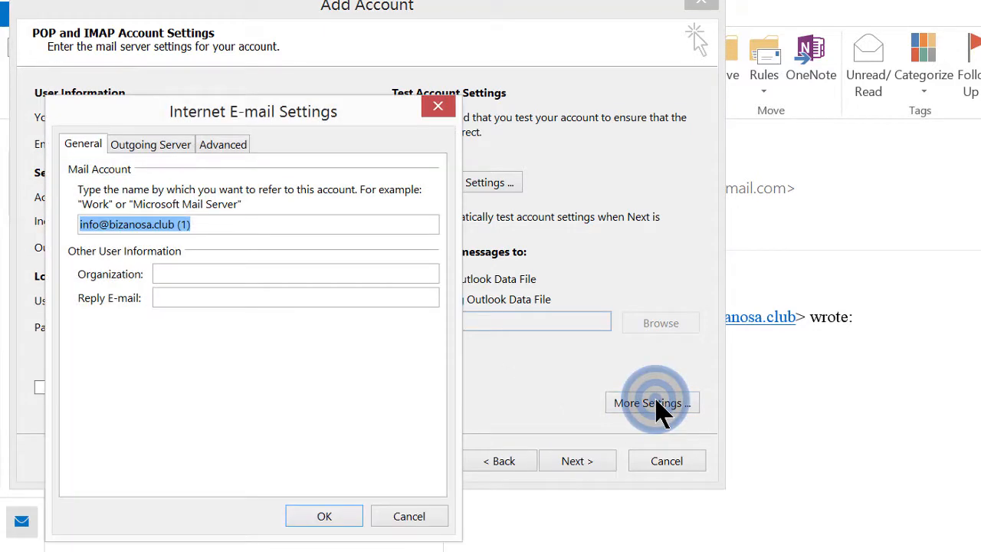
Step: Set the outgoing server (SMTP) port to 26 on the Advanced settings
click(223, 144)
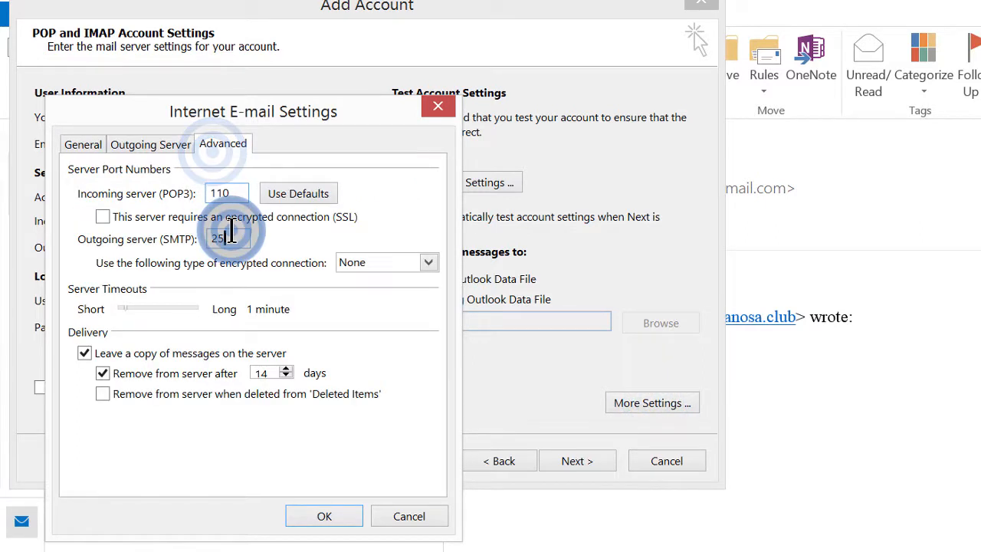
text(26)
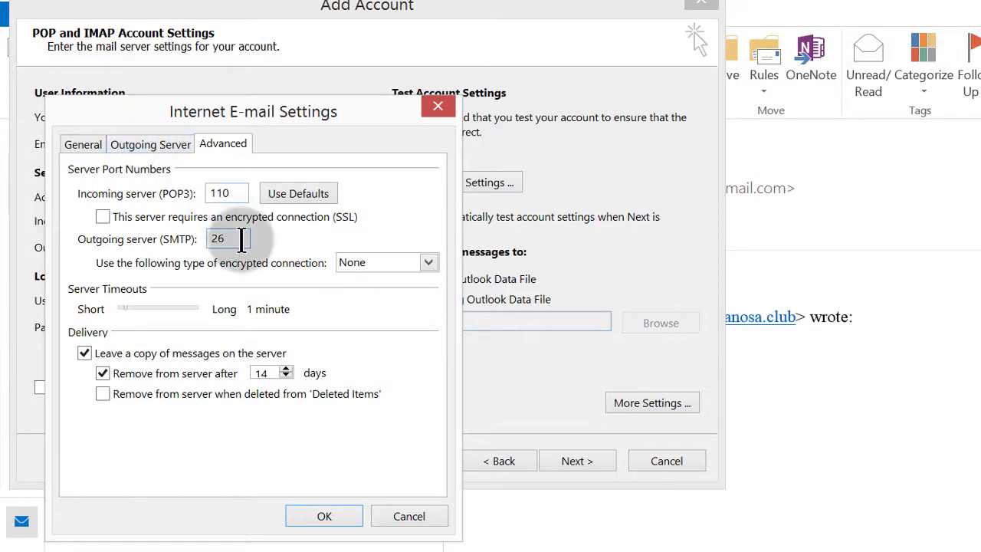
mouse_move(222, 304)
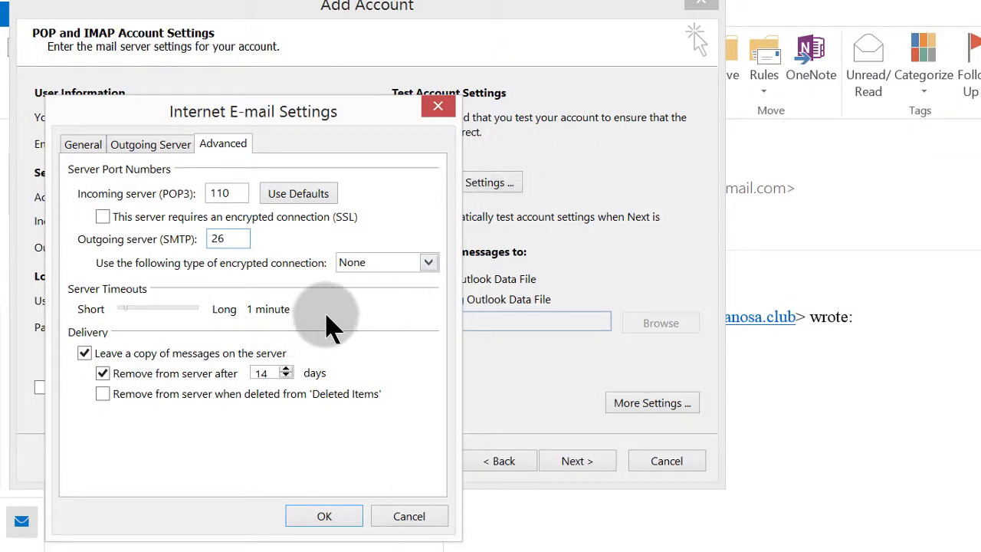
click(227, 239)
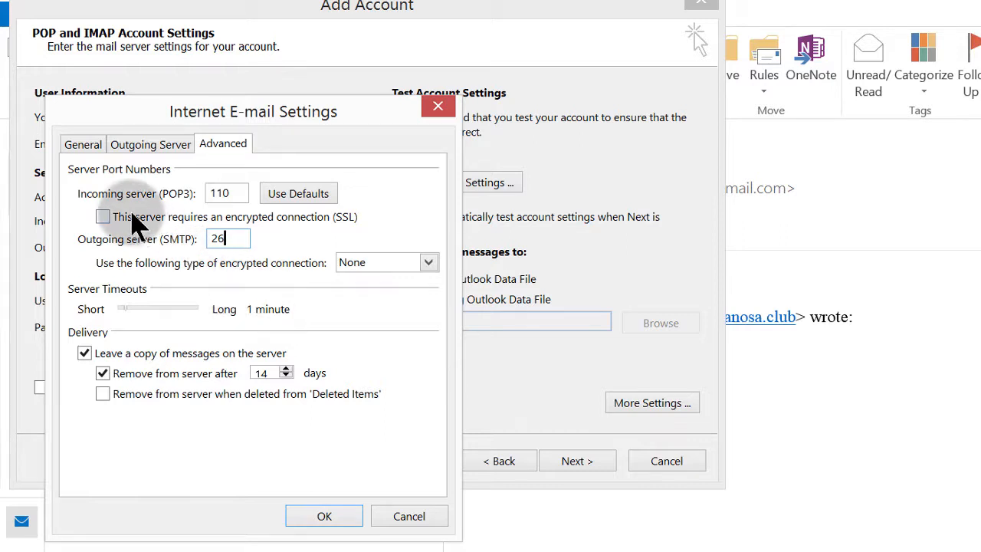
Step: Require outgoing server authentication using the same settings as the incoming server
click(150, 145)
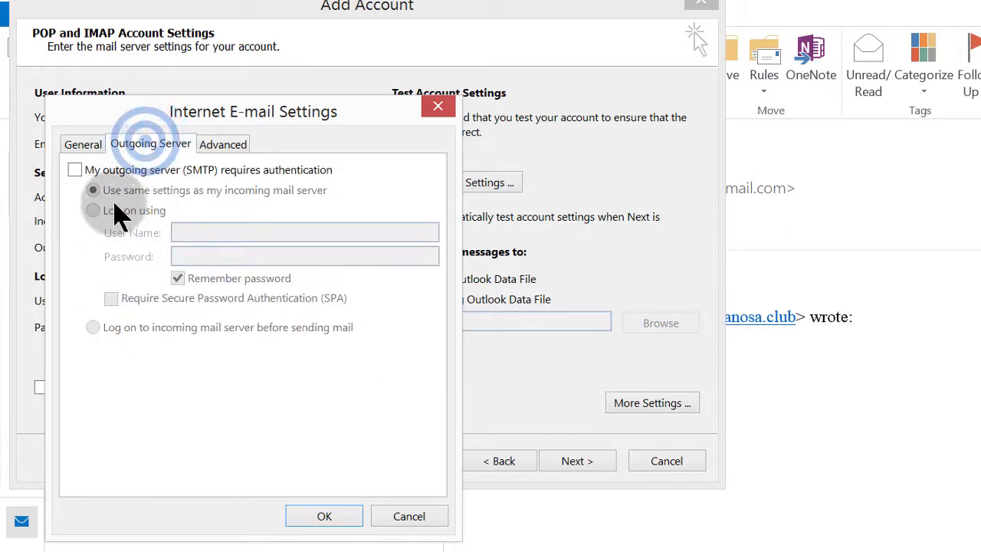
click(75, 168)
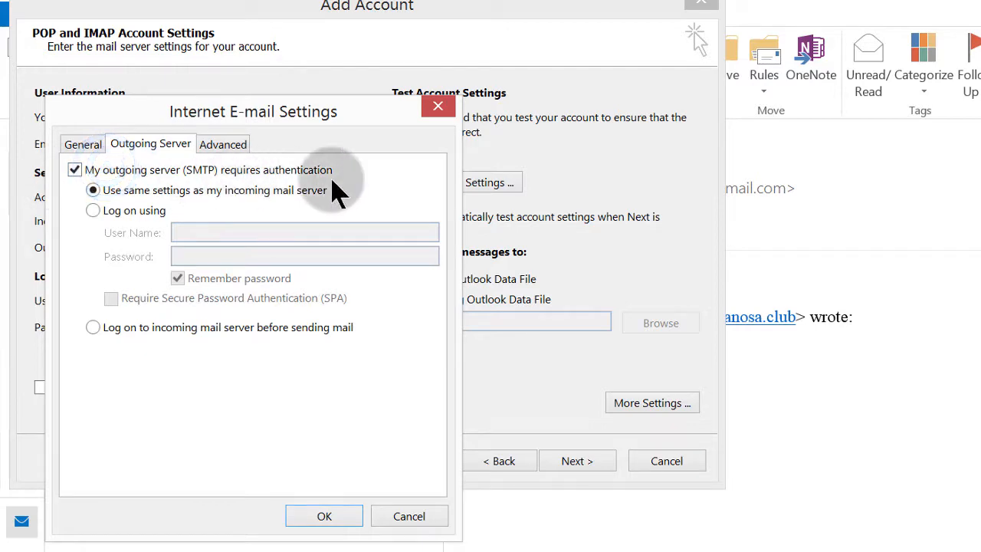
click(324, 515)
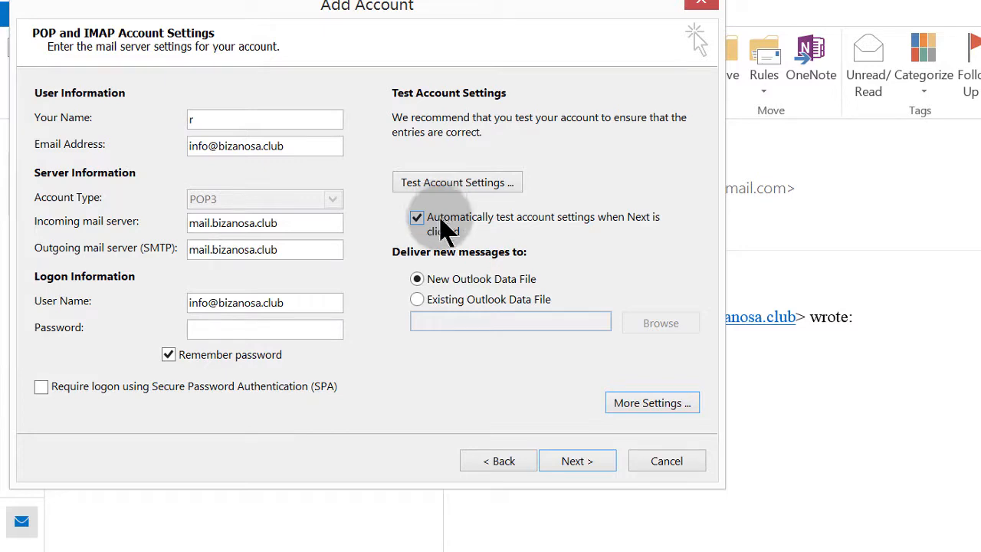
mouse_move(682, 238)
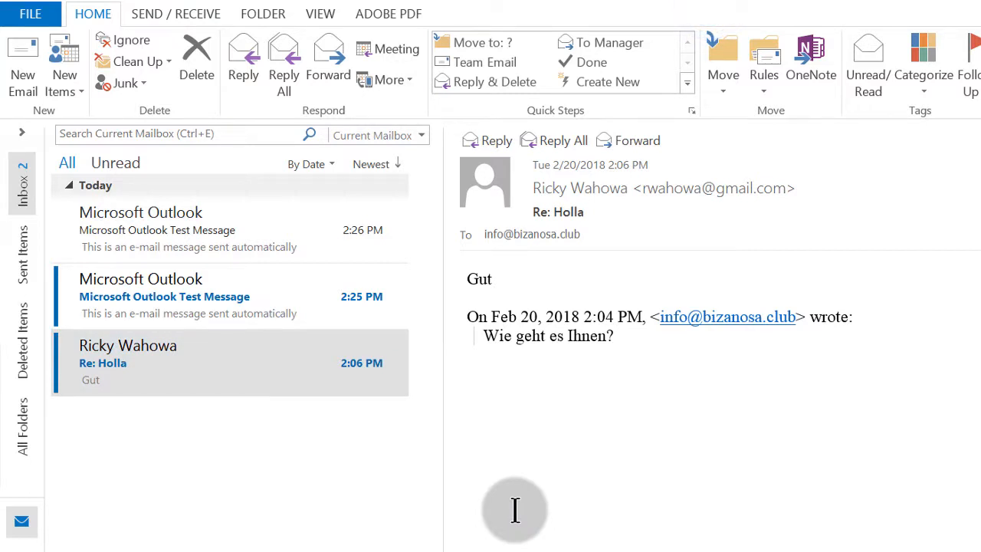
mouse_move(457, 529)
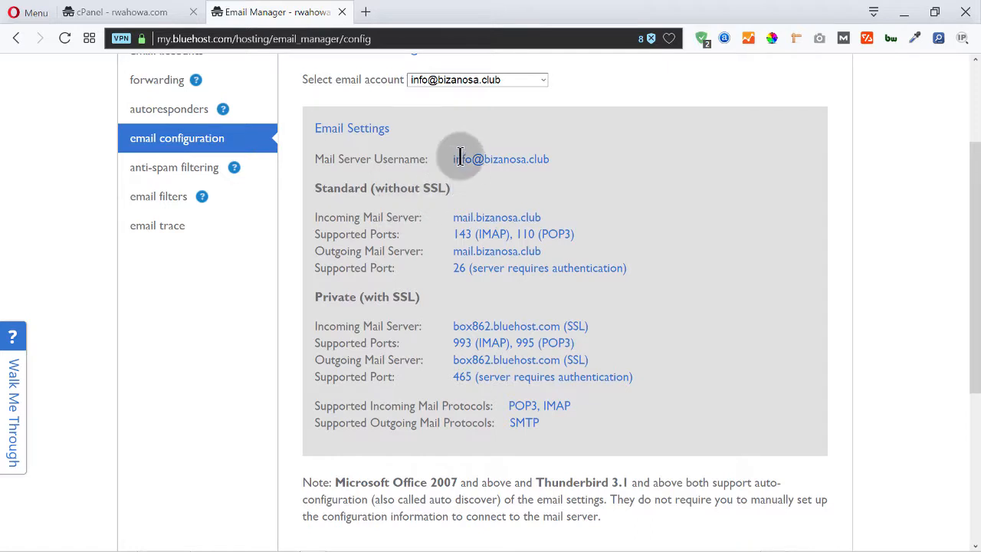
Step: Point out the Bluehost username, mail.bizanosa.club incoming/outgoing servers and supported port 26
double_click(500, 158)
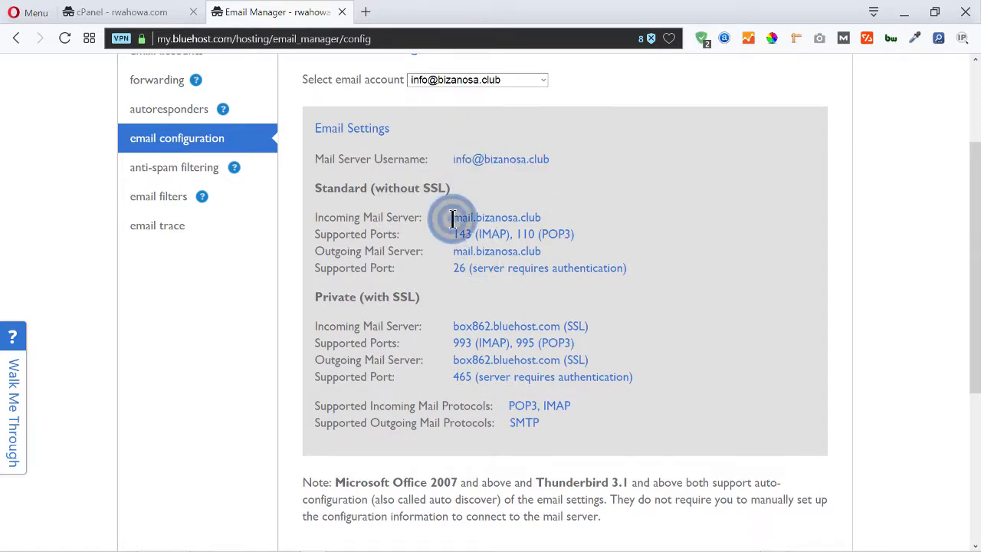
double_click(497, 218)
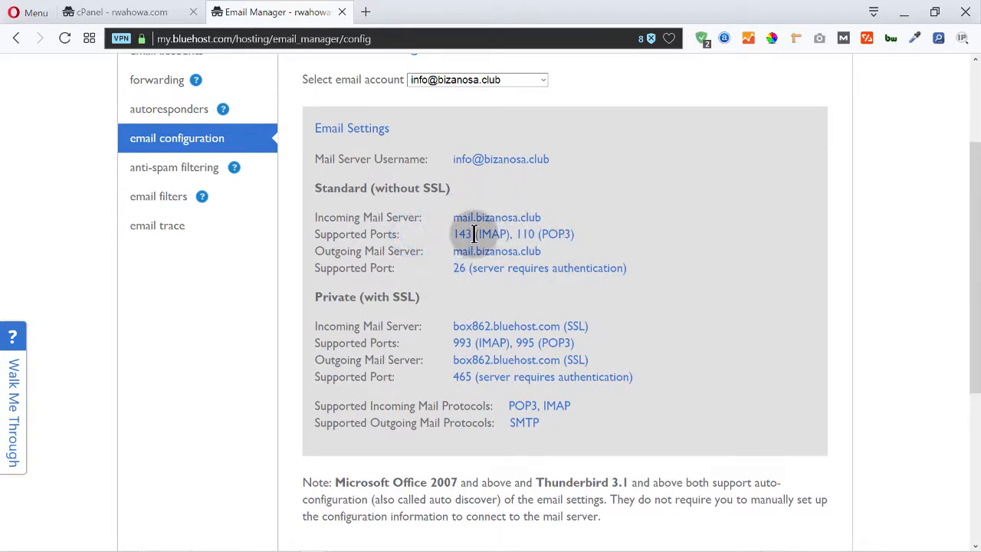
double_click(492, 233)
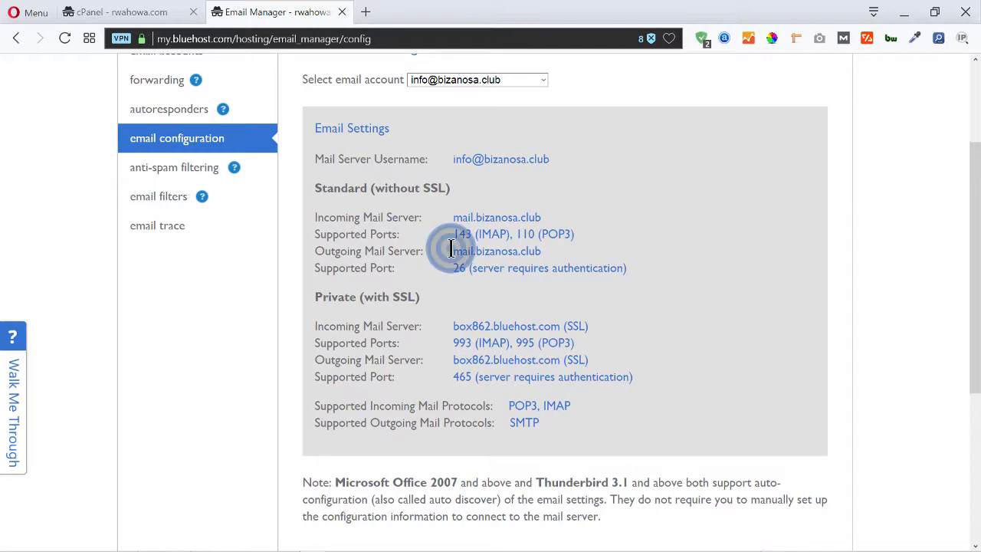
double_click(497, 252)
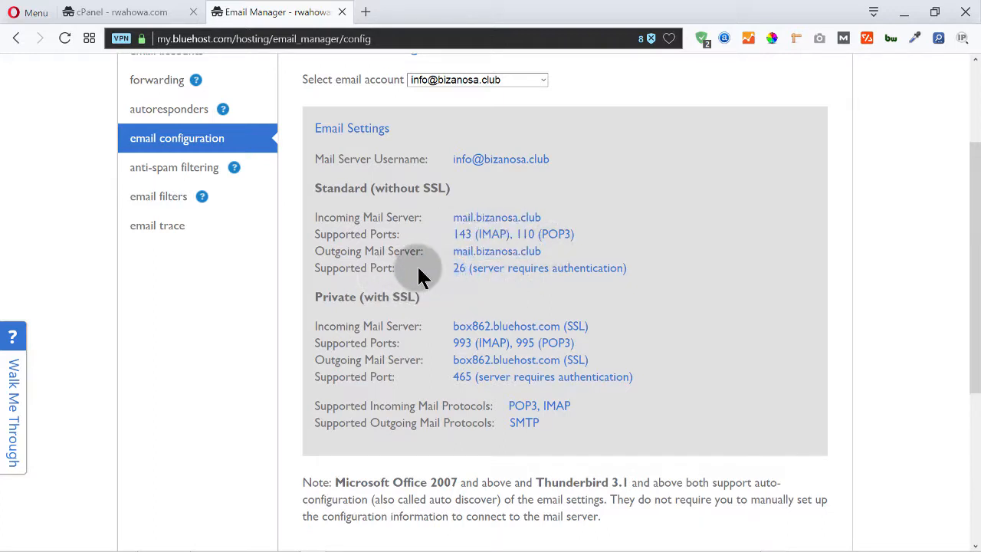
double_click(497, 252)
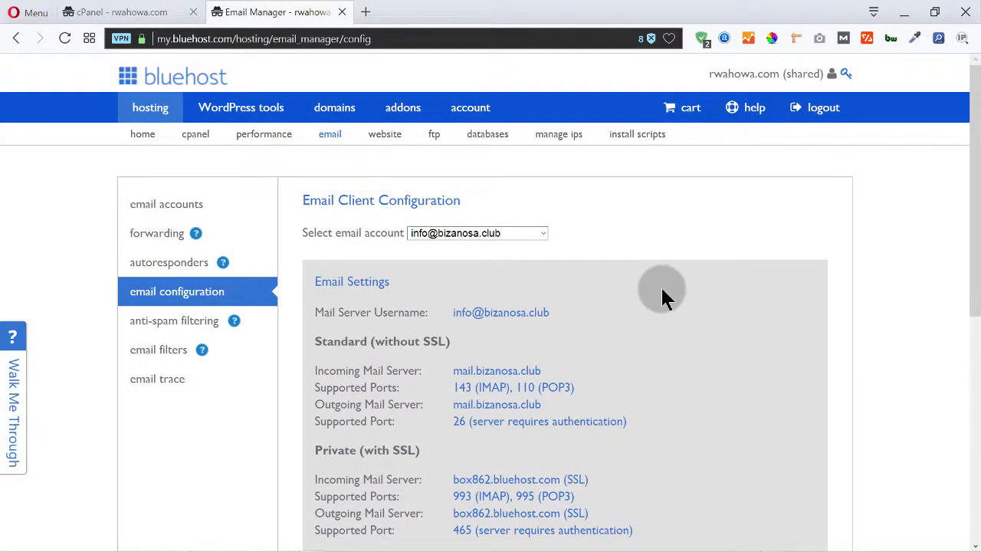
scroll(down, 3)
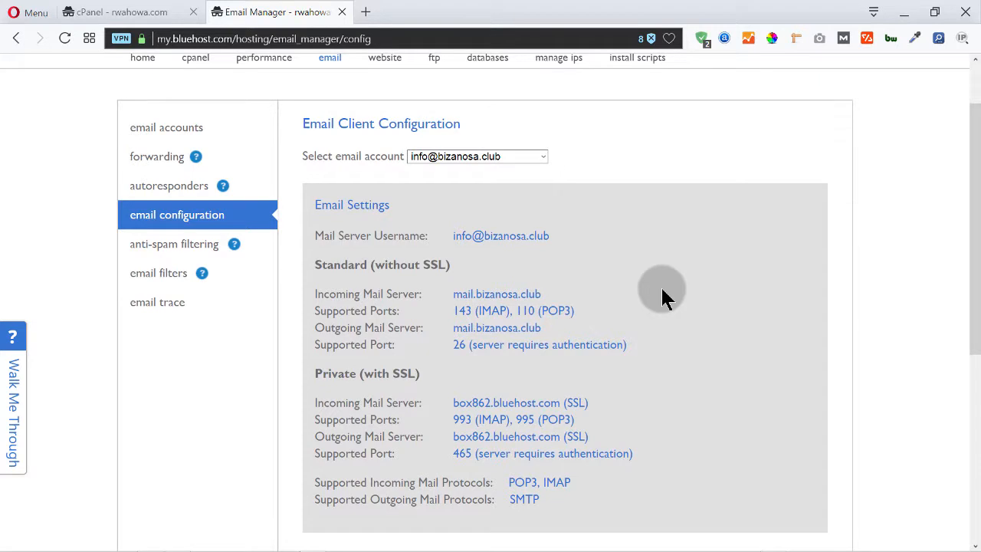
mouse_move(675, 292)
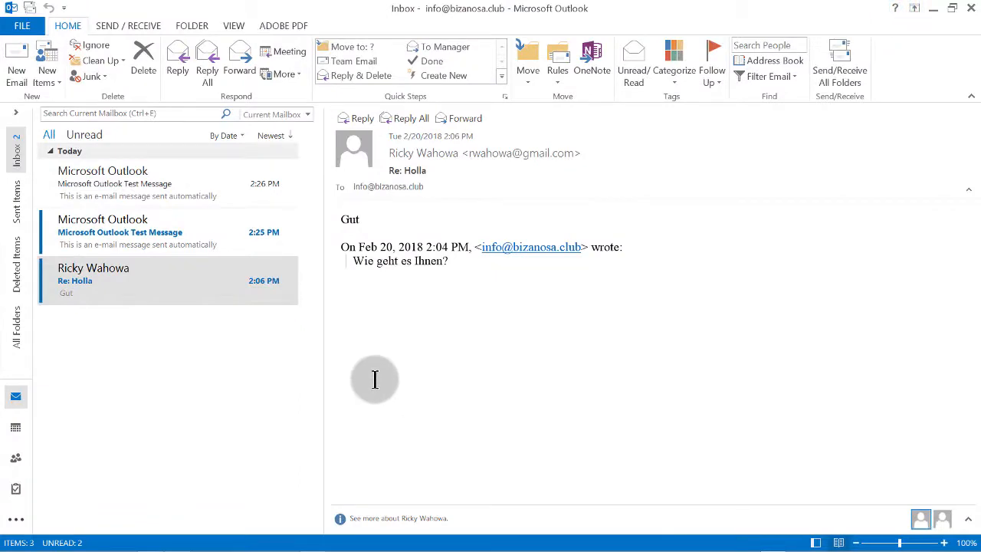
Step: Start adding a new email account from File > Add Account, reaching the Auto Account Setup form
click(22, 24)
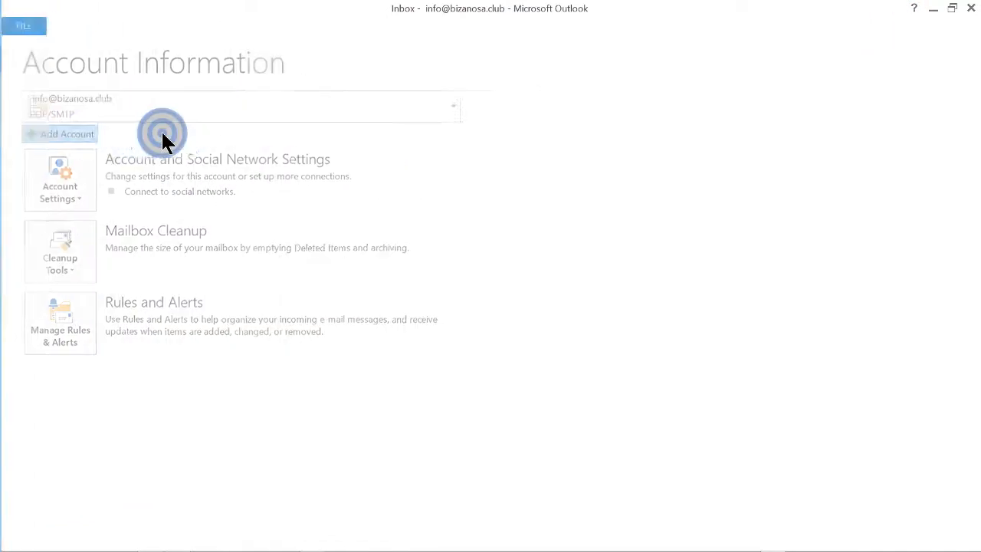
click(68, 134)
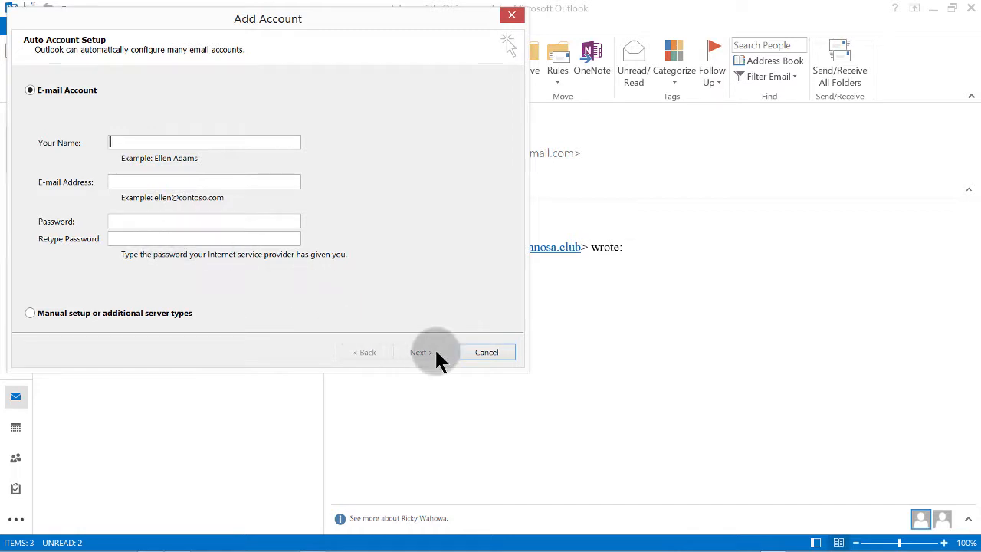
mouse_move(349, 279)
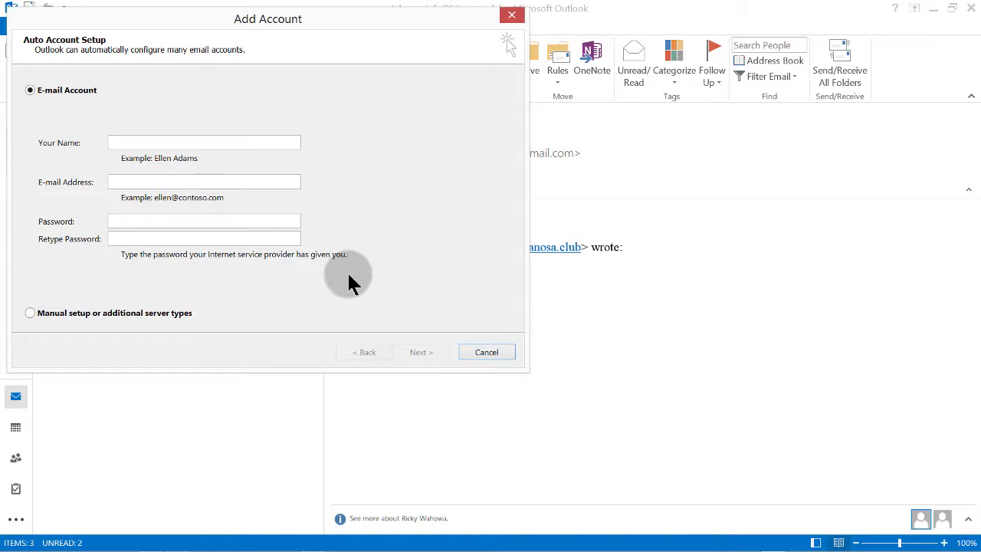
click(204, 141)
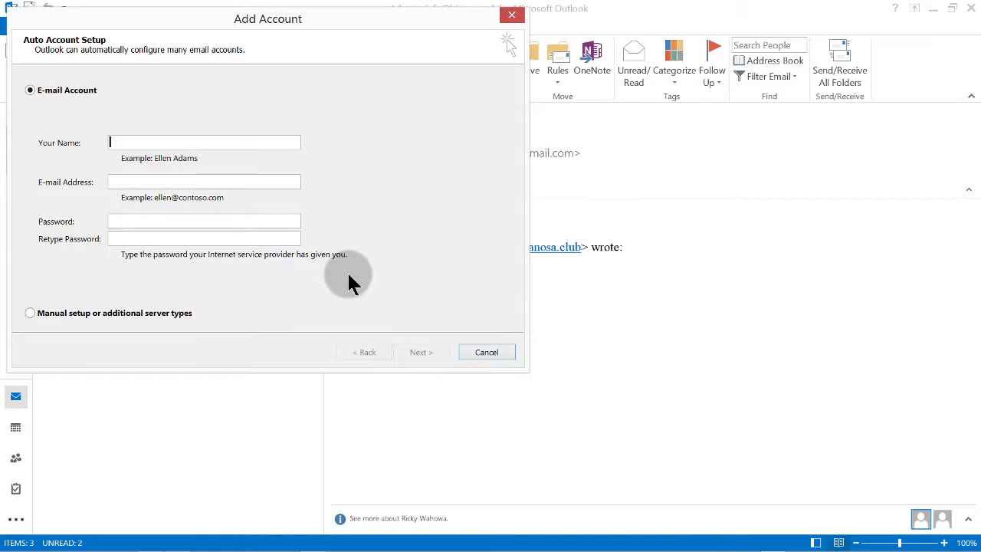
mouse_move(352, 251)
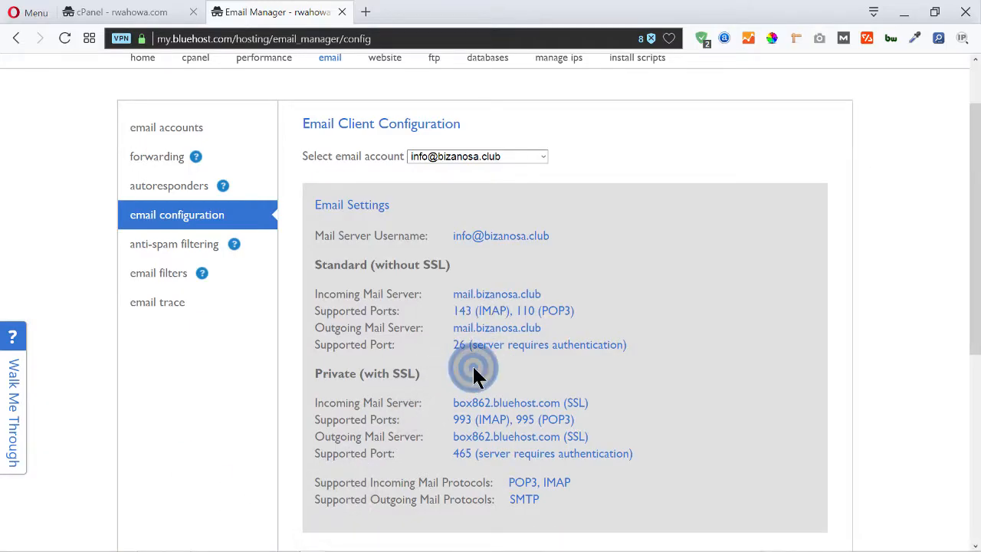
double_click(458, 344)
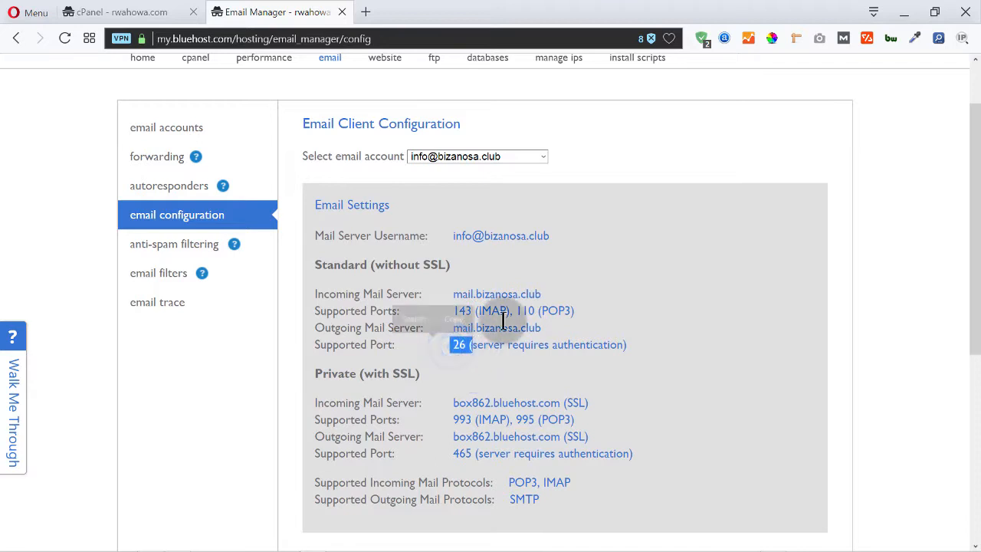